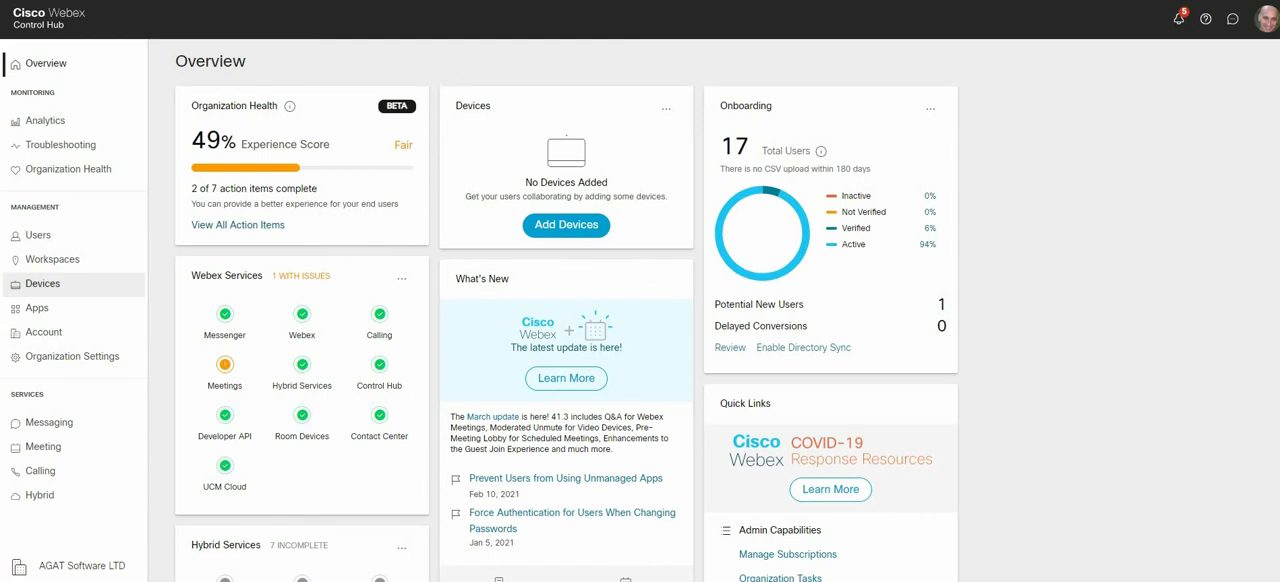
mouse_move(62, 145)
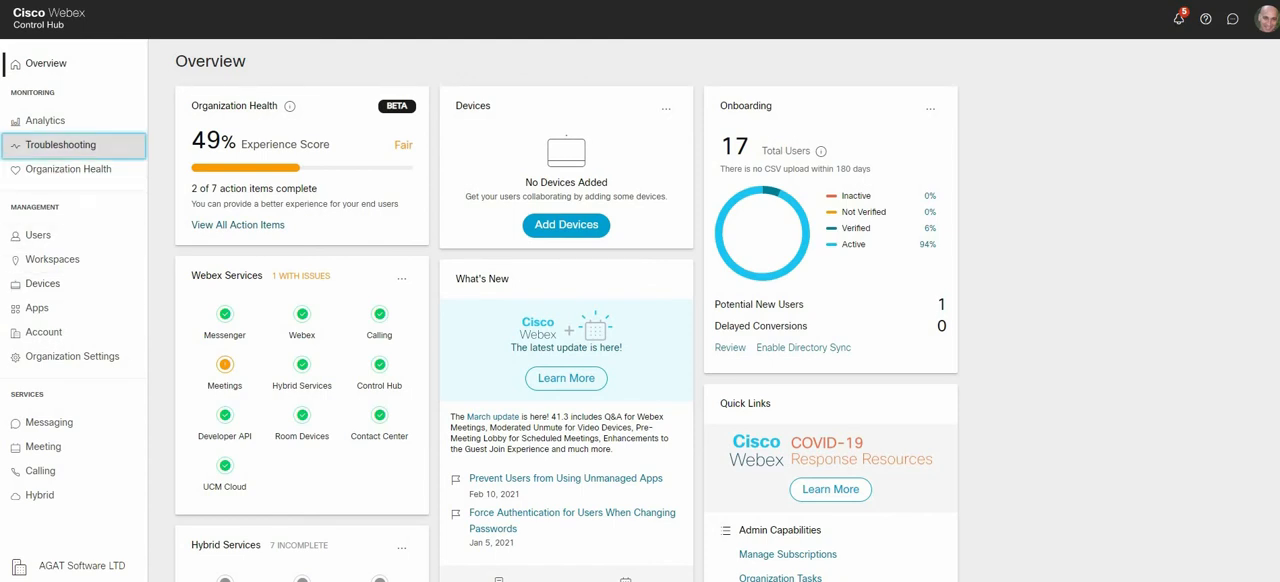
Step: Open the Troubleshooting section's Status tab showing Webex service health and eDiscovery tools
left_click(60, 145)
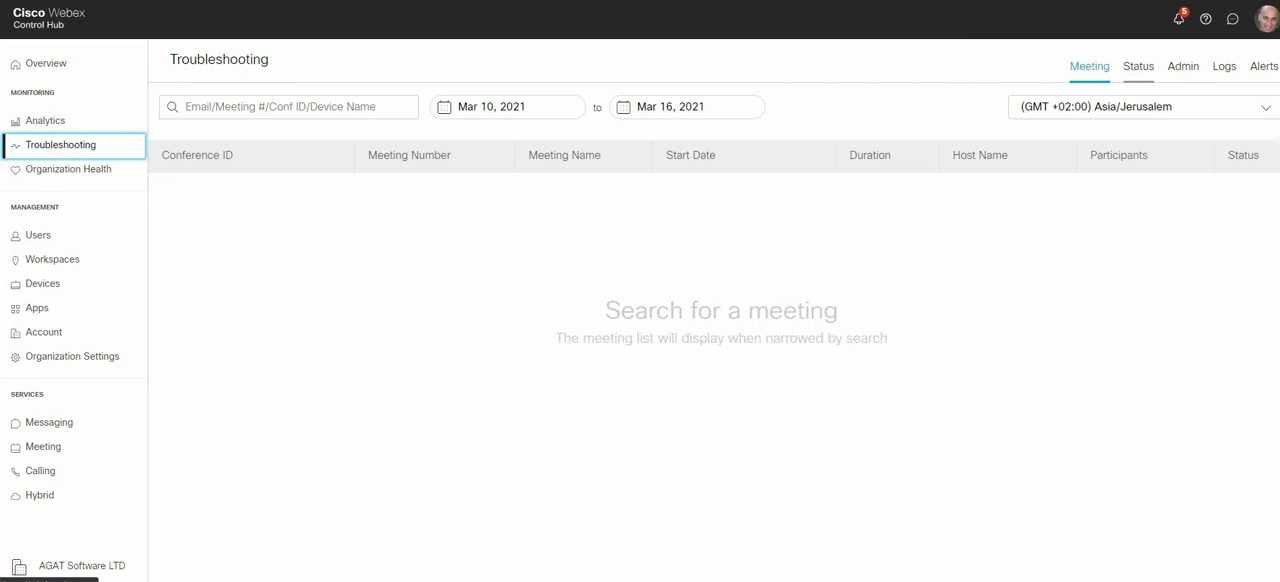
left_click(1137, 66)
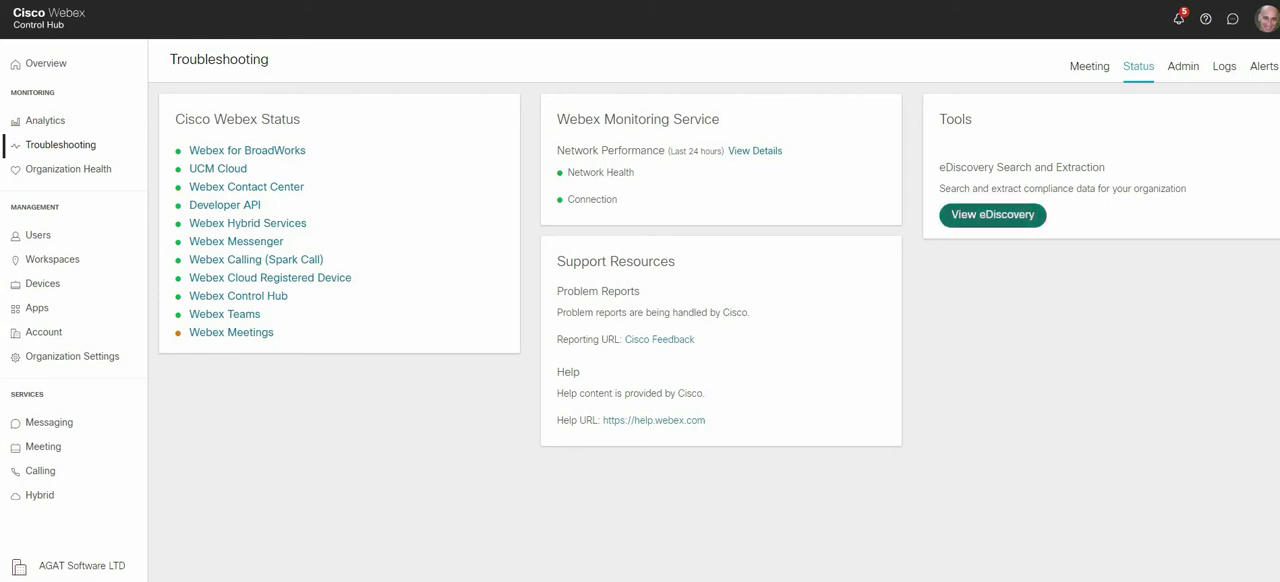
Step: Launch eDiscovery Search and Extraction from the Tools panel
left_click(992, 215)
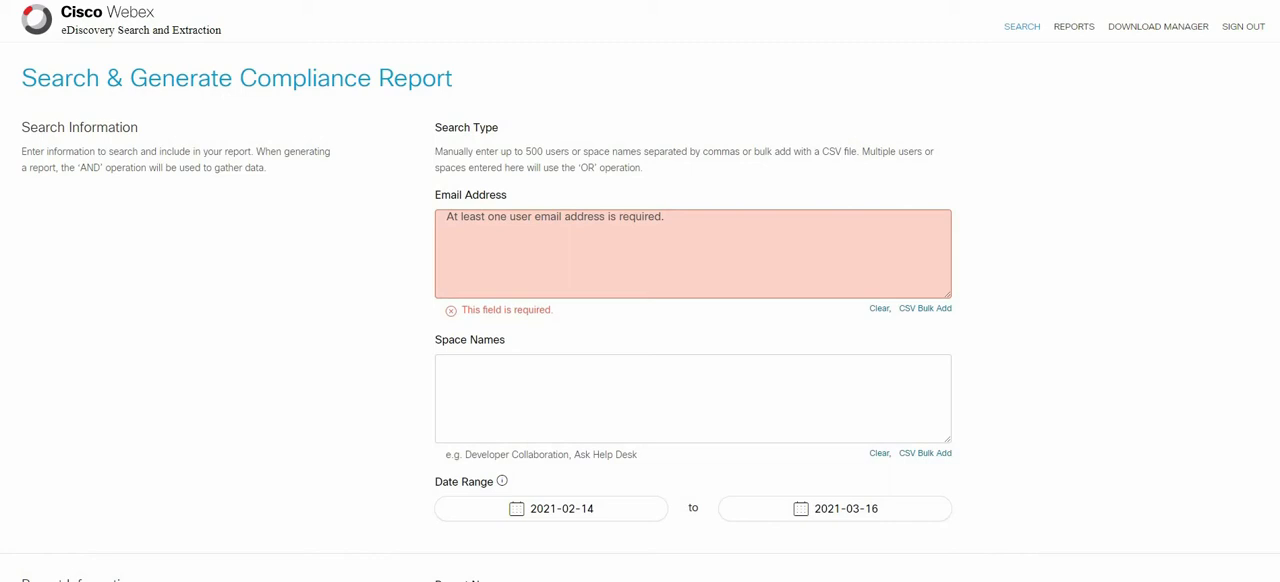
left_click(692, 253)
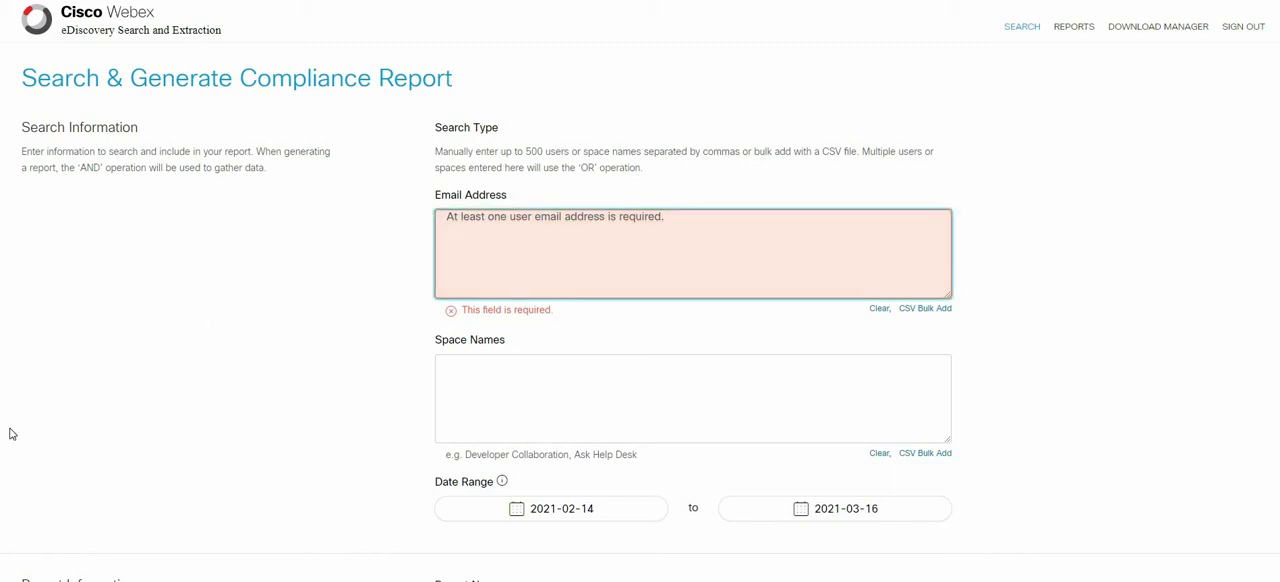
mouse_move(218, 375)
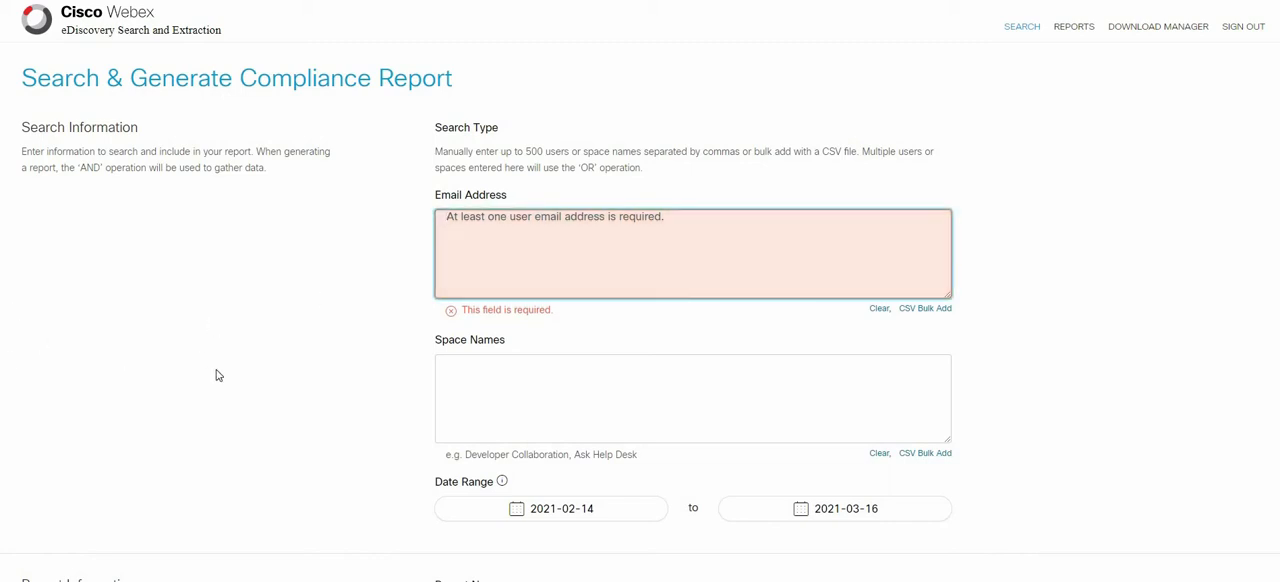
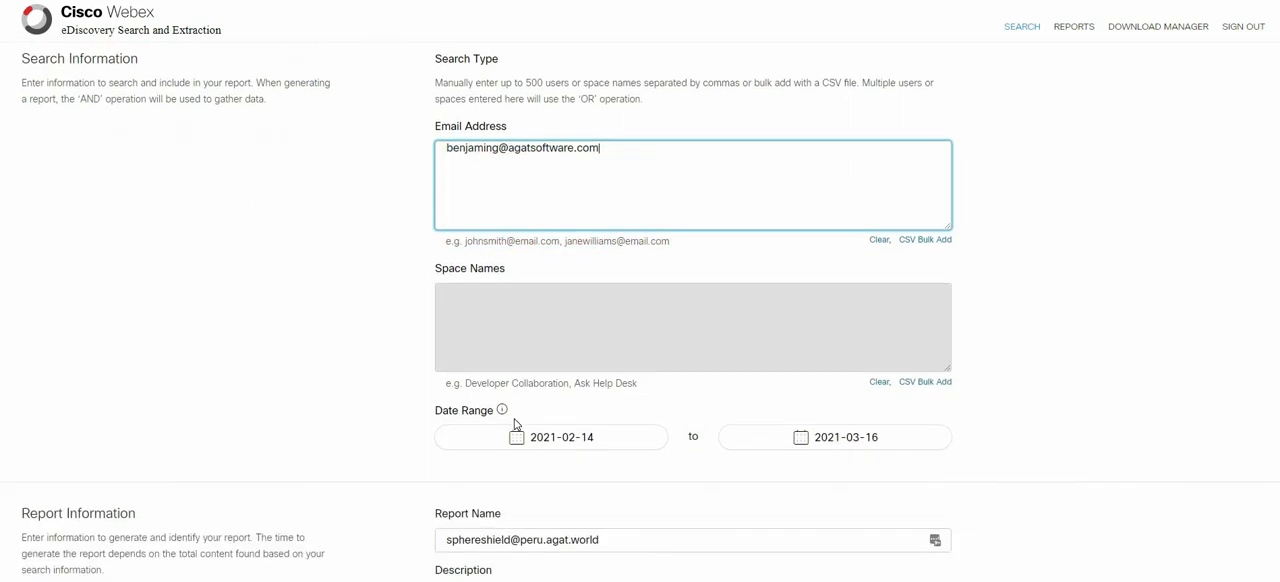
scroll("down", 3)
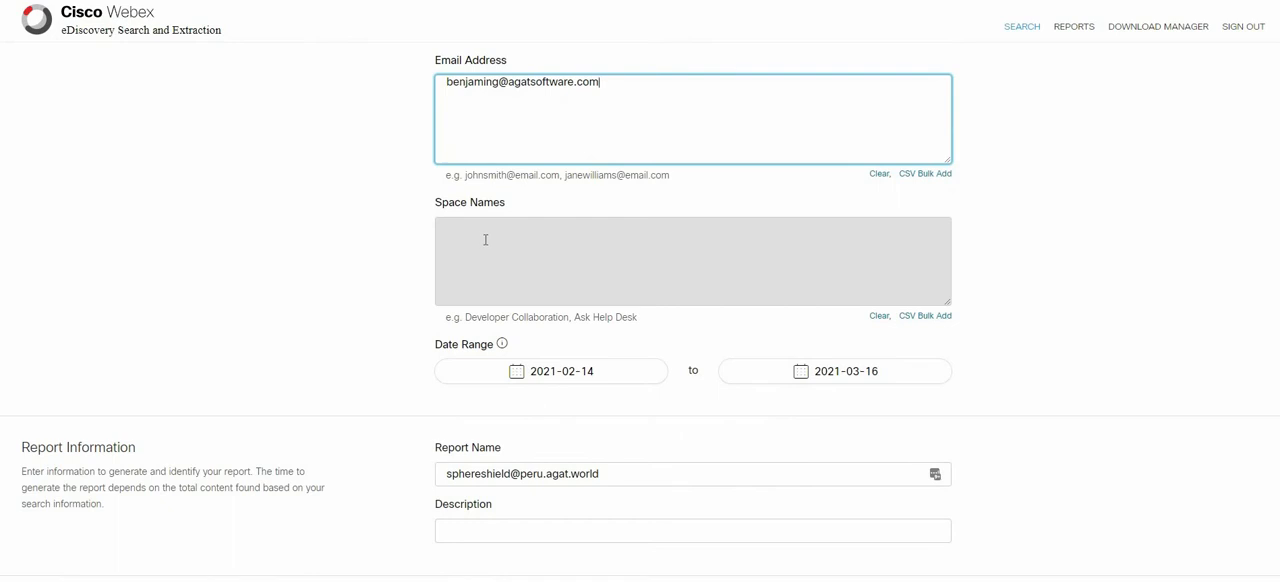
left_click(693, 260)
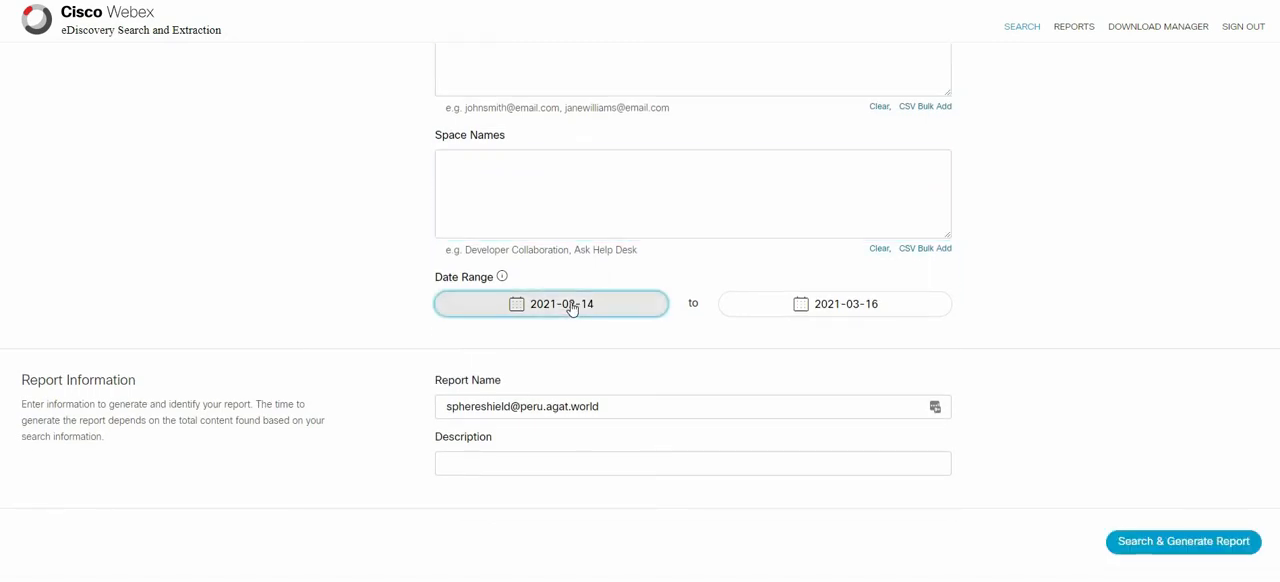
Step: Set the search start date to February 24, 2021
left_click(551, 303)
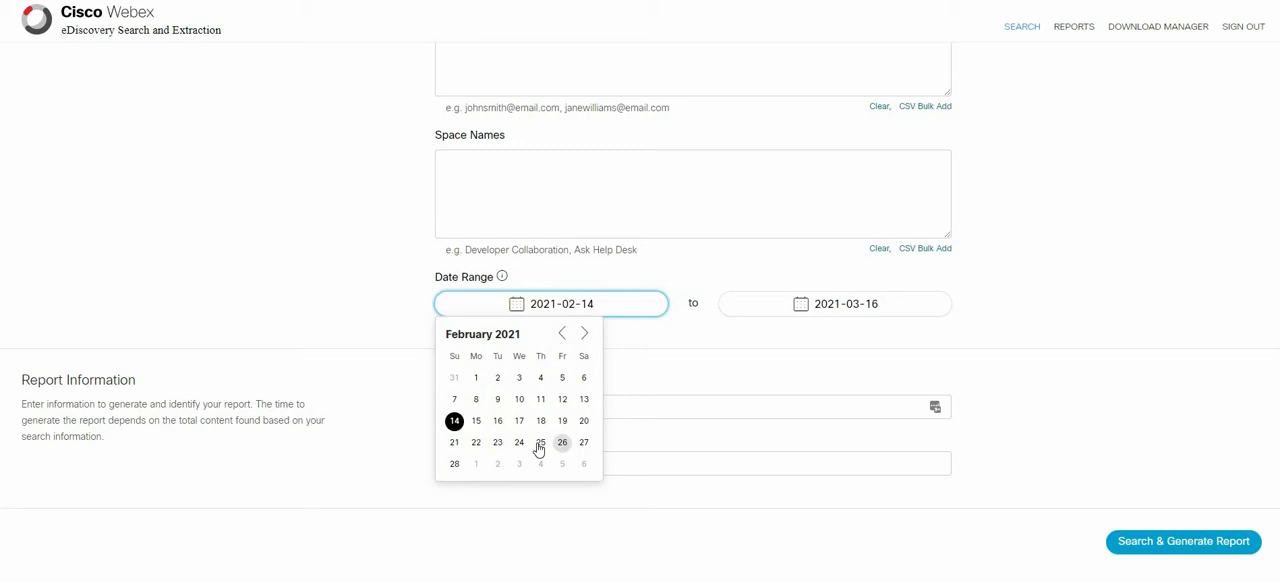
left_click(519, 442)
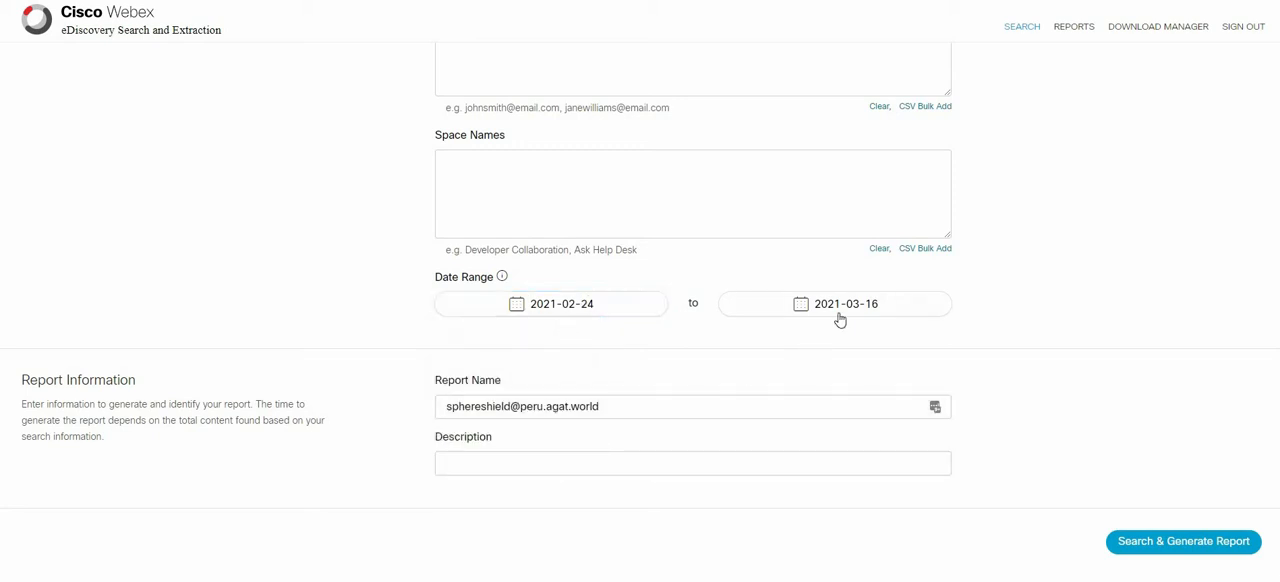
Step: Rename the report to 'Step by step eDiscovery'
left_click(693, 406)
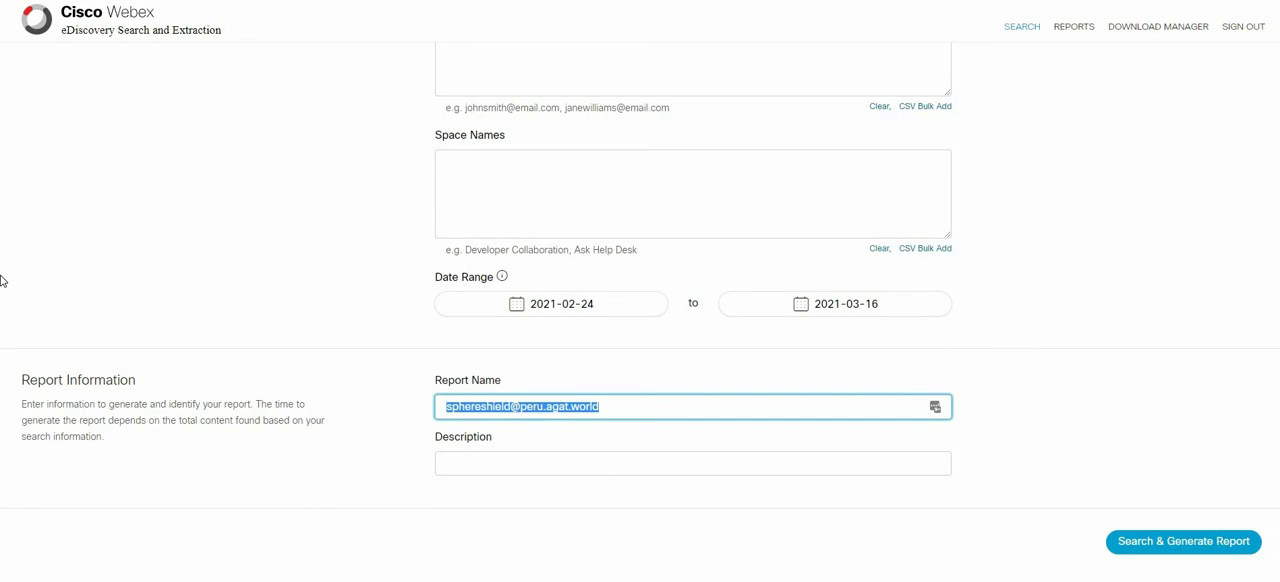
type("Step by s")
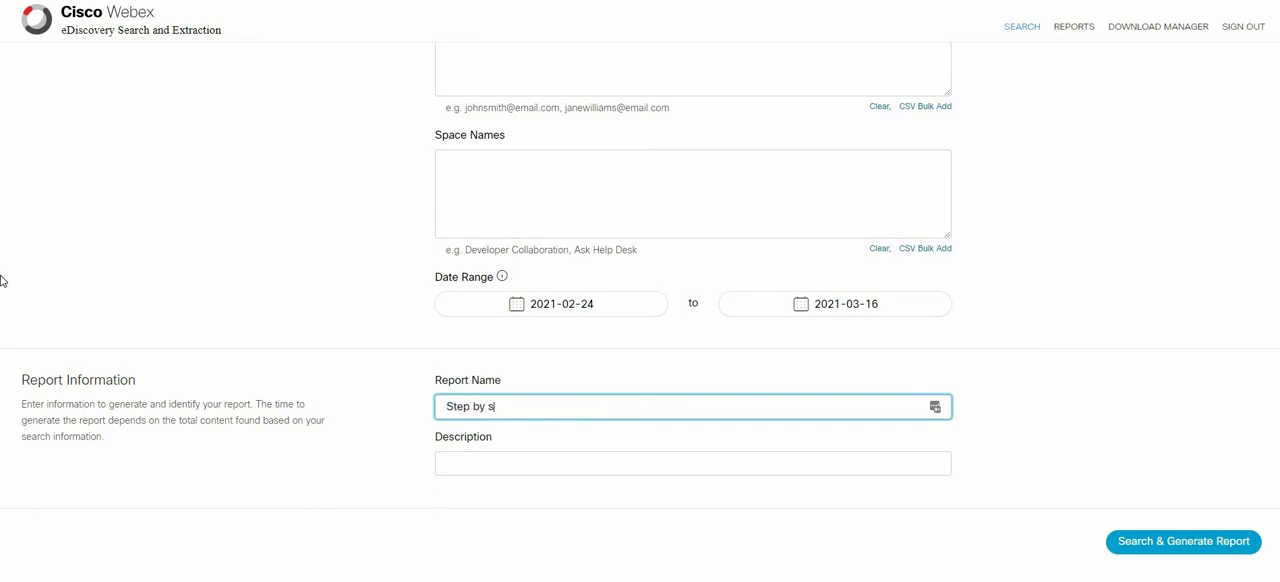
type("tep")
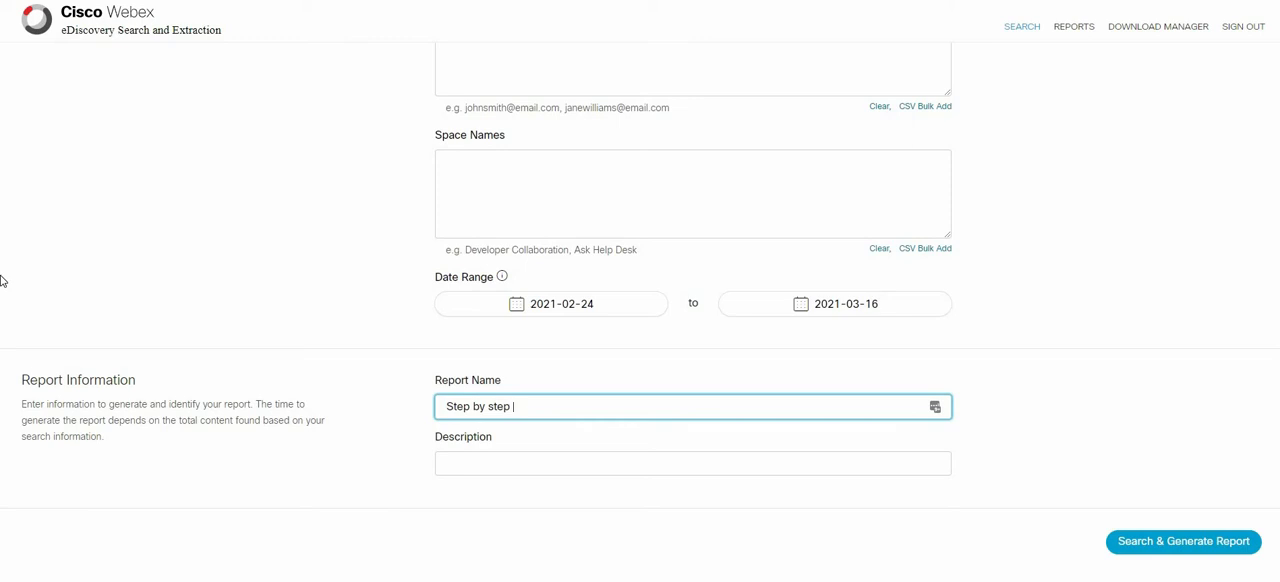
type("eDisc")
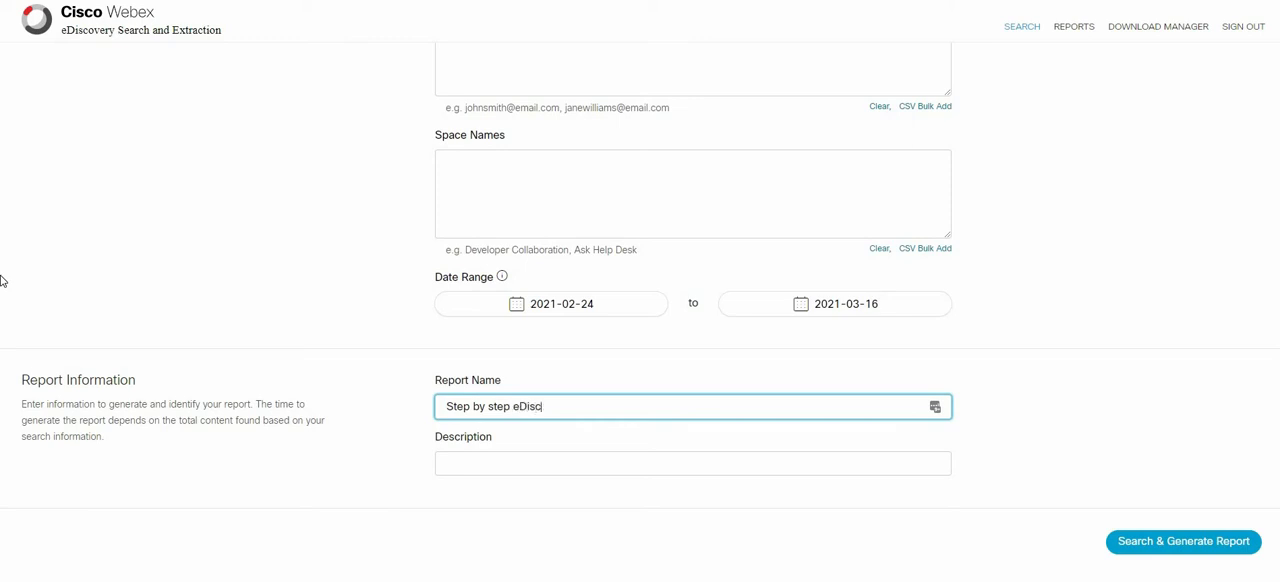
type("overy")
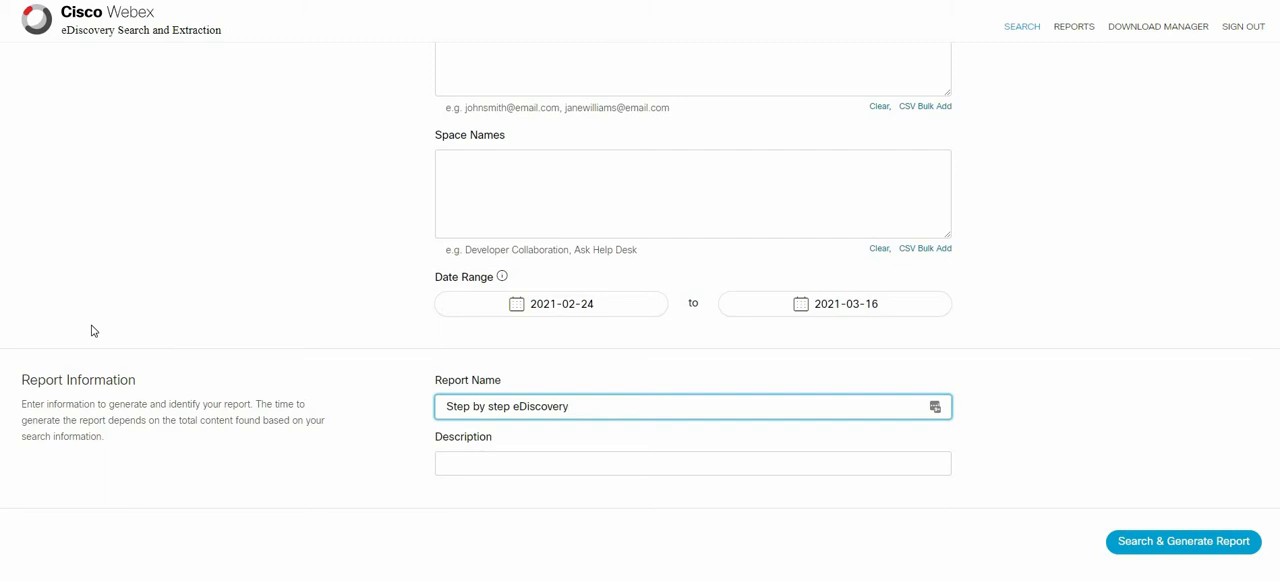
scroll("up", 3)
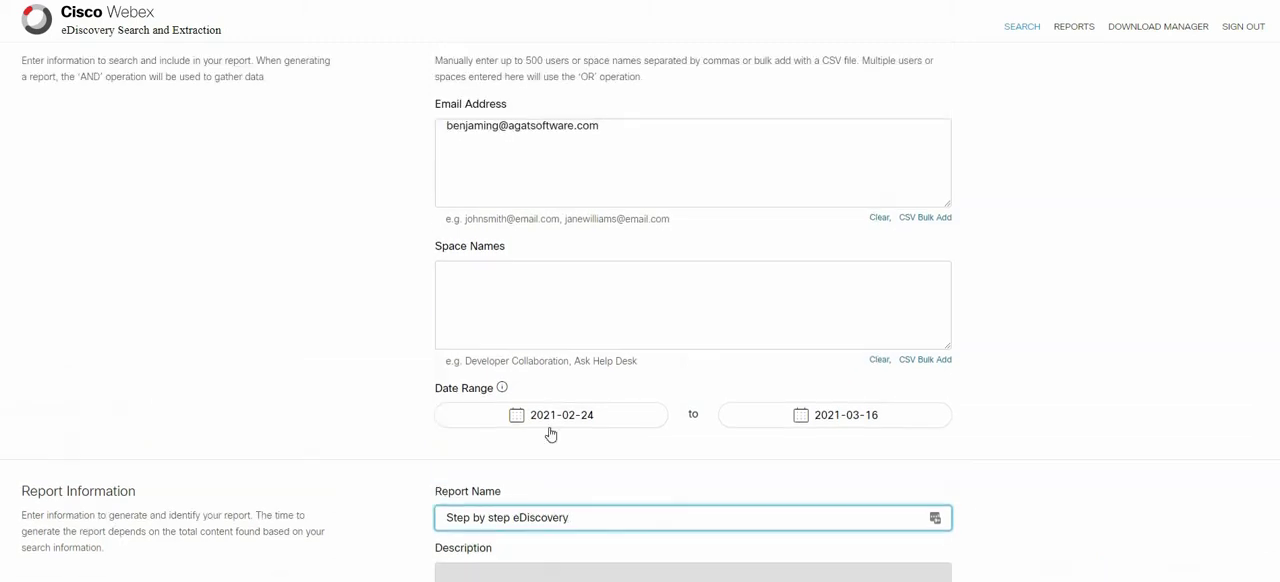
scroll("down", 3)
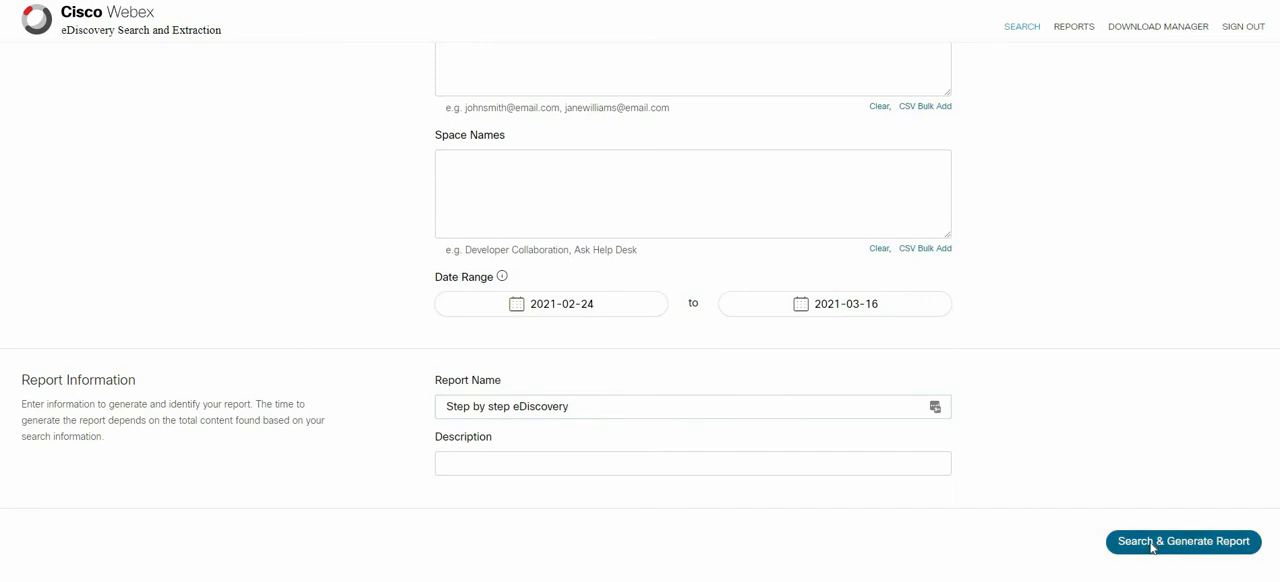
Step: Submit the search and check the report generating at stage 1 of 9
left_click(1183, 541)
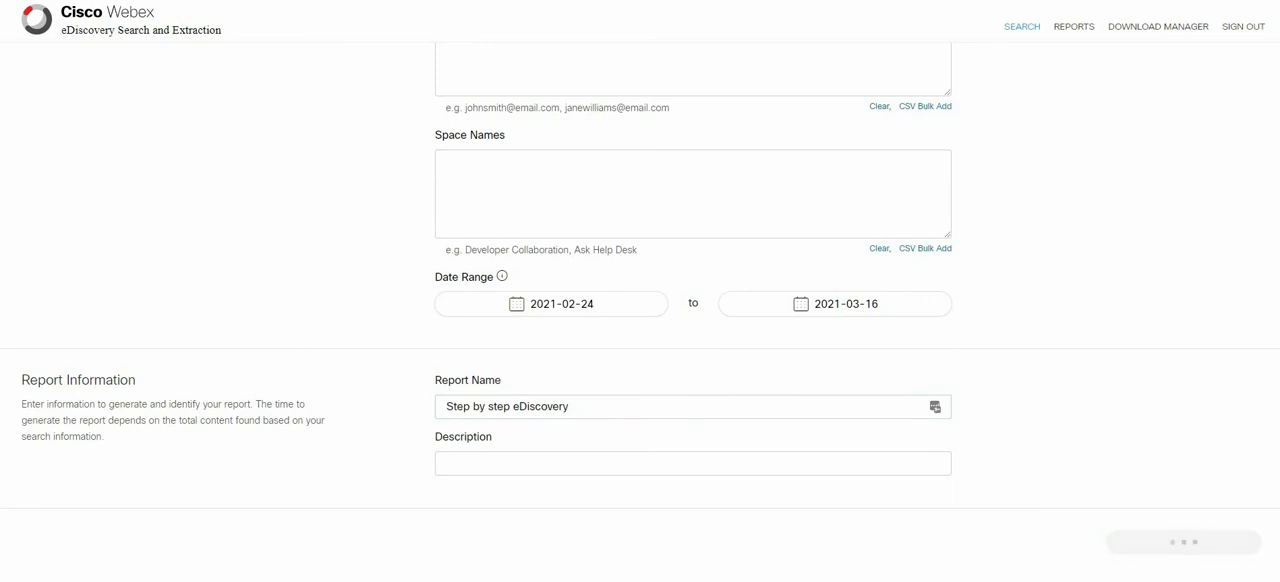
left_click(1184, 542)
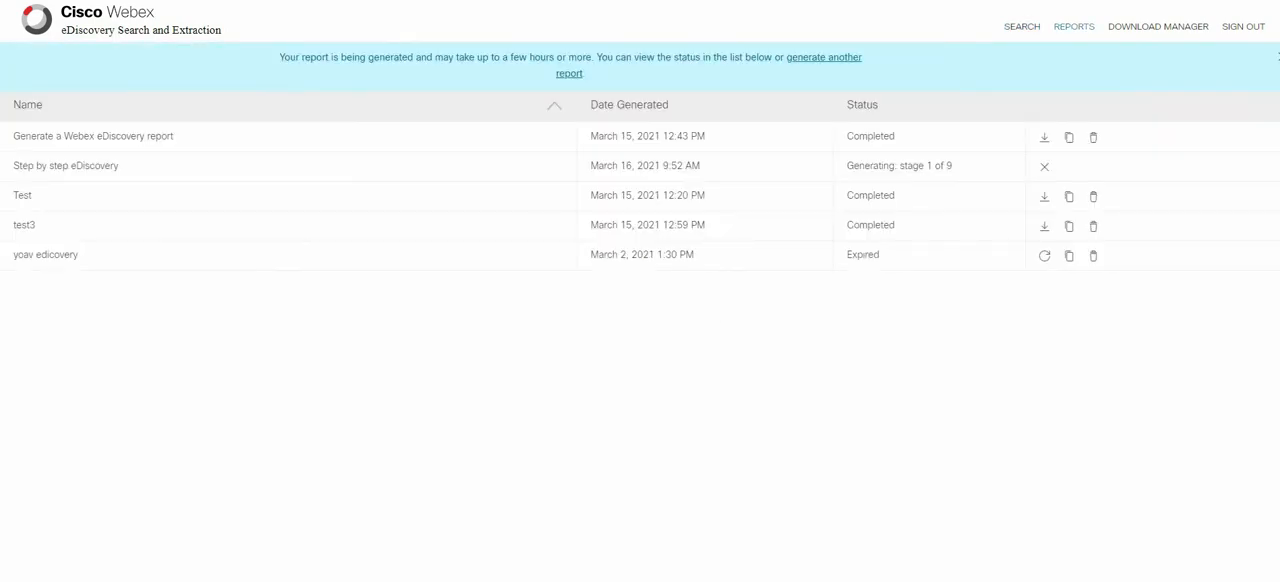
mouse_move(293, 447)
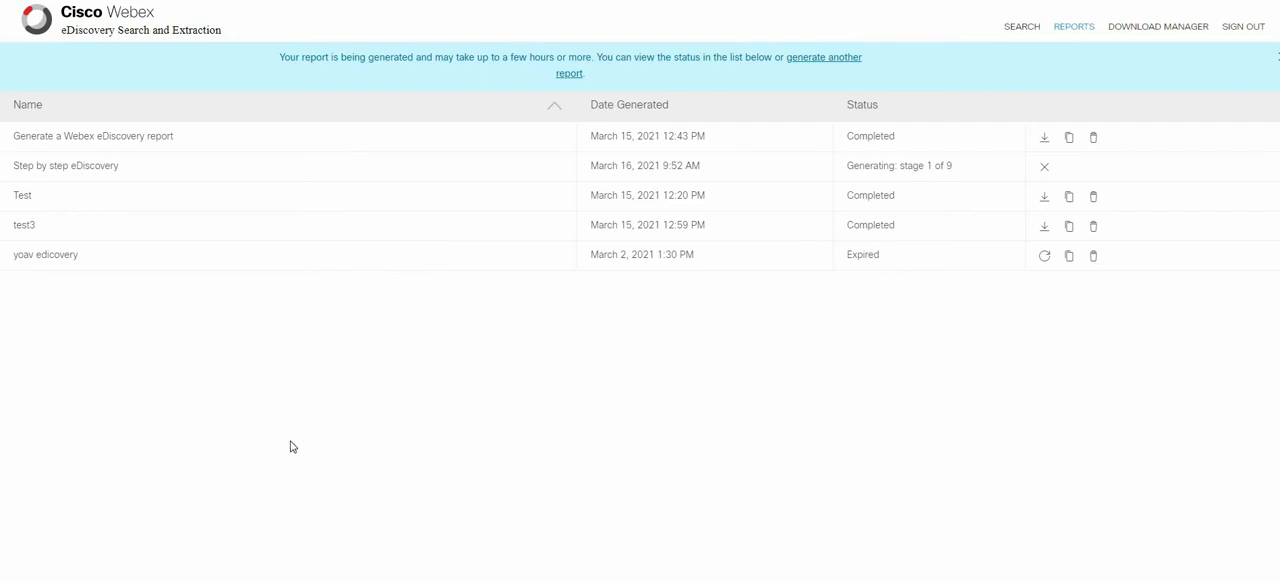
mouse_move(1097, 18)
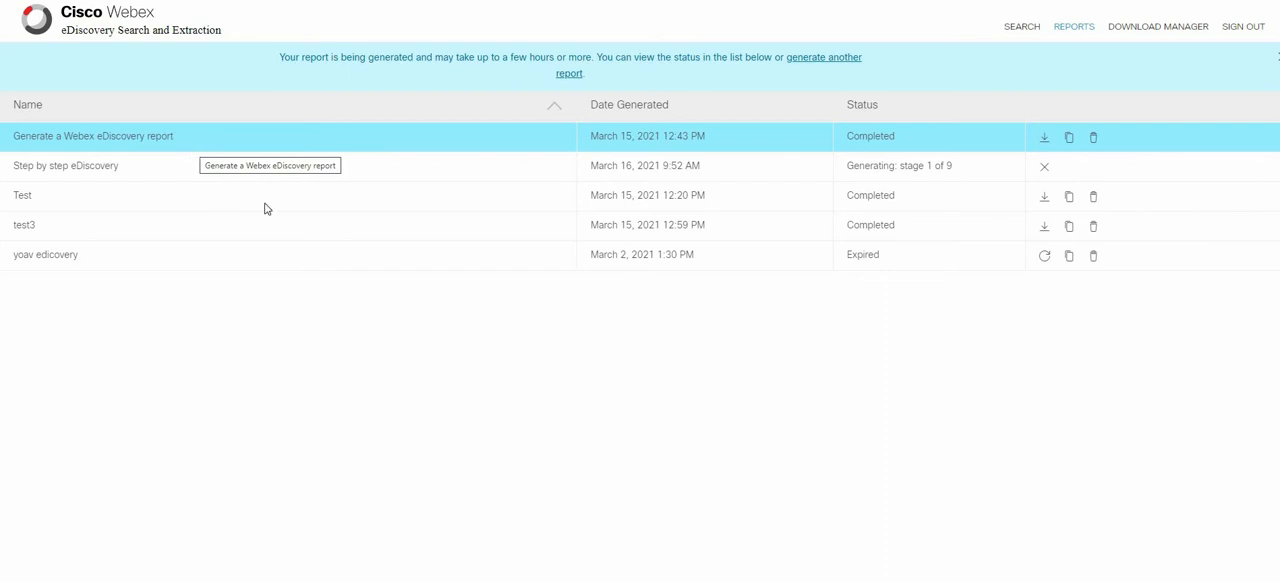
left_click(339, 224)
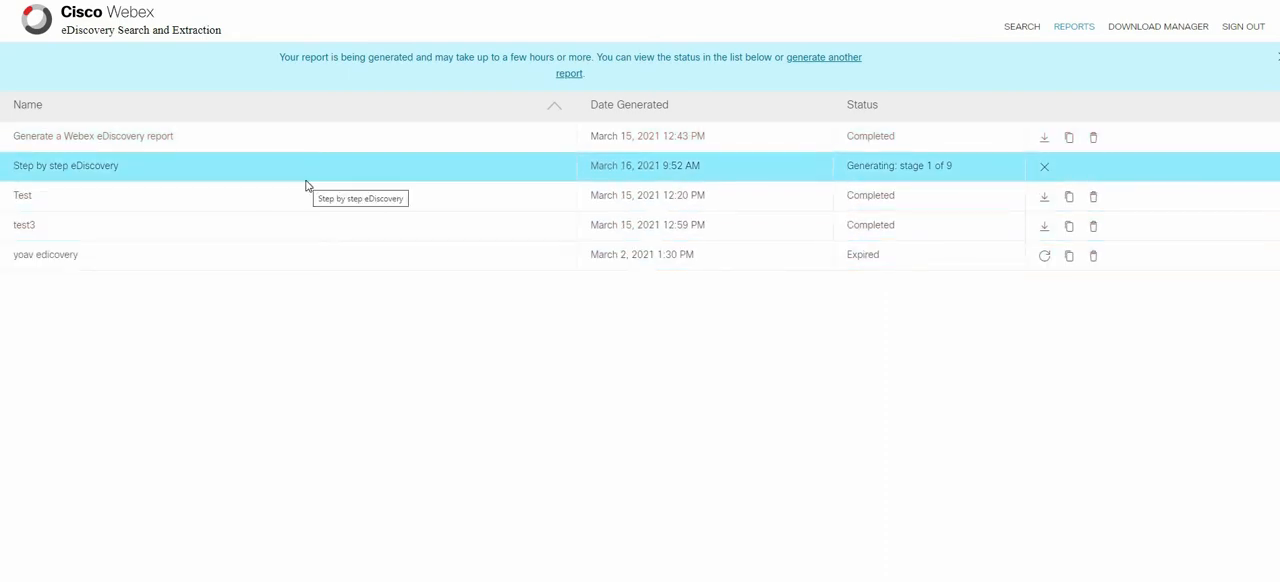
mouse_move(891, 168)
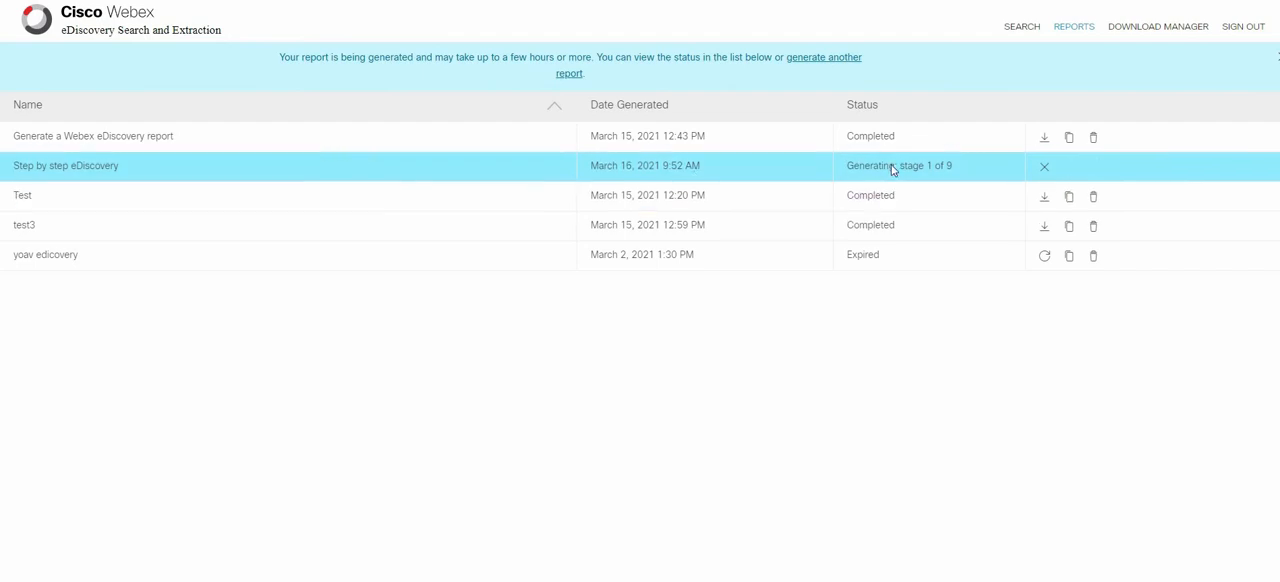
mouse_move(970, 172)
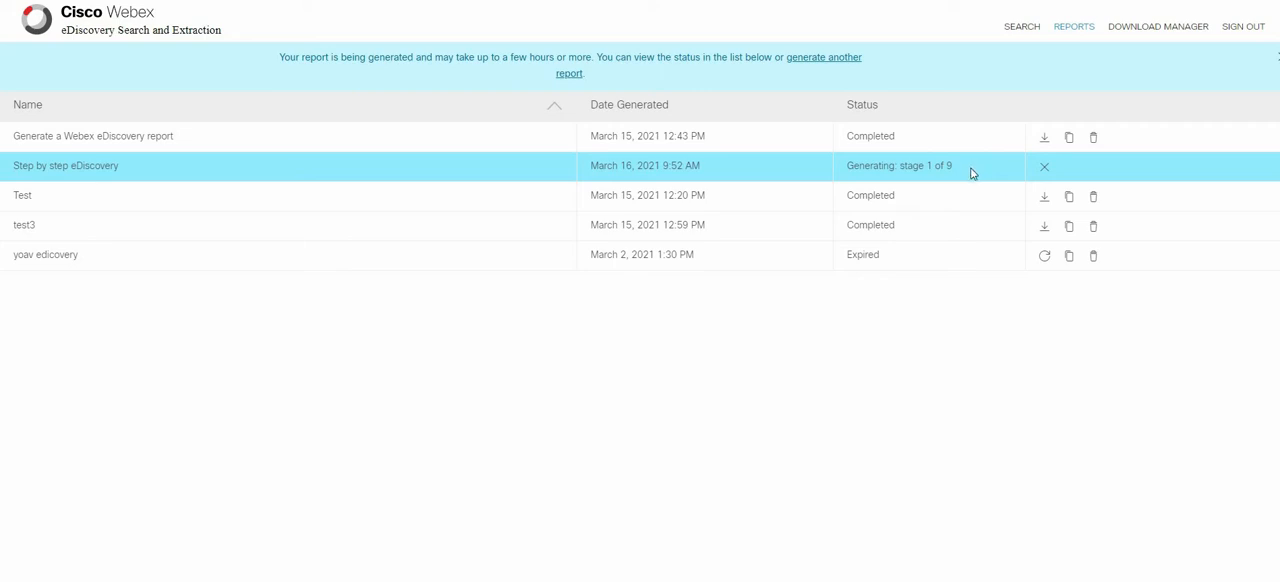
mouse_move(1155, 26)
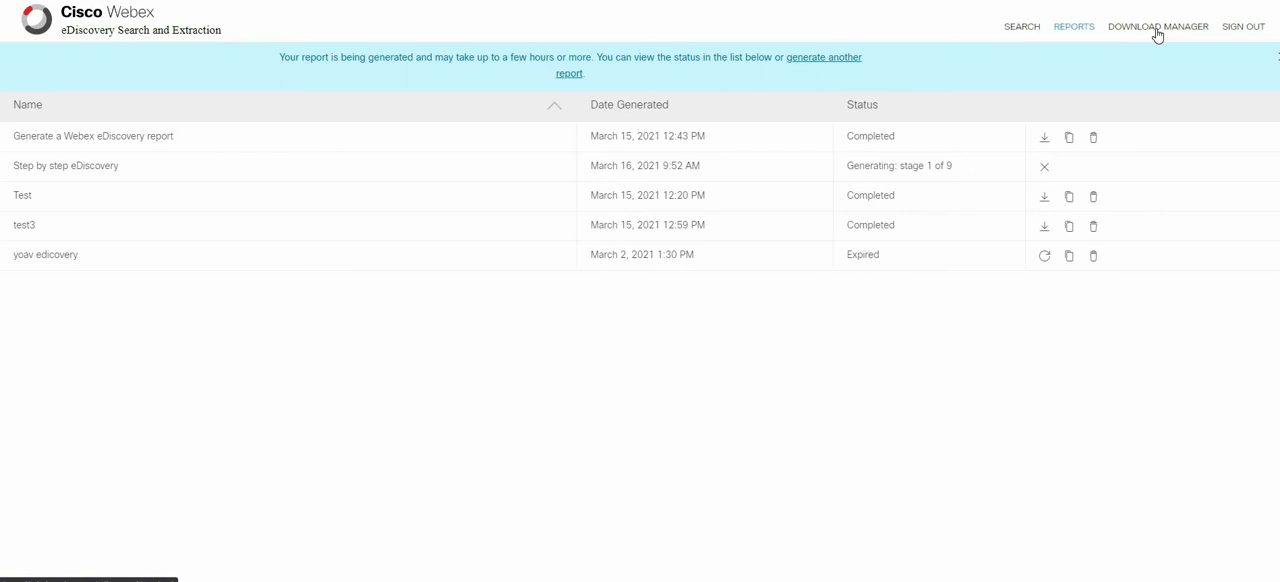
Step: Download the Windows 10 Download Manager installer and install it to the default folder
left_click(1157, 26)
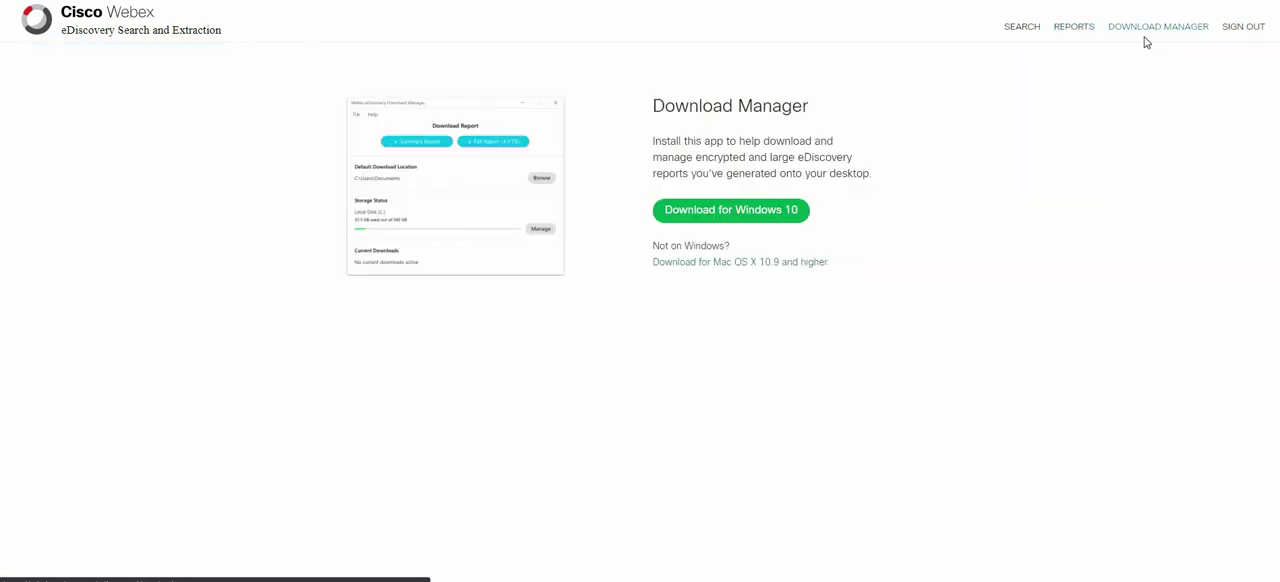
mouse_move(620, 128)
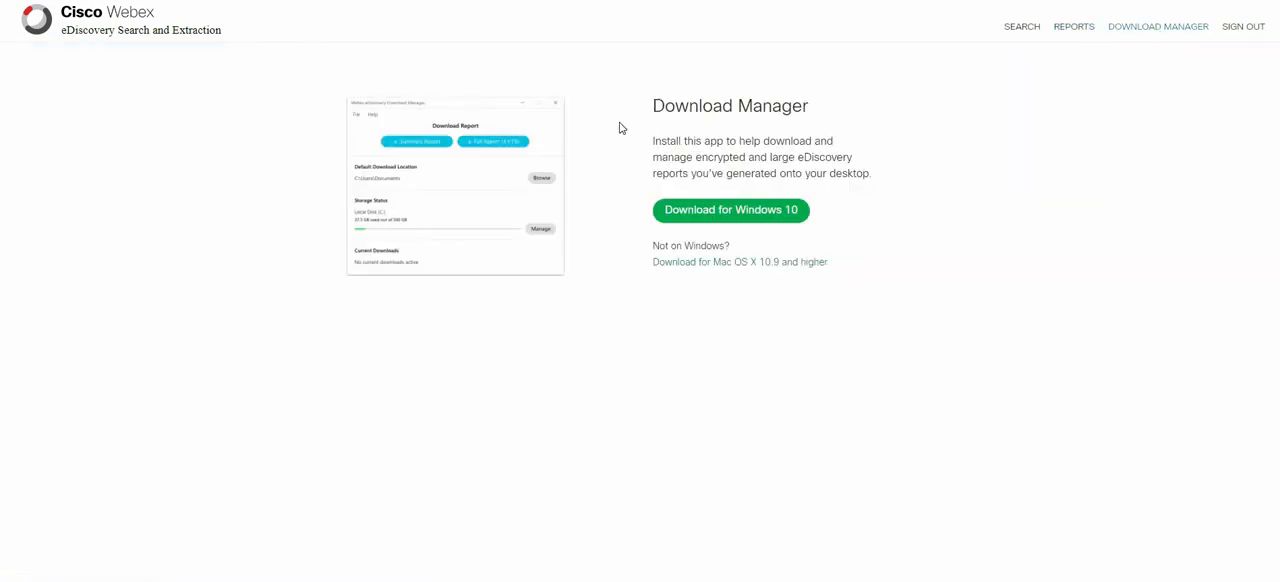
mouse_move(544, 153)
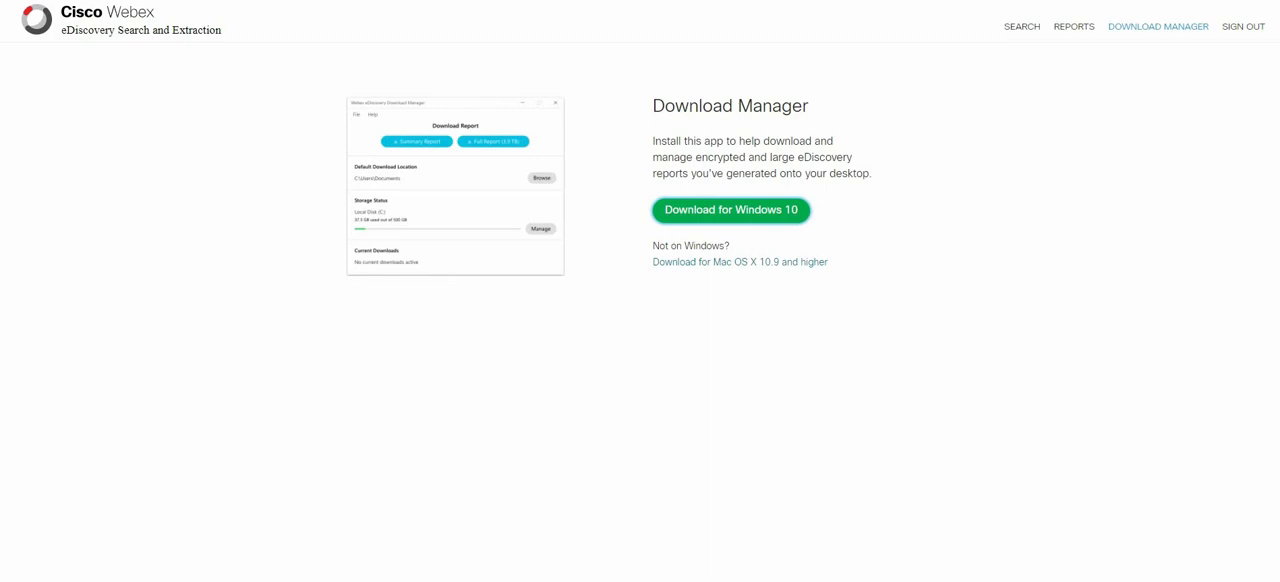
left_click(730, 210)
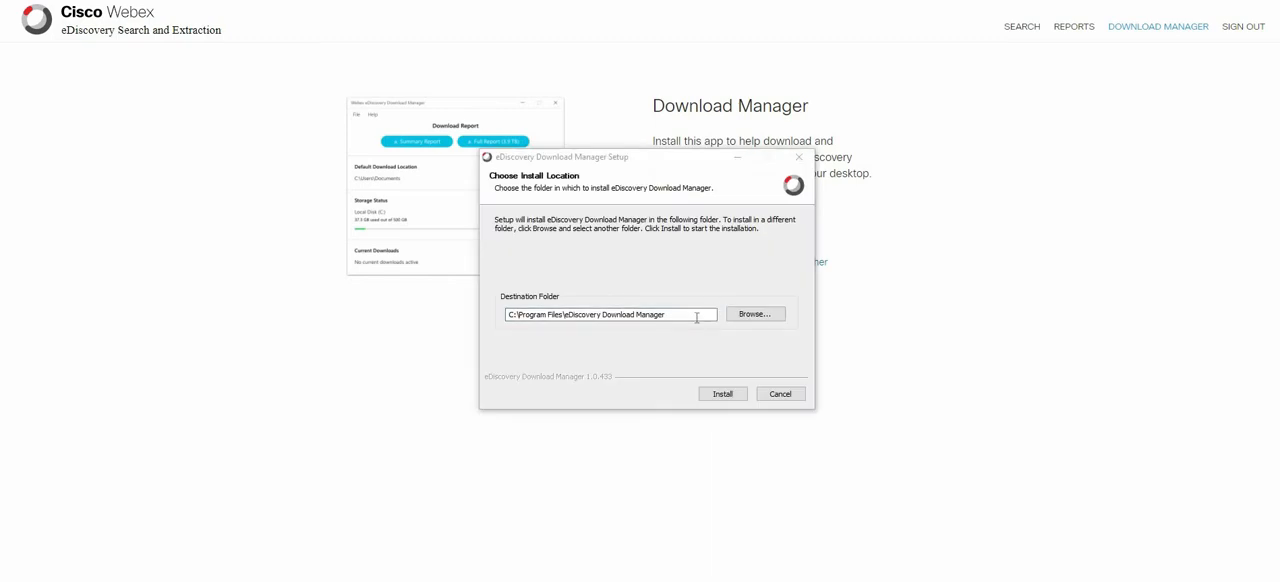
mouse_move(722, 393)
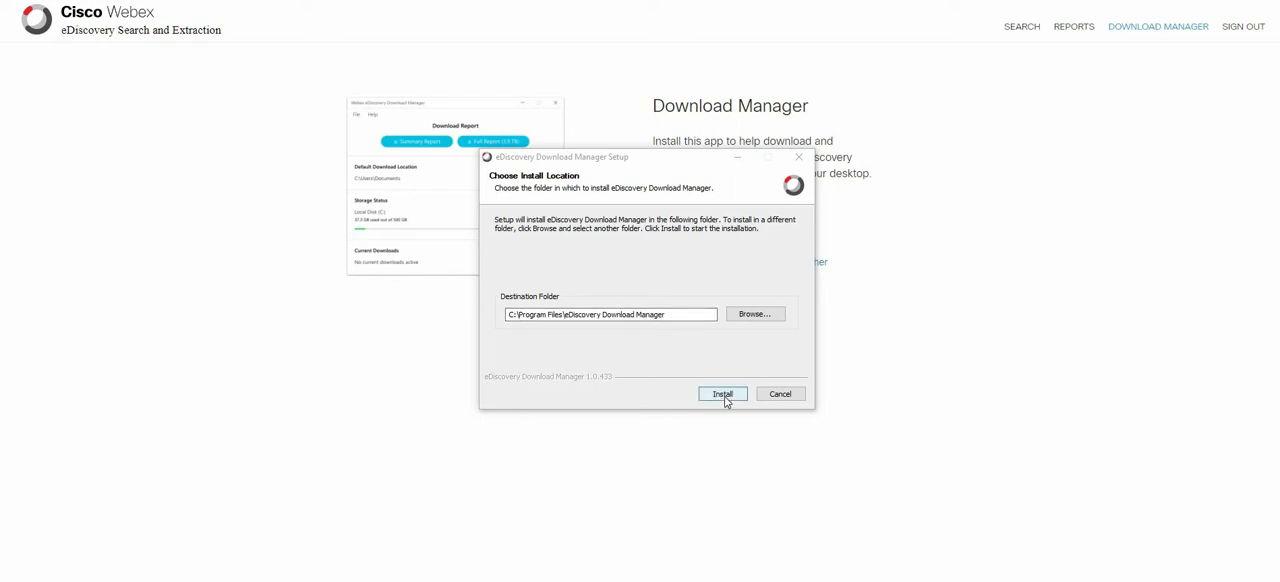
left_click(722, 393)
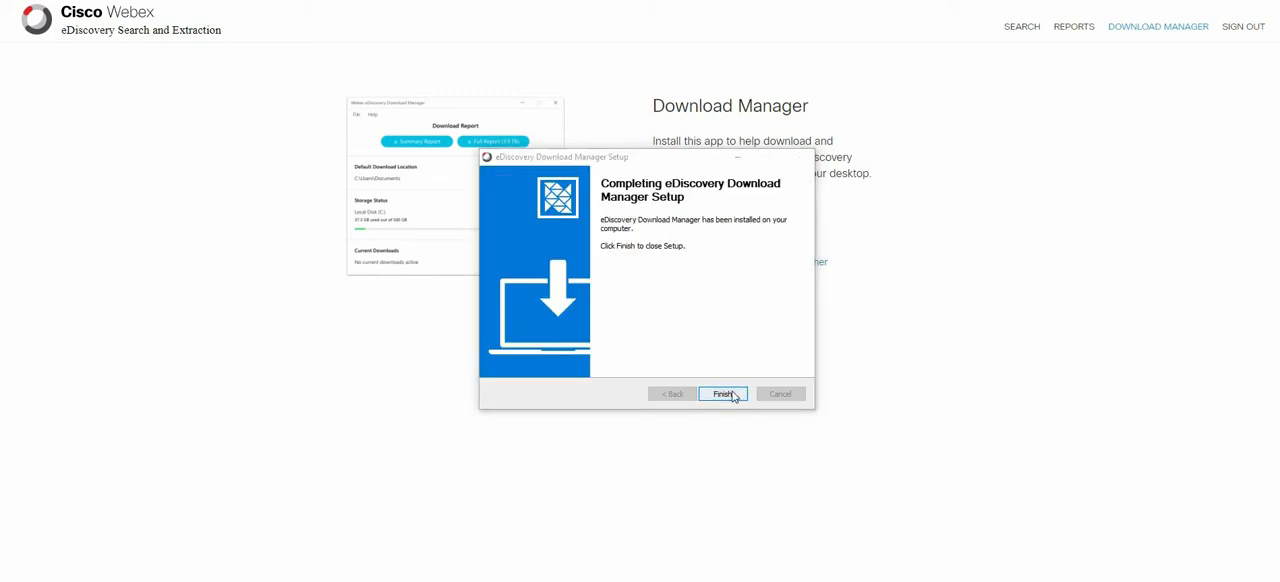
left_click(723, 393)
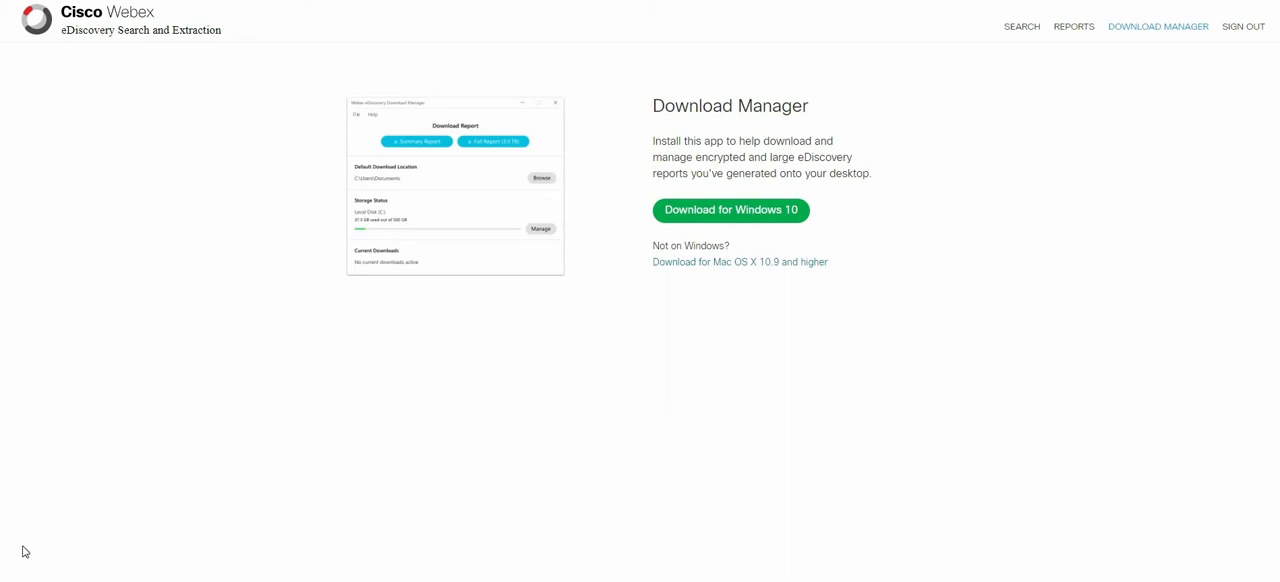
mouse_move(500, 467)
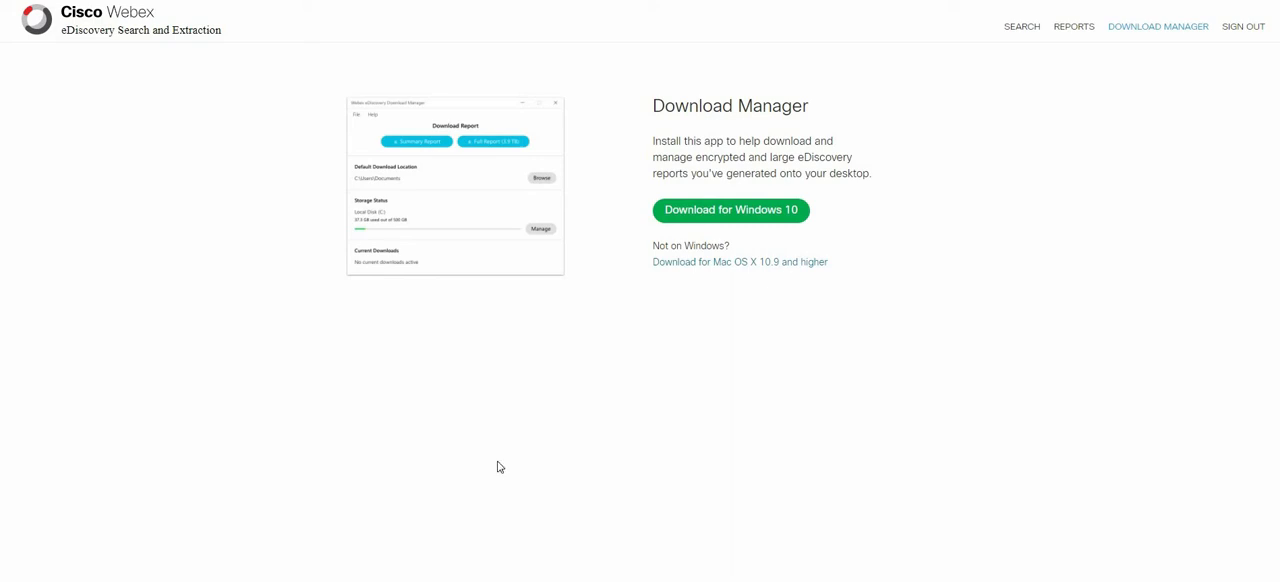
mouse_move(1079, 37)
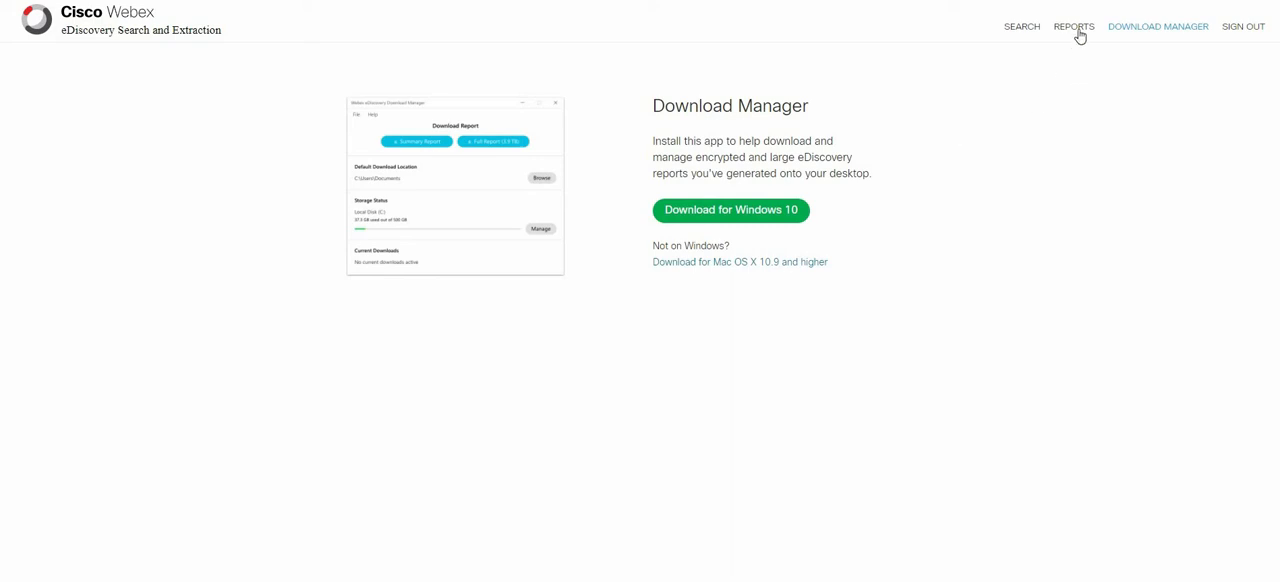
Step: Return to the Reports list to check the Step by step eDiscovery report's status
left_click(1073, 26)
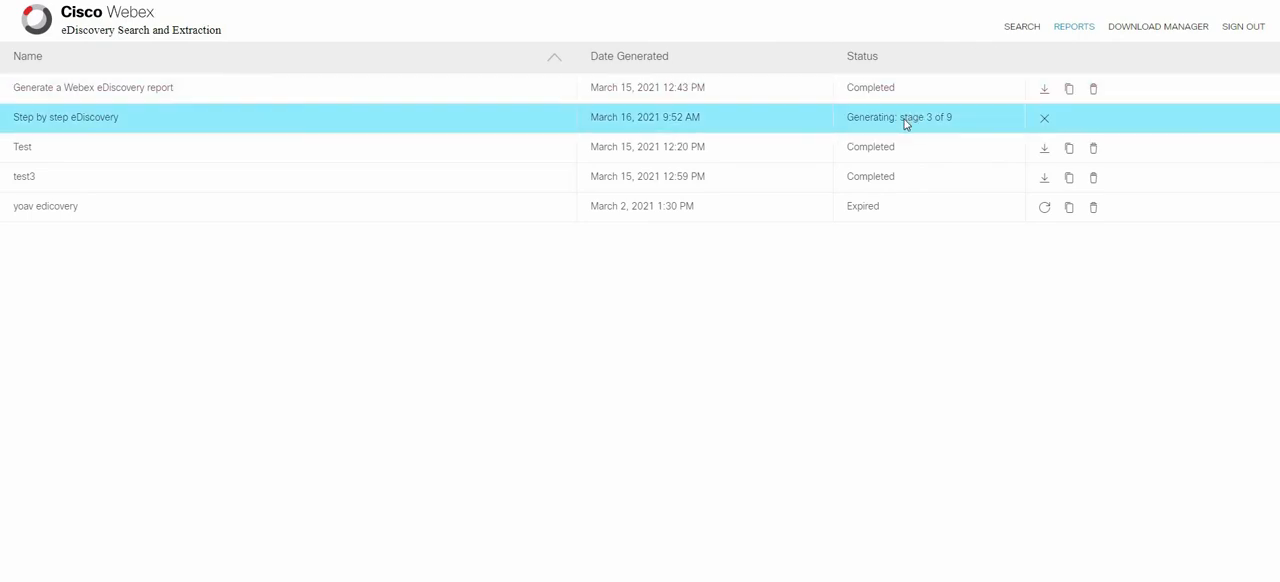
mouse_move(840, 119)
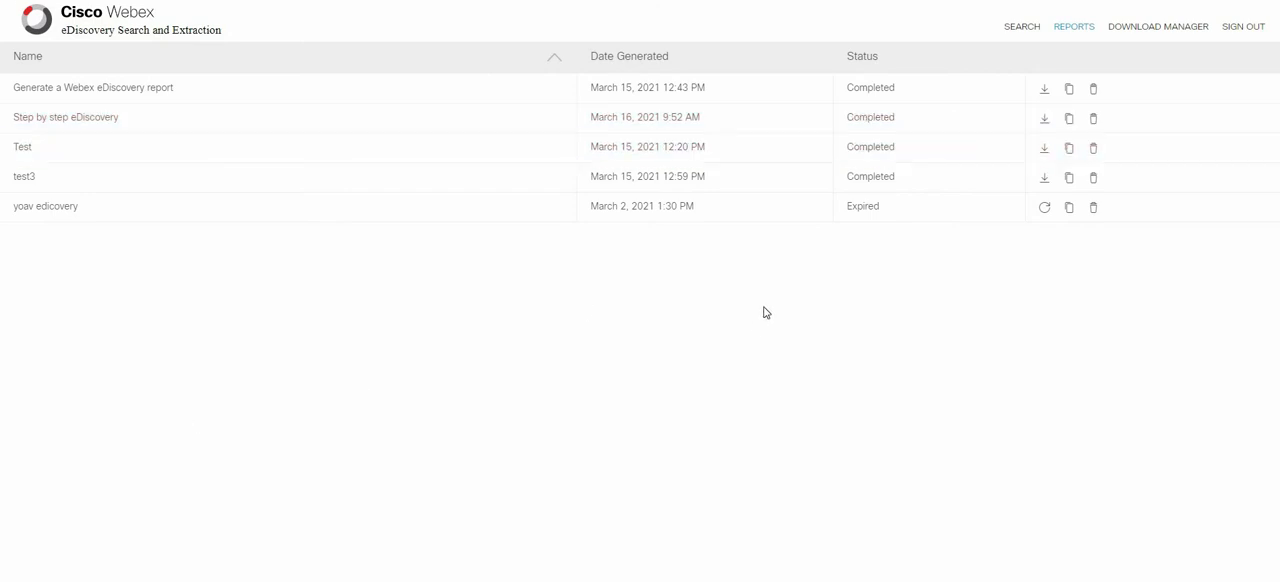
mouse_move(745, 312)
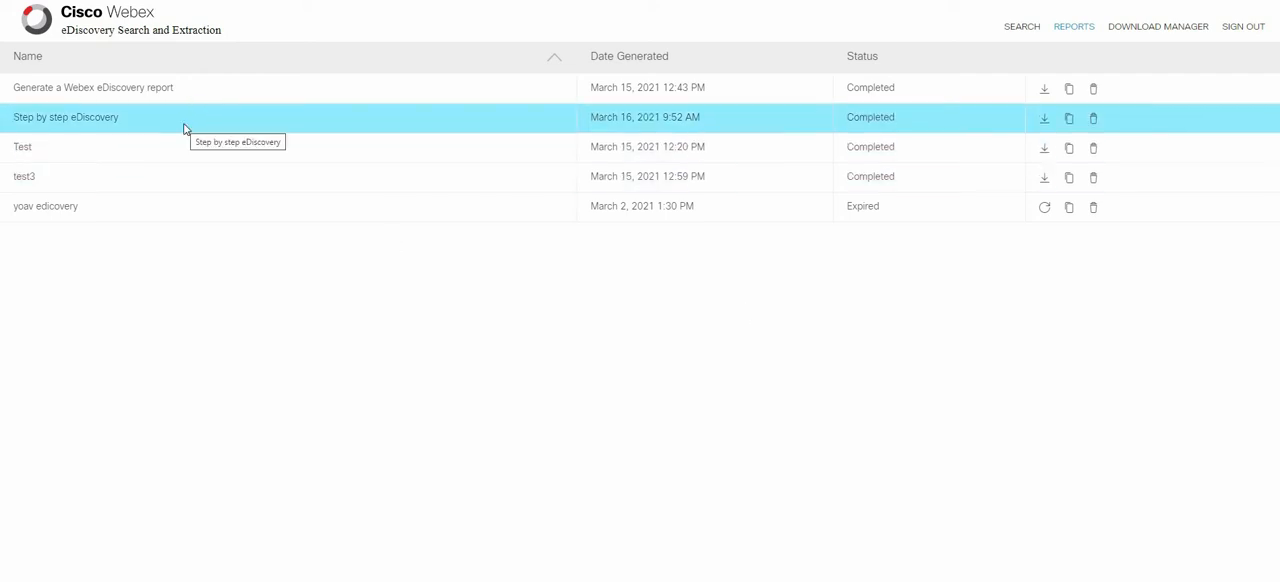
mouse_move(123, 126)
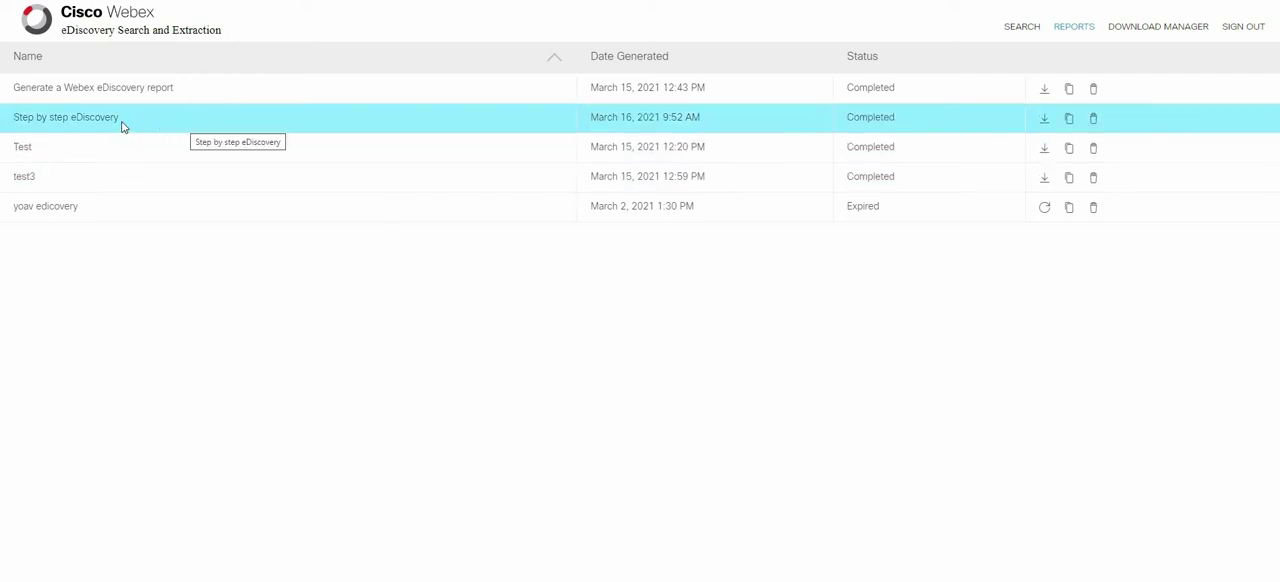
mouse_move(25, 125)
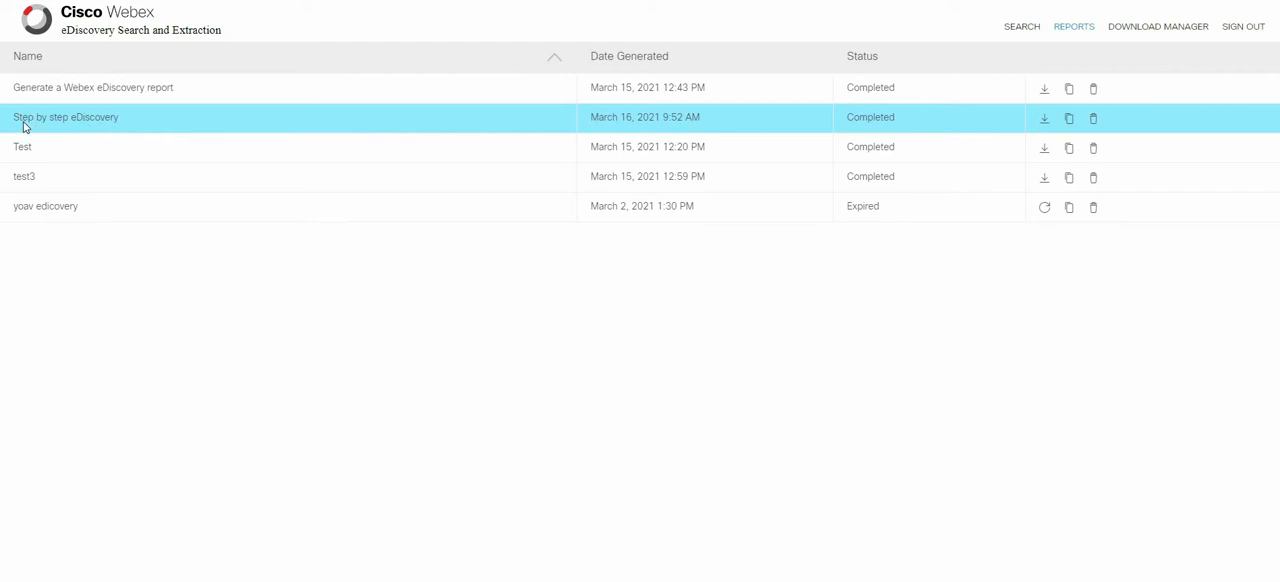
mouse_move(668, 120)
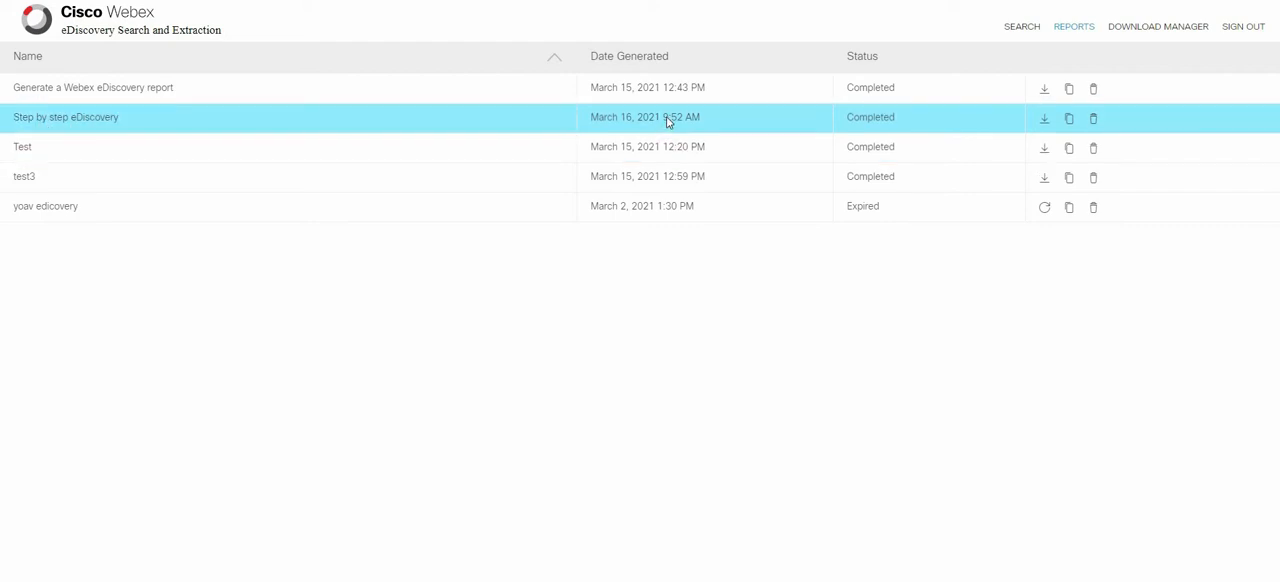
mouse_move(1045, 119)
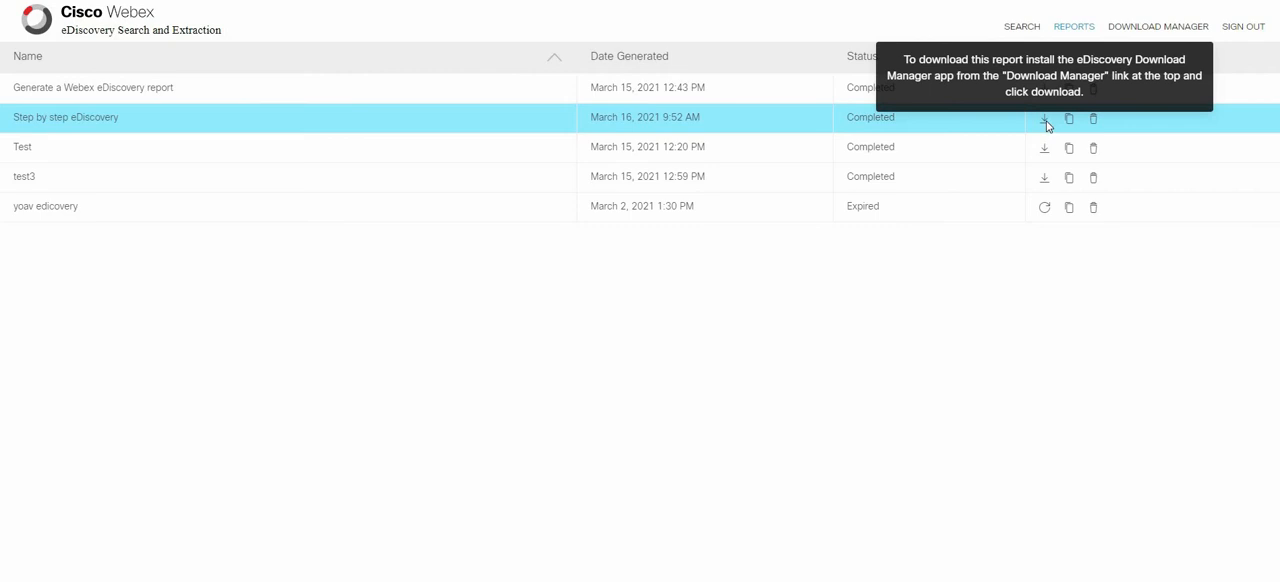
mouse_move(1069, 124)
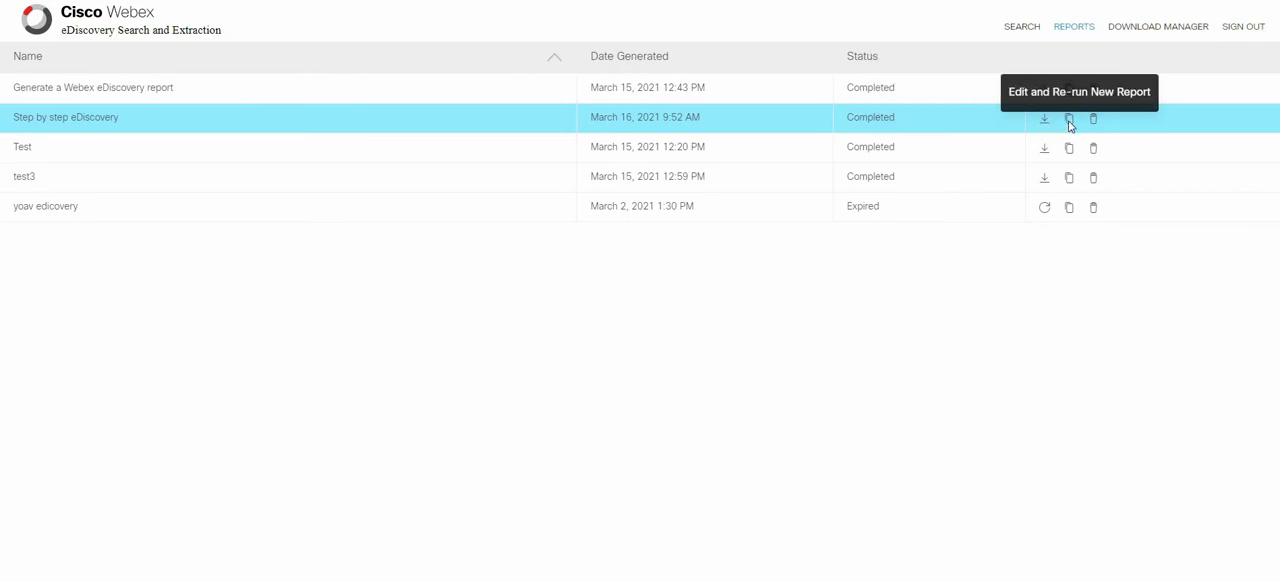
mouse_move(1092, 119)
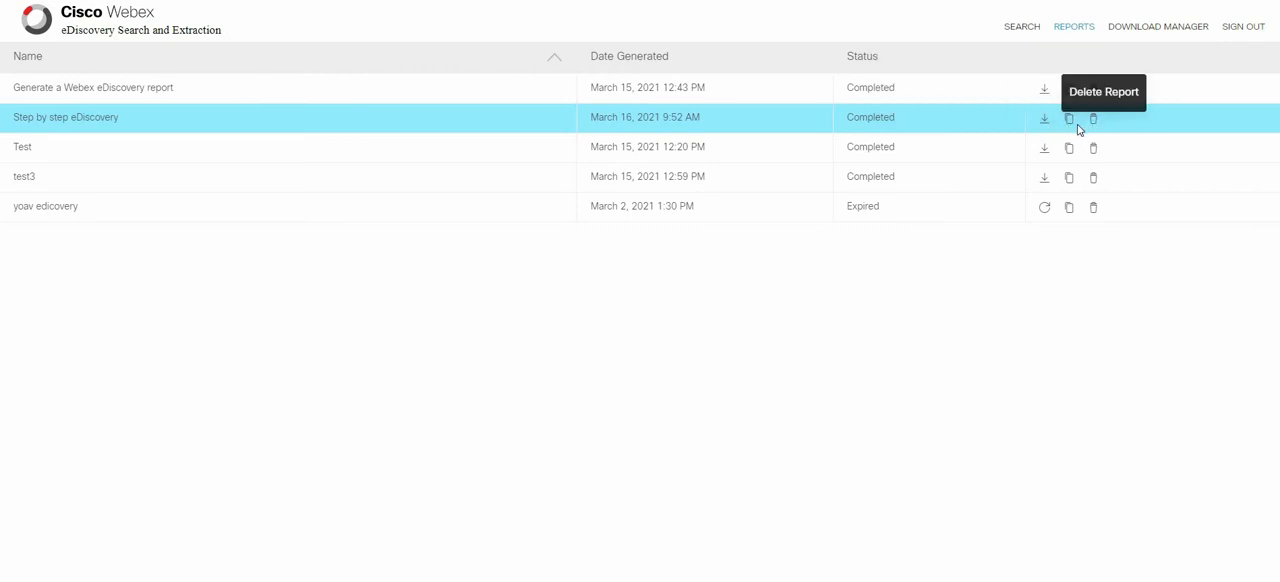
mouse_move(1069, 118)
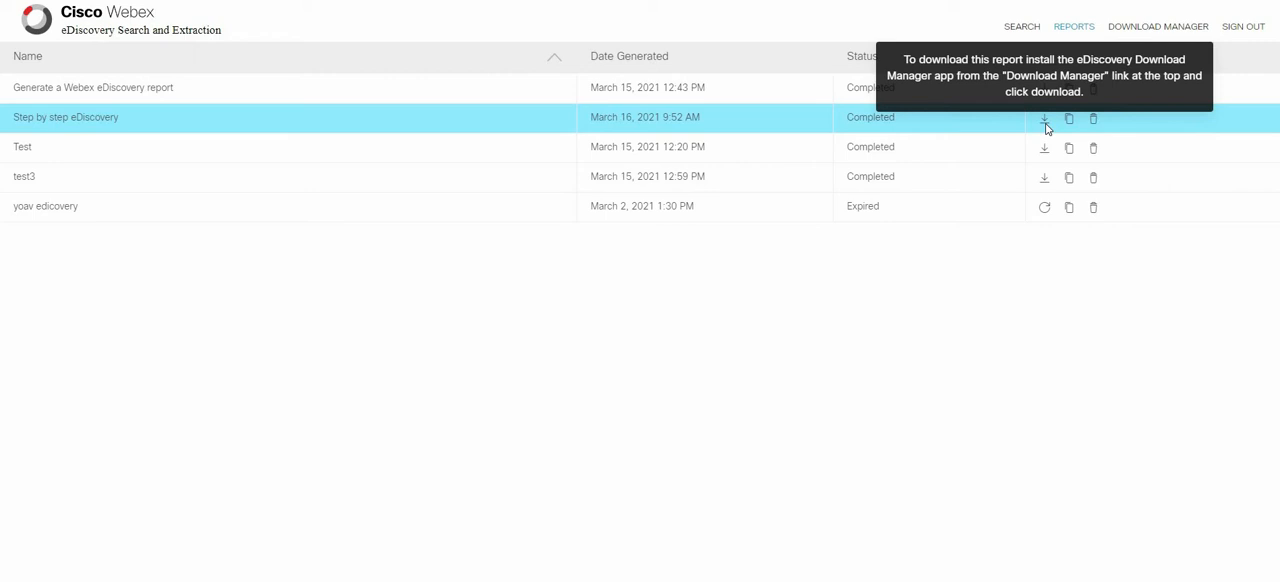
Step: Download the Step by step eDiscovery report and allow it to open eDiscovery Download Manager
left_click(1044, 118)
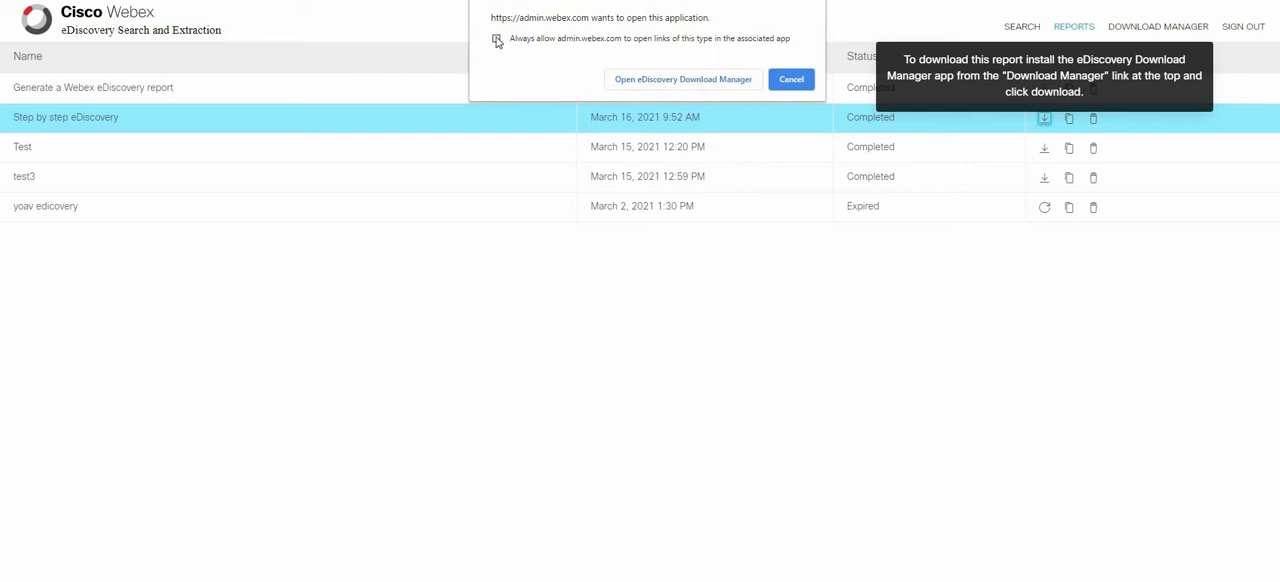
left_click(791, 79)
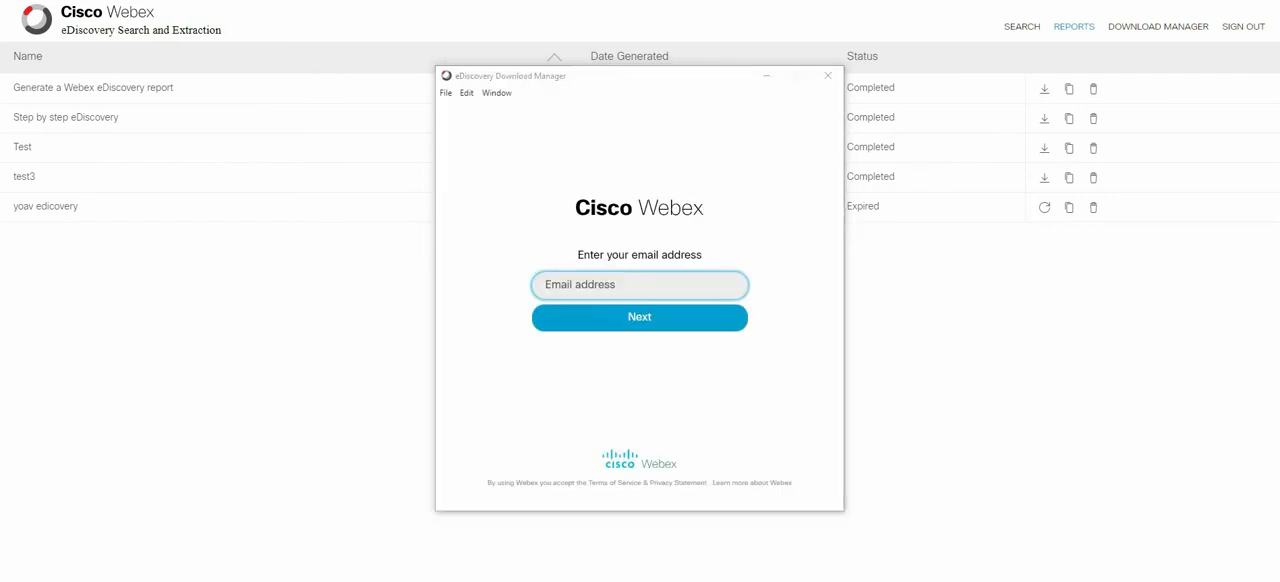
Step: Enter the account email in Download Manager, continue, and select the password field
left_click(639, 285)
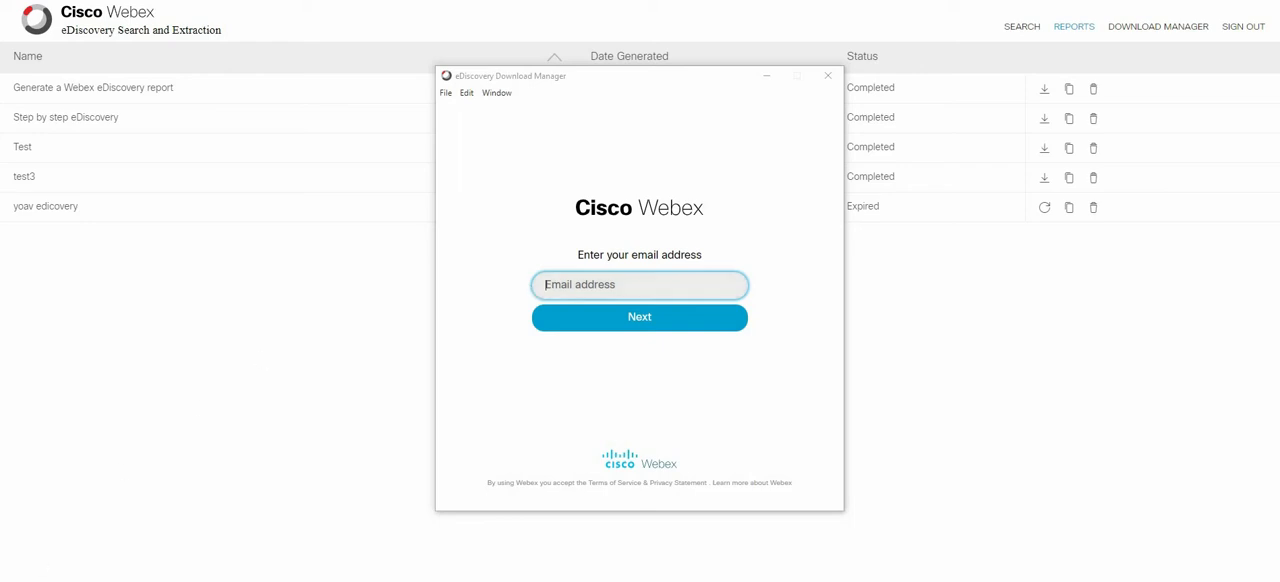
left_click(639, 316)
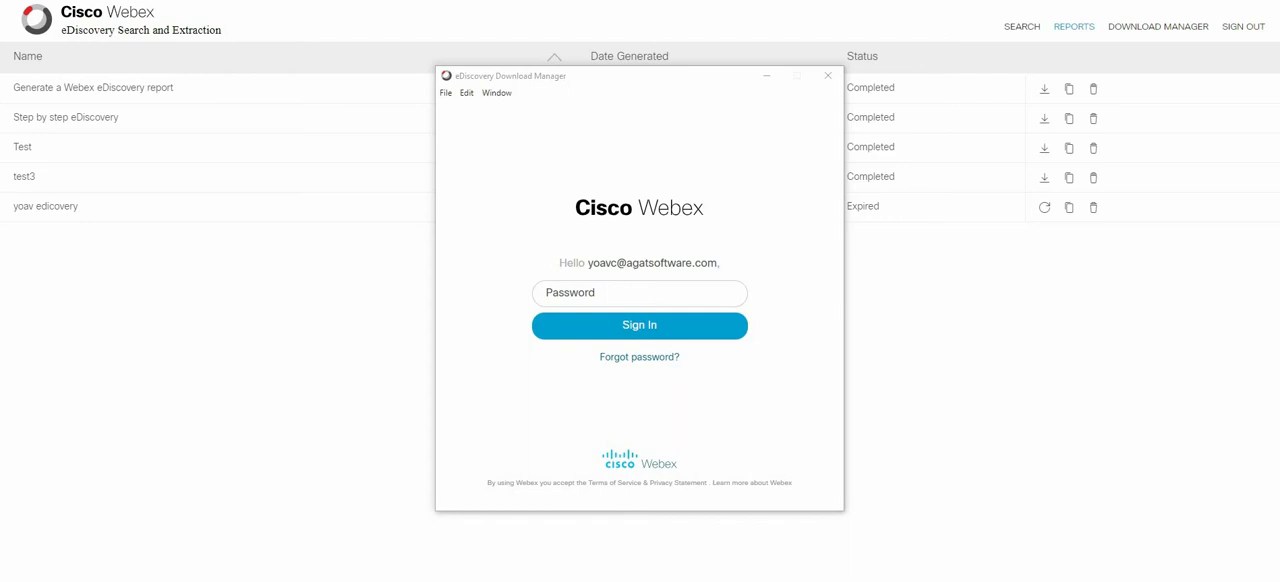
left_click(639, 325)
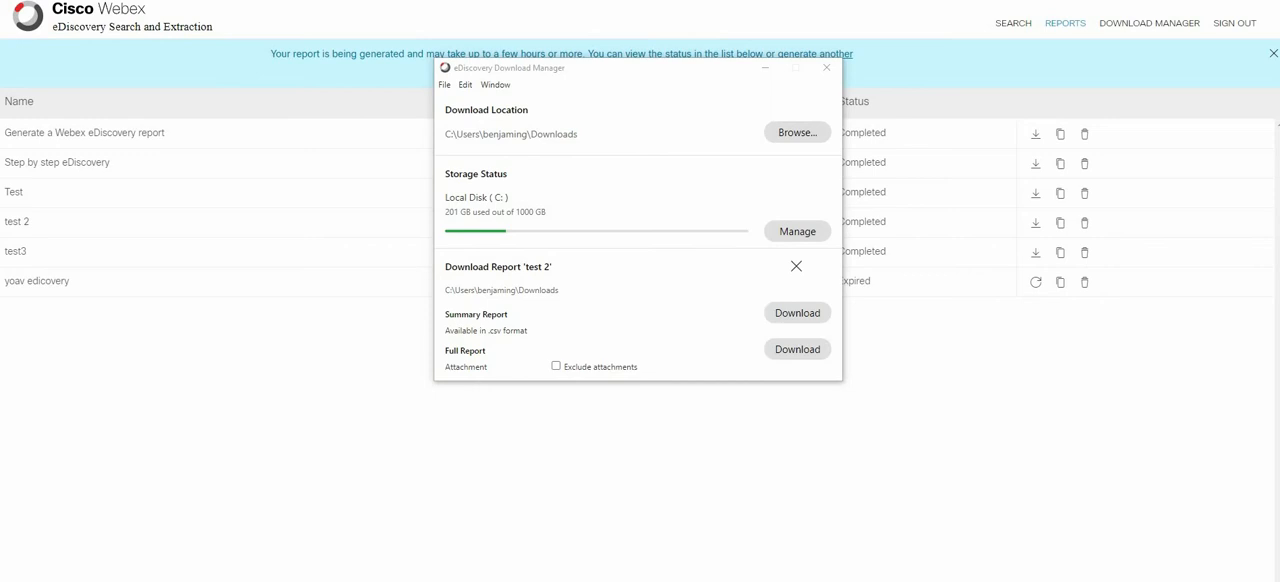
mouse_move(565, 95)
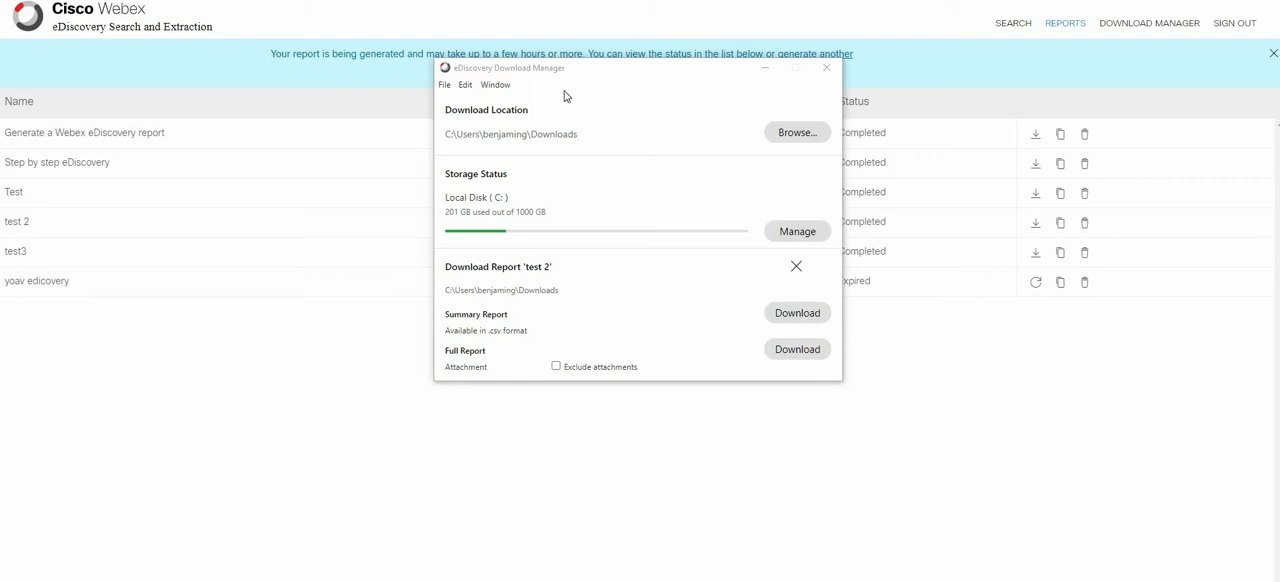
mouse_move(544, 182)
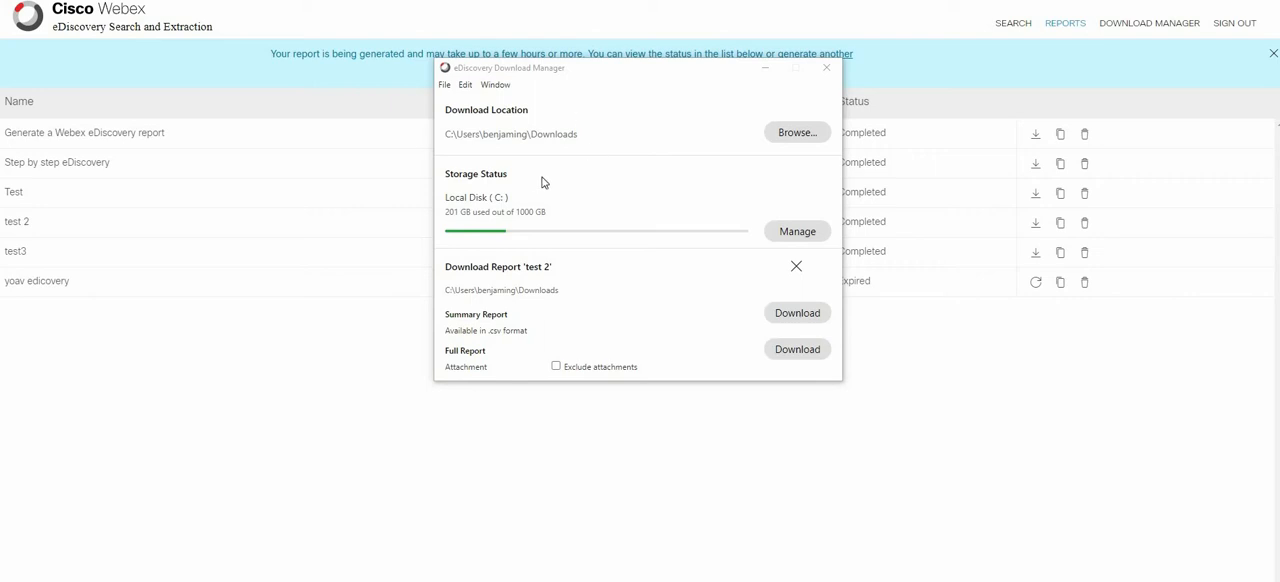
mouse_move(725, 306)
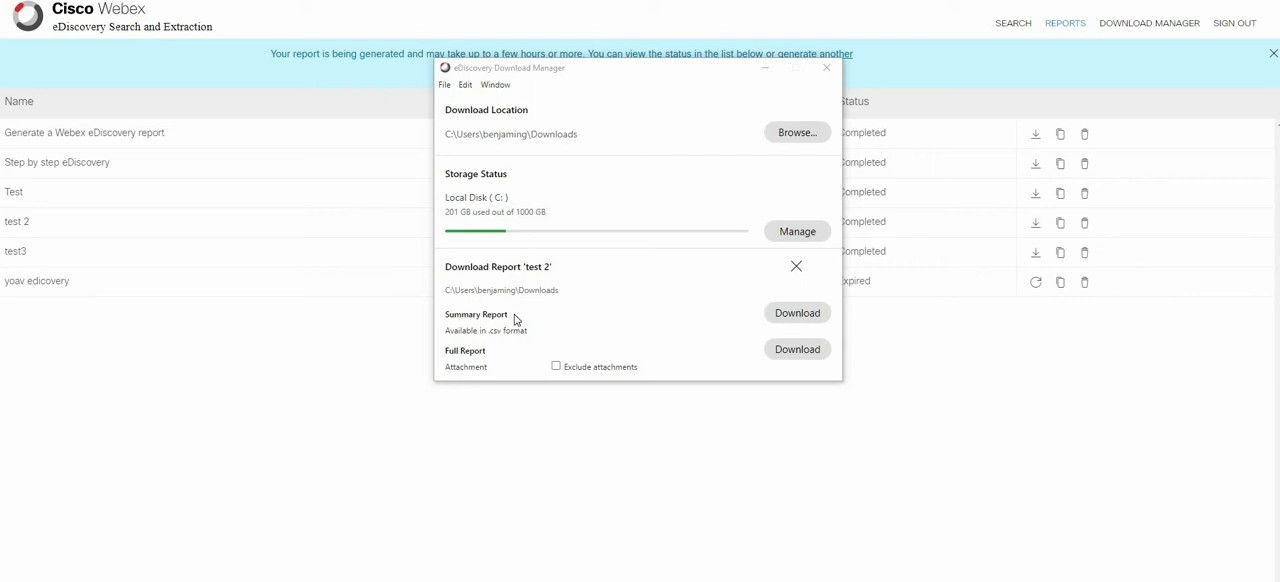
mouse_move(442, 367)
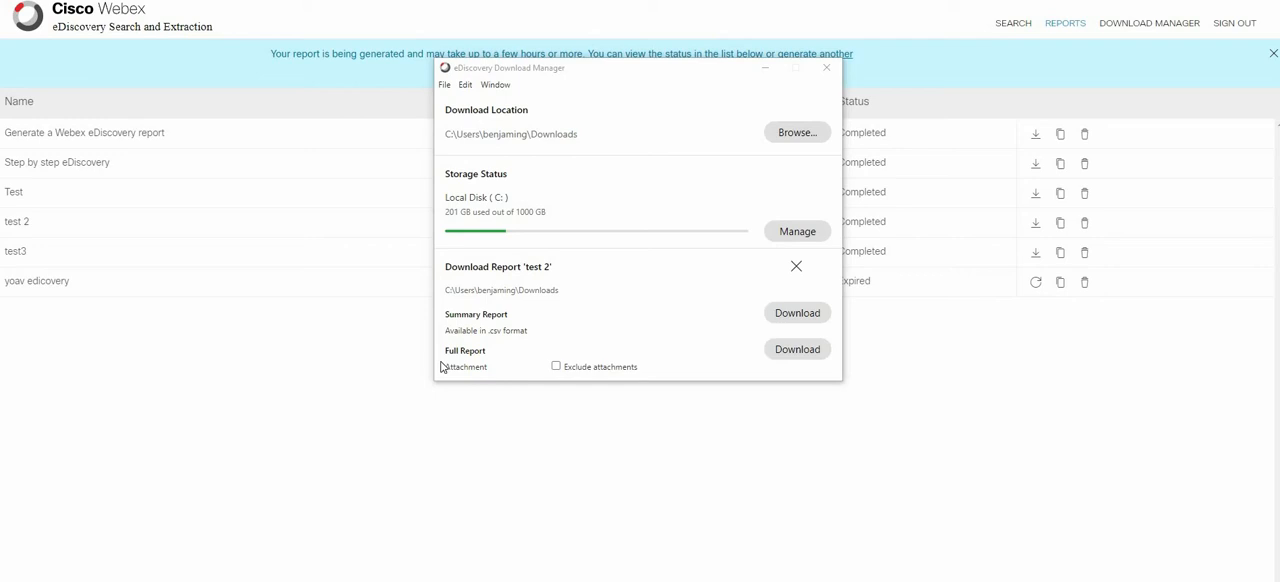
mouse_move(677, 336)
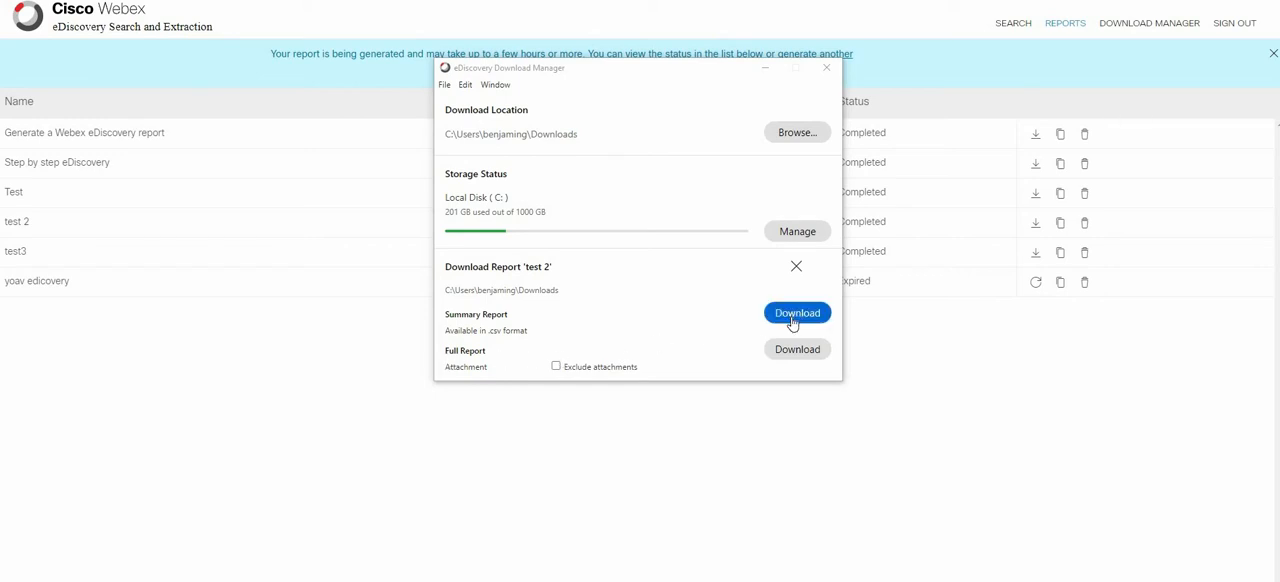
Step: Download the 'test 2' Summary Report as a .csv file
left_click(797, 312)
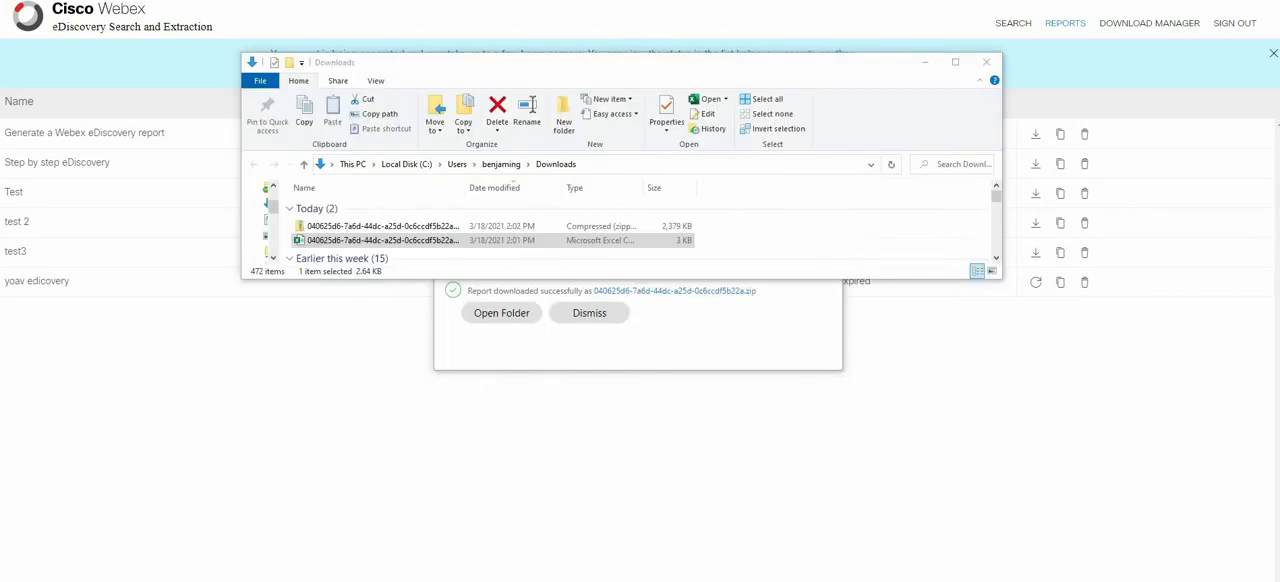
mouse_move(407, 260)
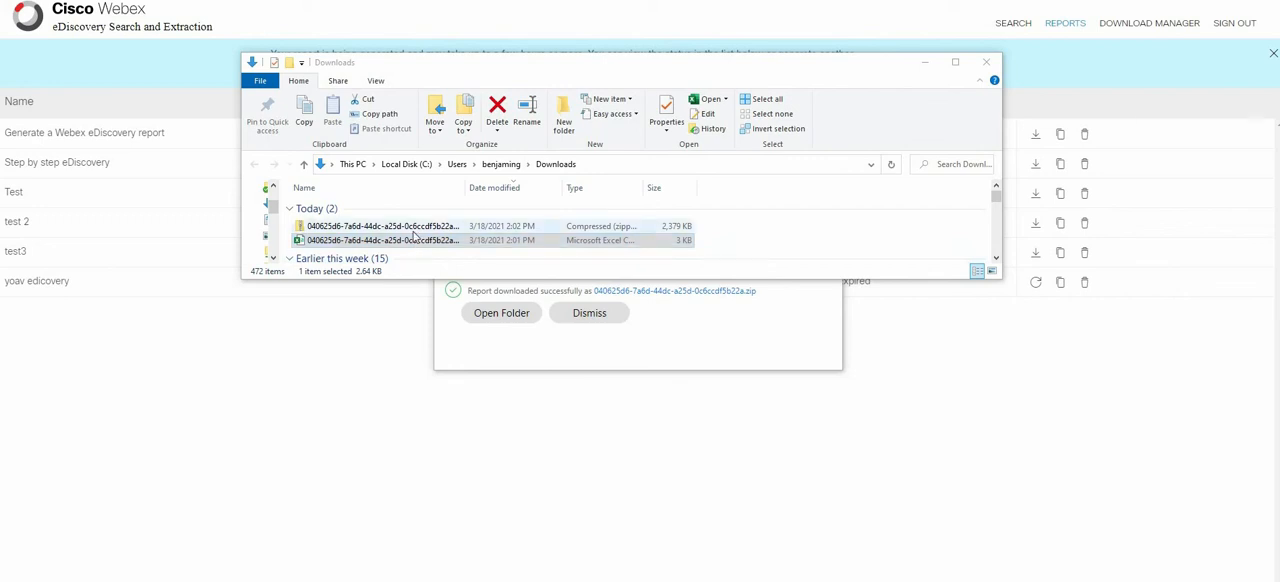
Step: Open the downloaded 'test 2' CSV summary report from Downloads in Excel
left_click(420, 240)
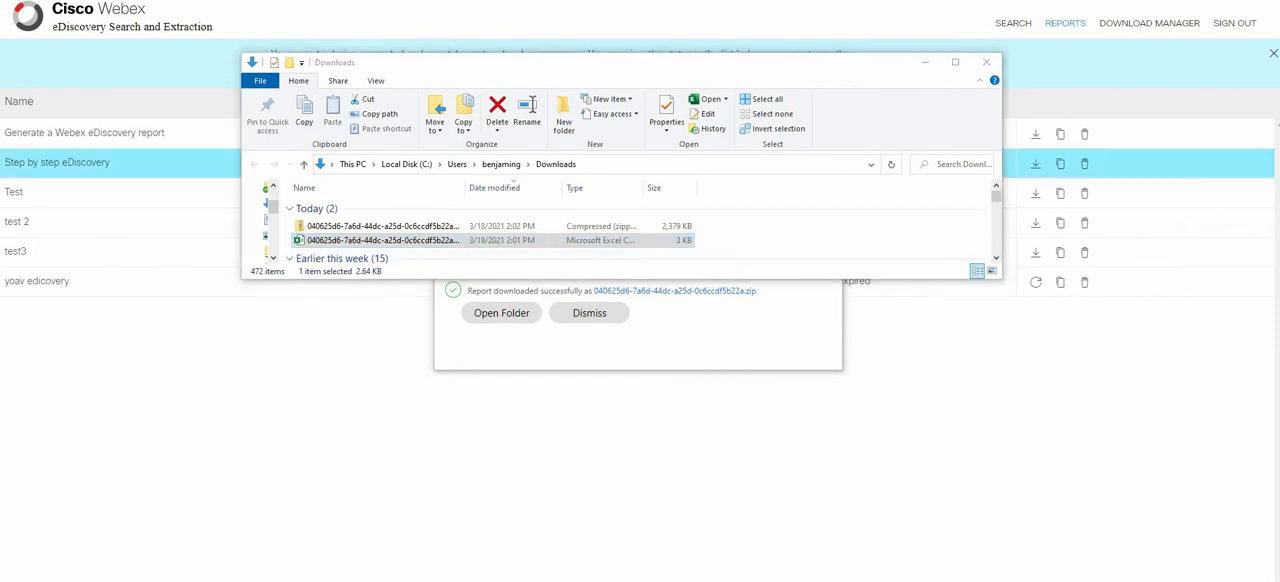
double_click(384, 240)
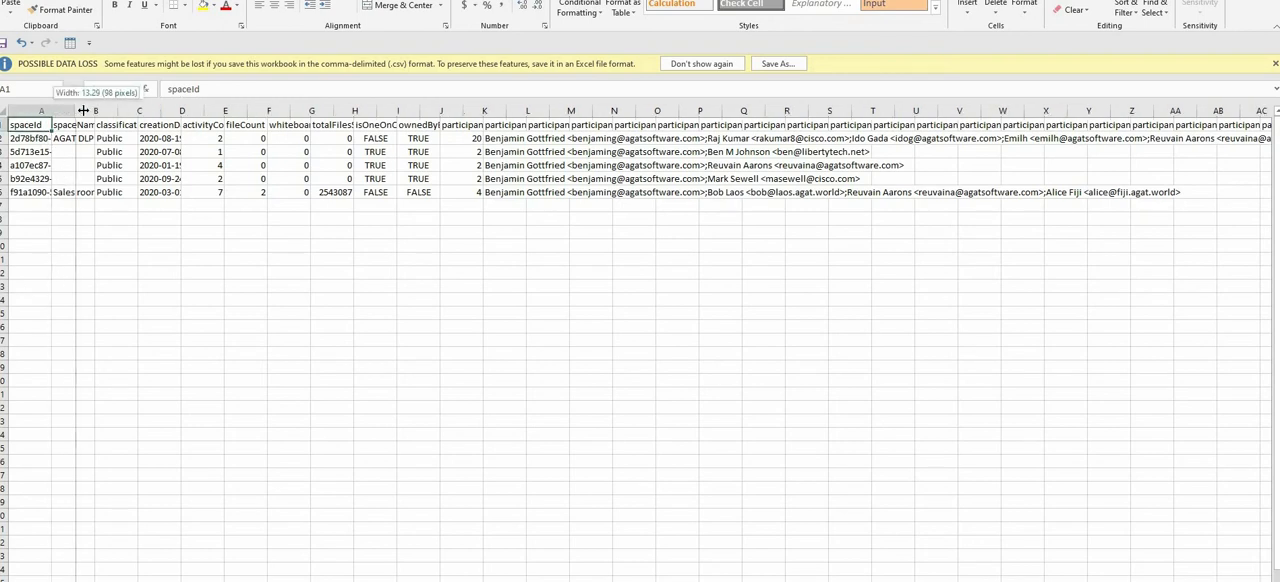
Step: Widen the spaceId and spaceName columns so full space IDs and names show
left_click_drag(83, 110, 105, 110)
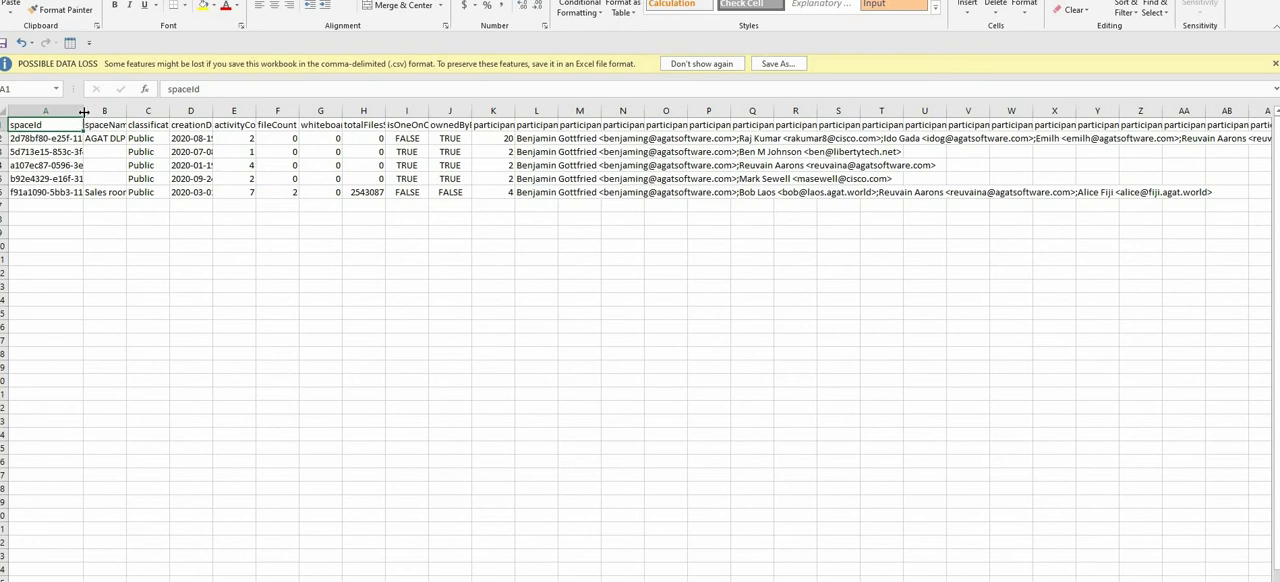
left_click_drag(83, 111, 158, 111)
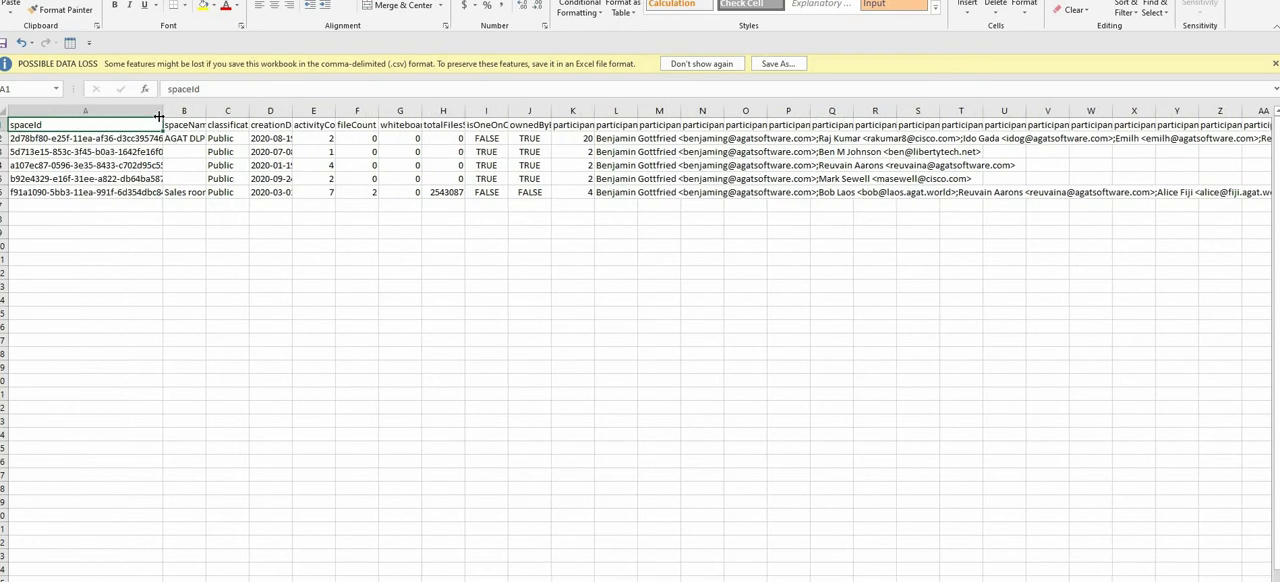
left_click(184, 124)
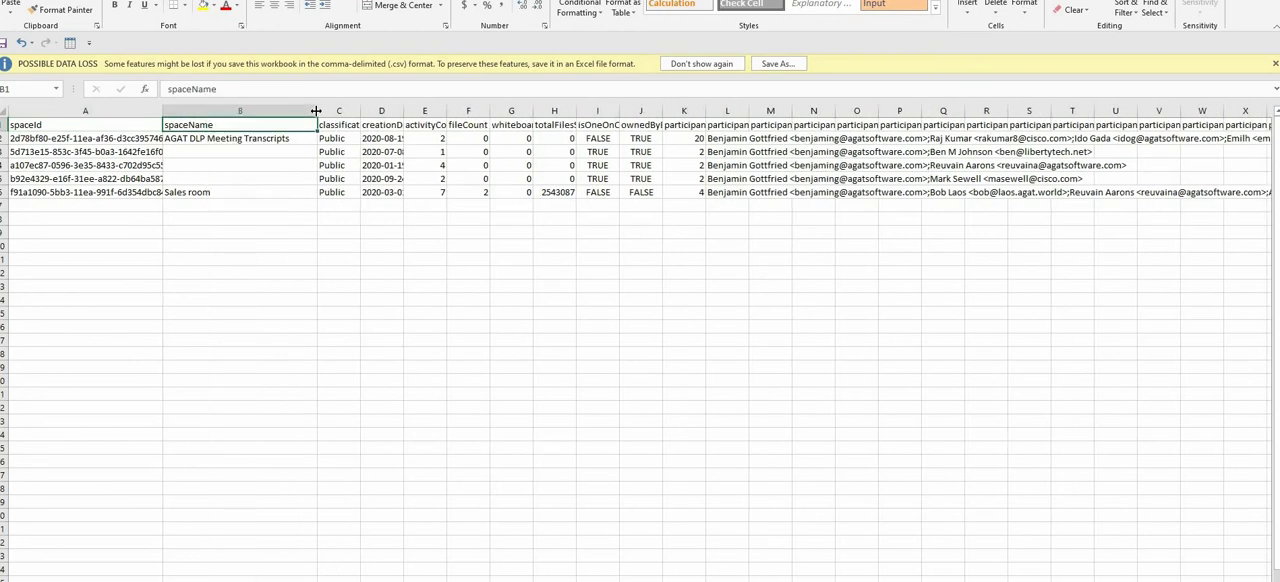
mouse_move(259, 175)
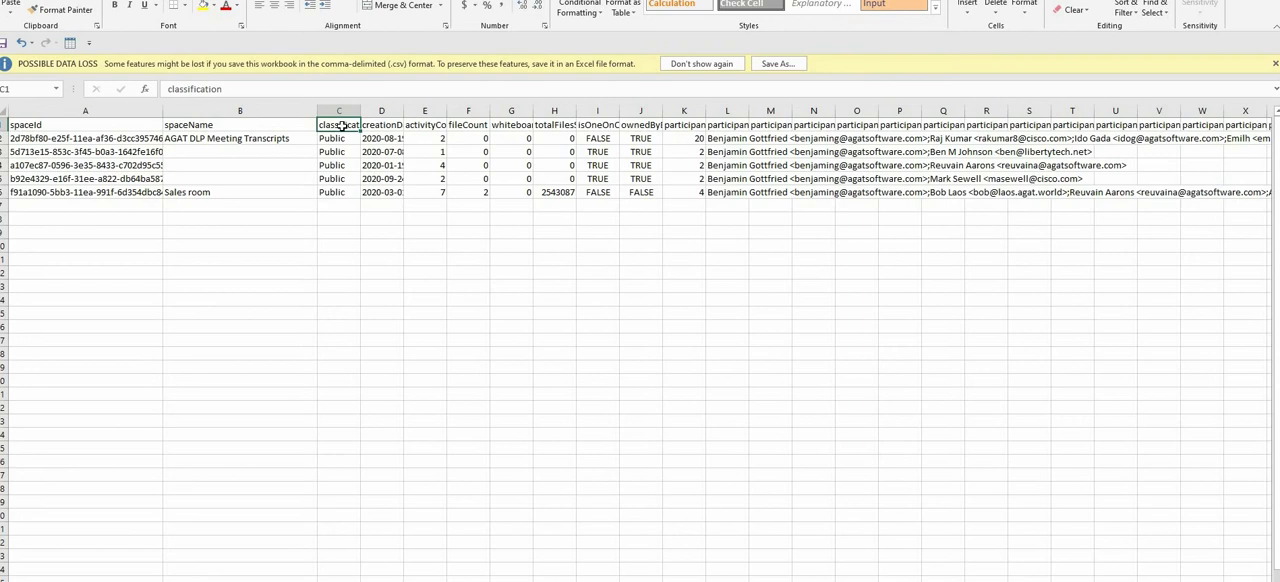
Step: Review the creationDate, activityCount, fileCount, whiteboardCount, totalFilesSizeInBytes and isOneOnOne columns
left_click(381, 138)
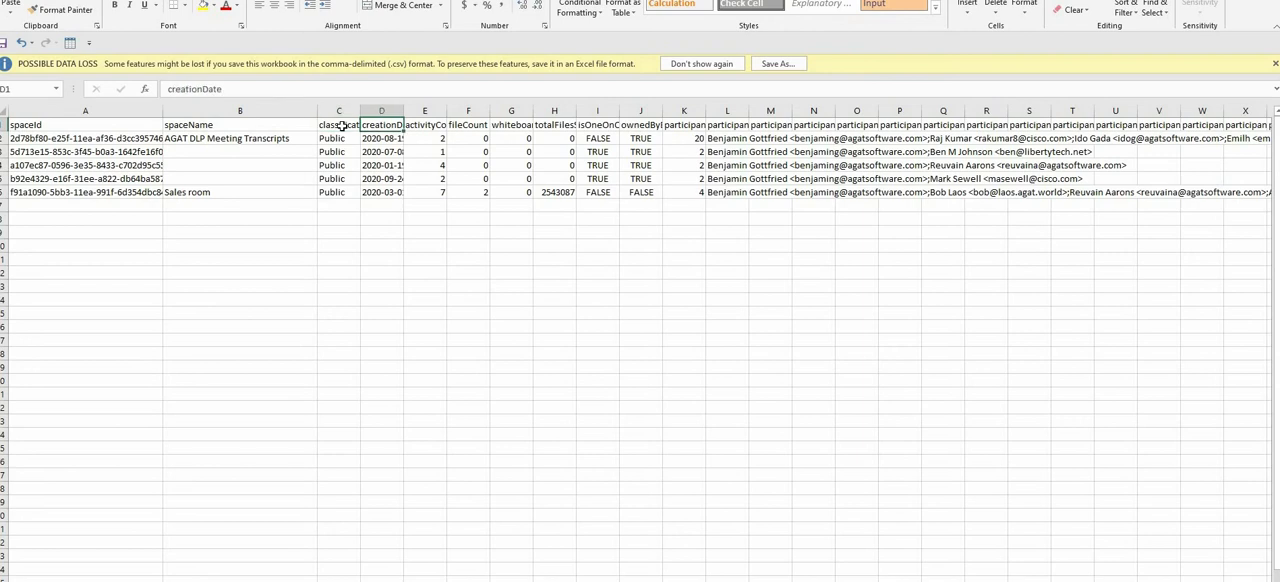
left_click(381, 138)
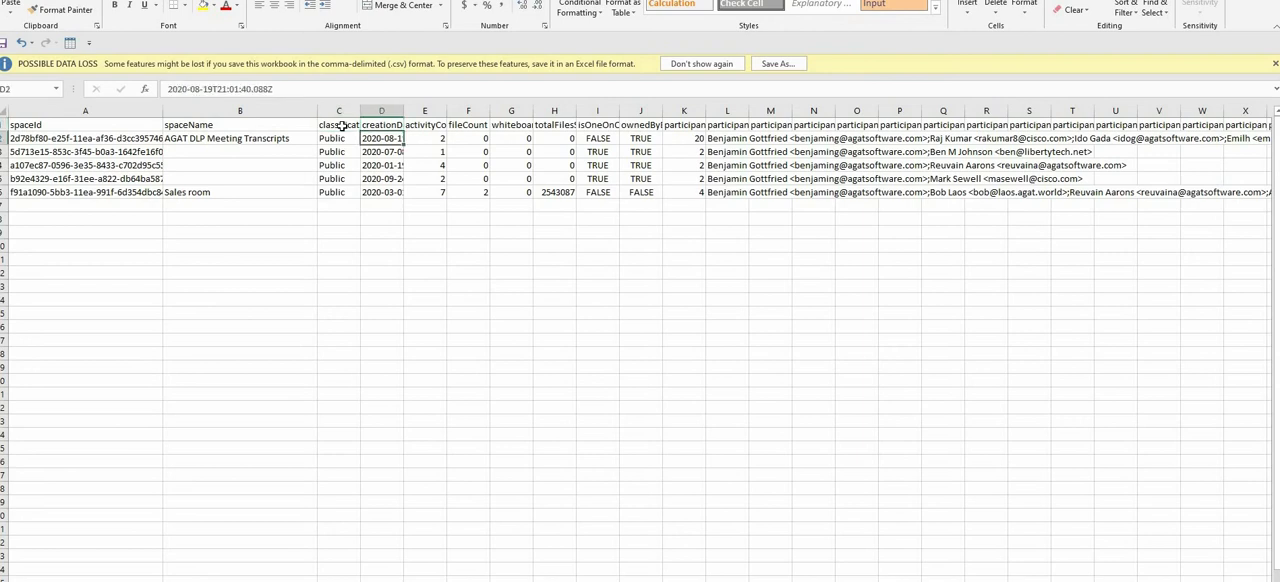
left_click(381, 151)
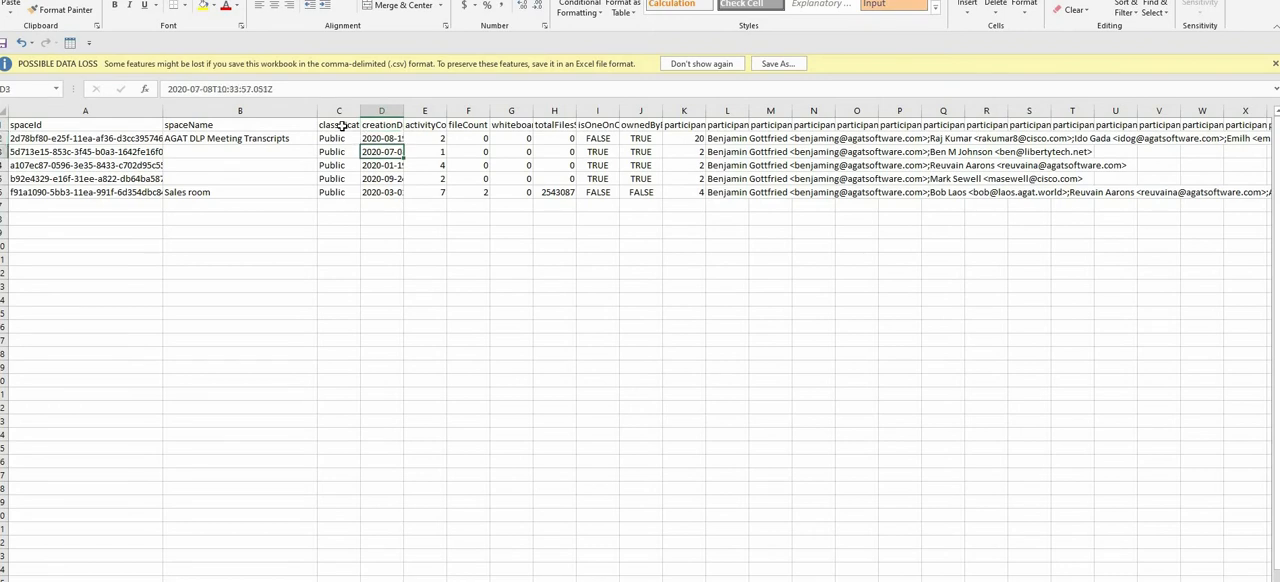
left_click(381, 178)
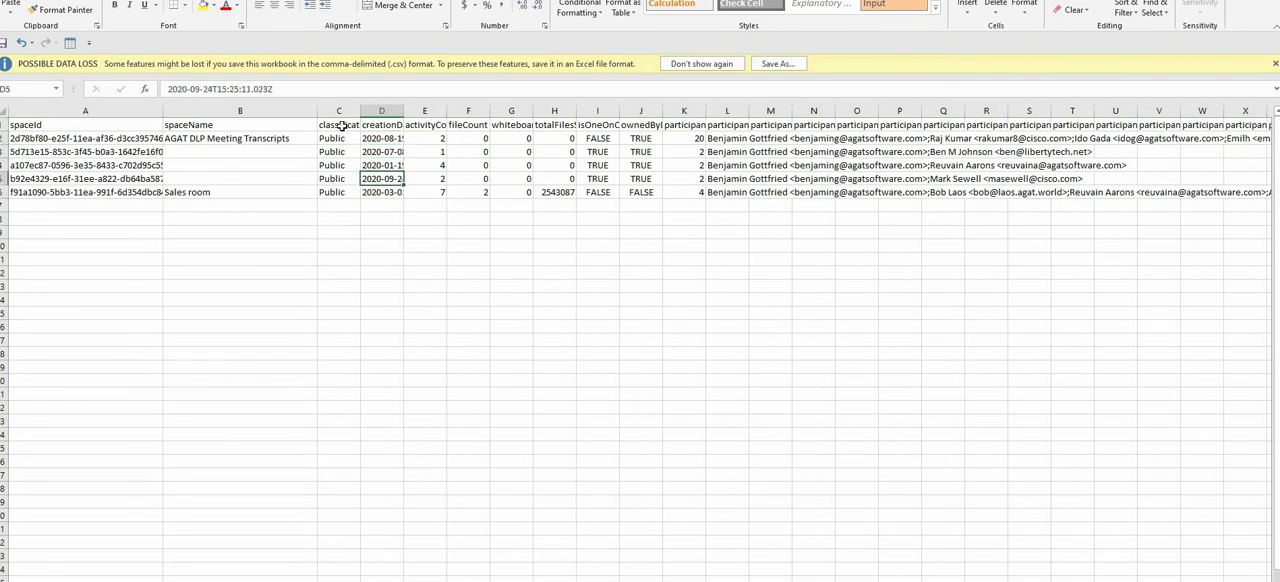
left_click(424, 138)
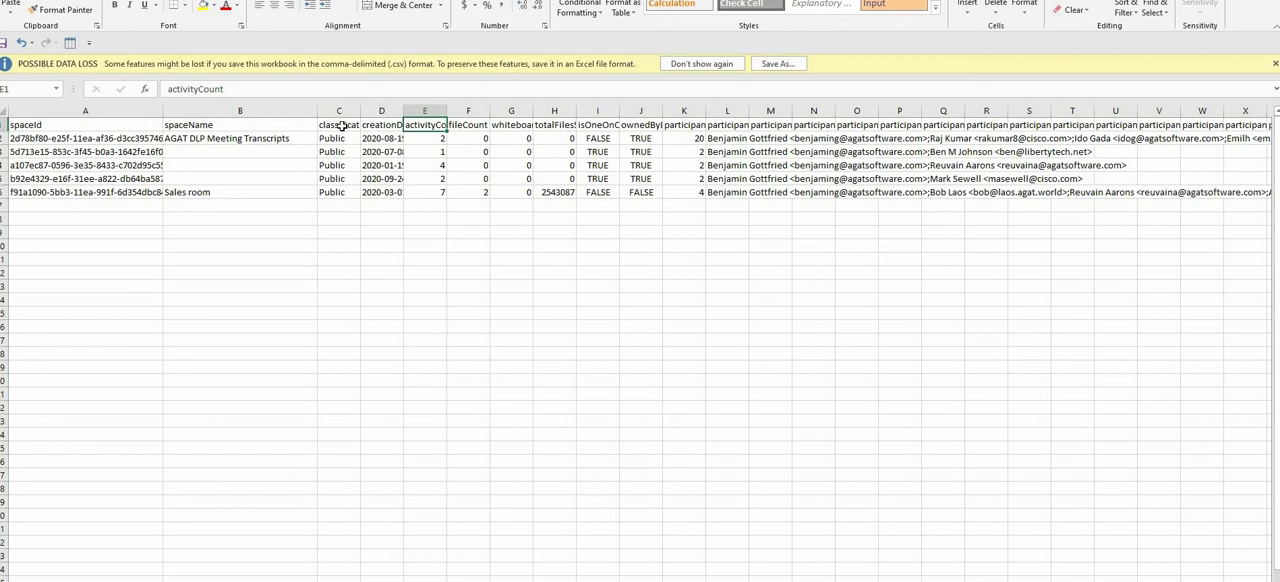
left_click(467, 138)
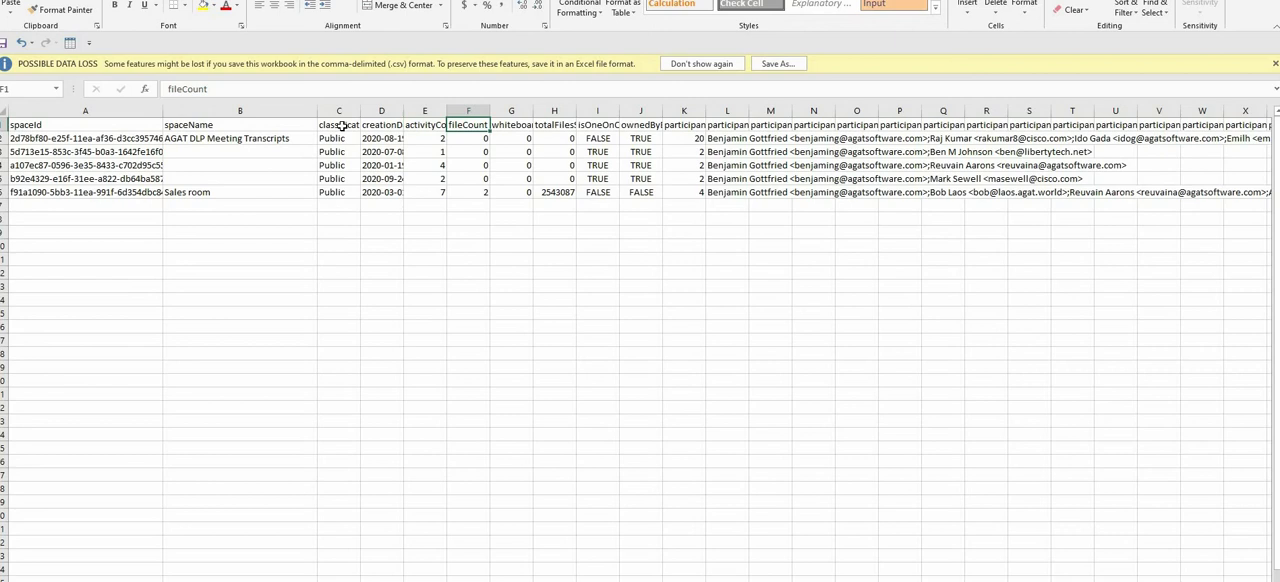
left_click(511, 125)
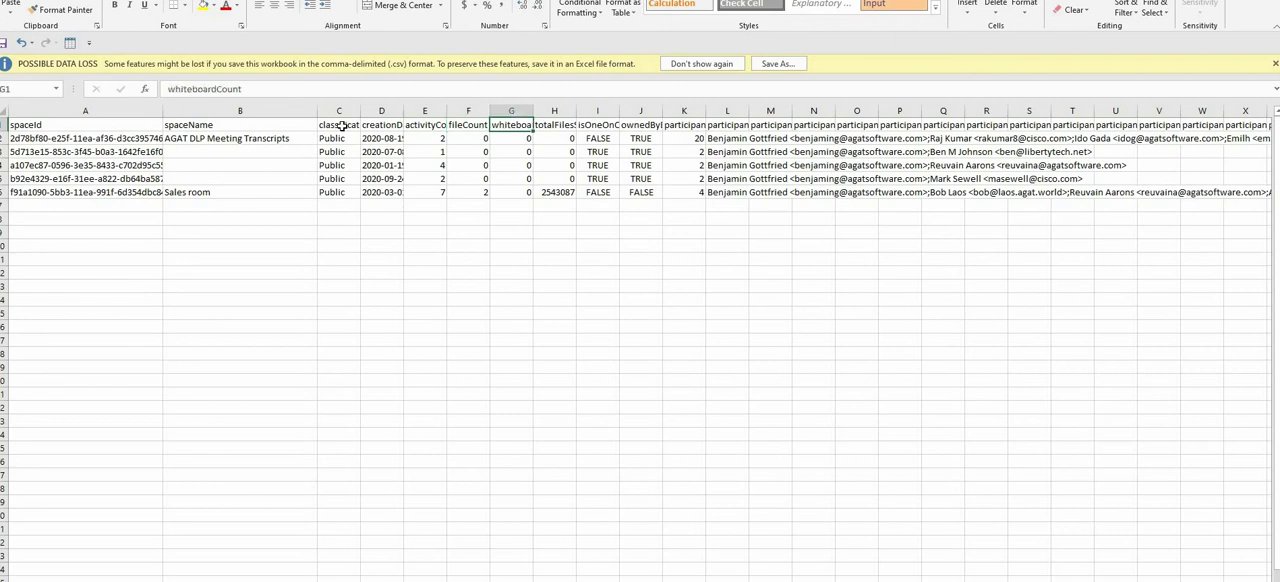
left_click(554, 125)
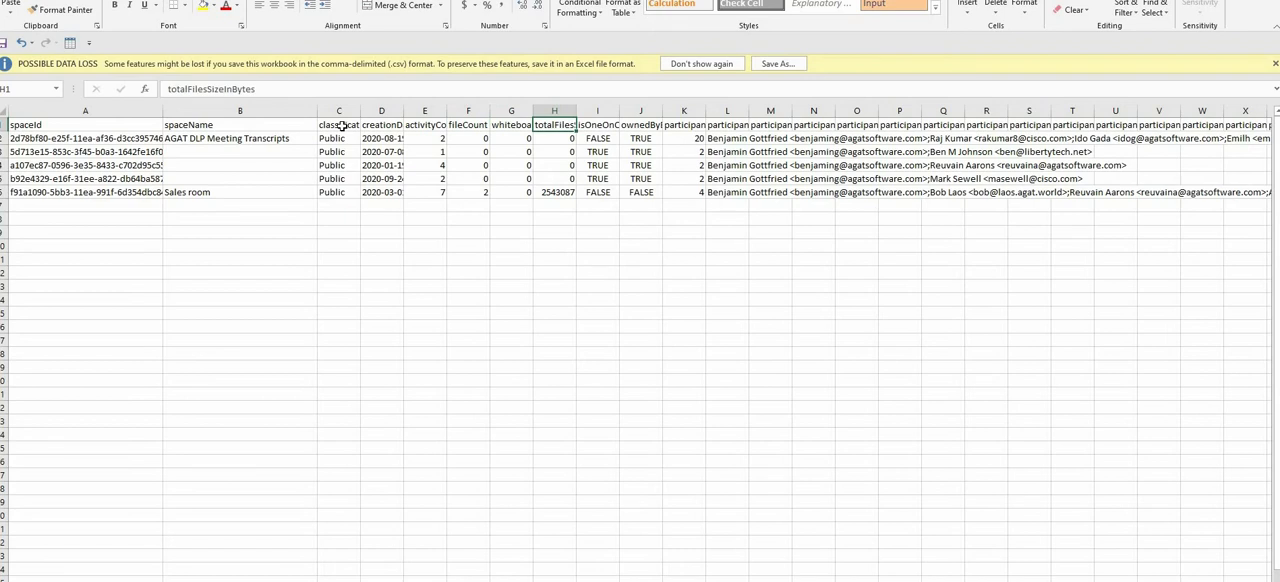
left_click(597, 124)
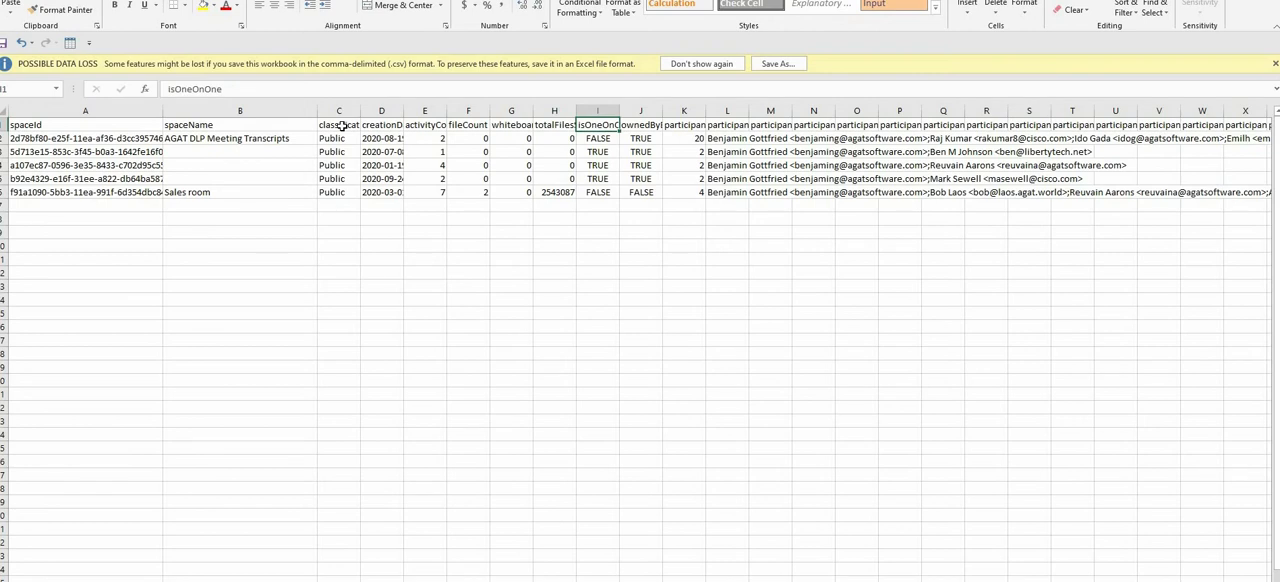
Step: Check the ownedByExternalOrg, participantCount and participant display name columns, scrolling across them
left_click(597, 138)
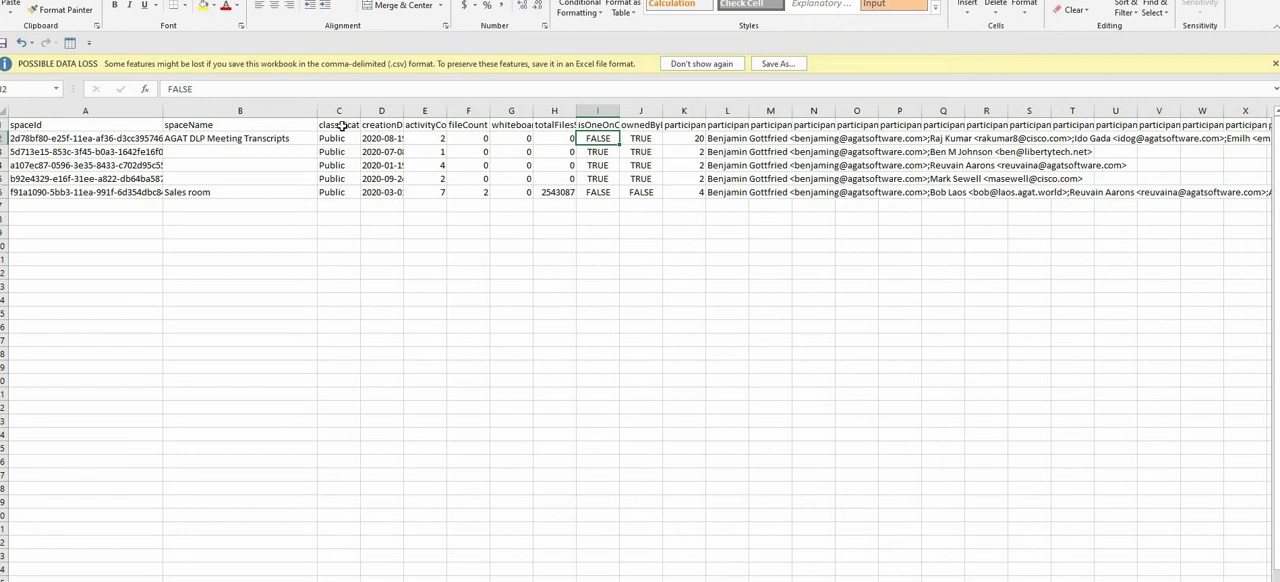
left_click(640, 138)
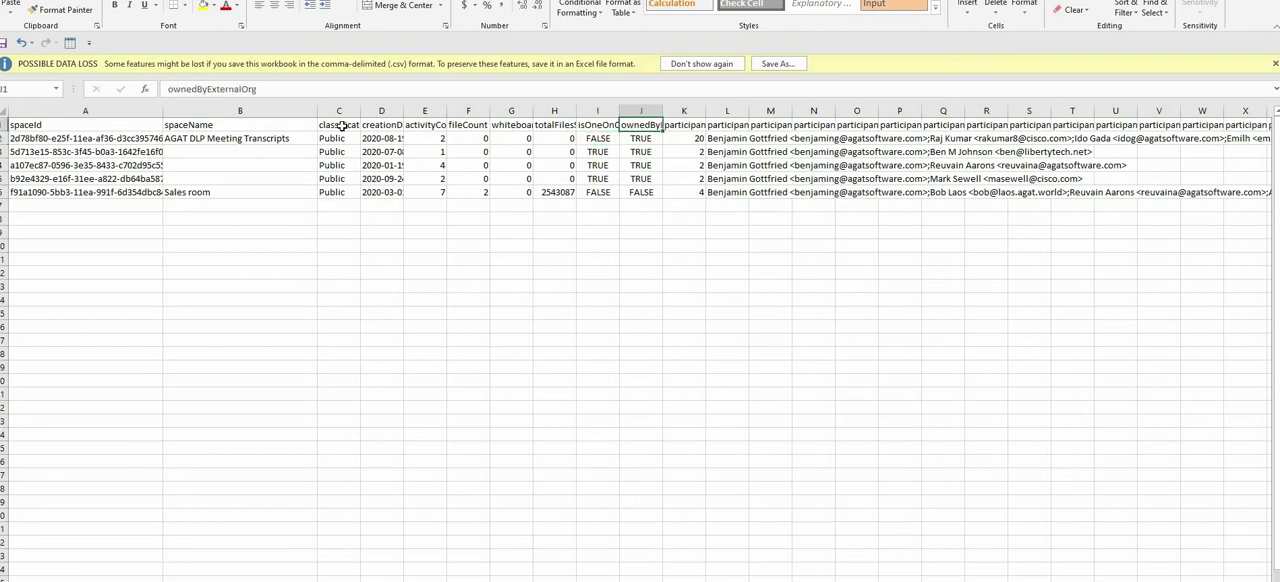
left_click(684, 124)
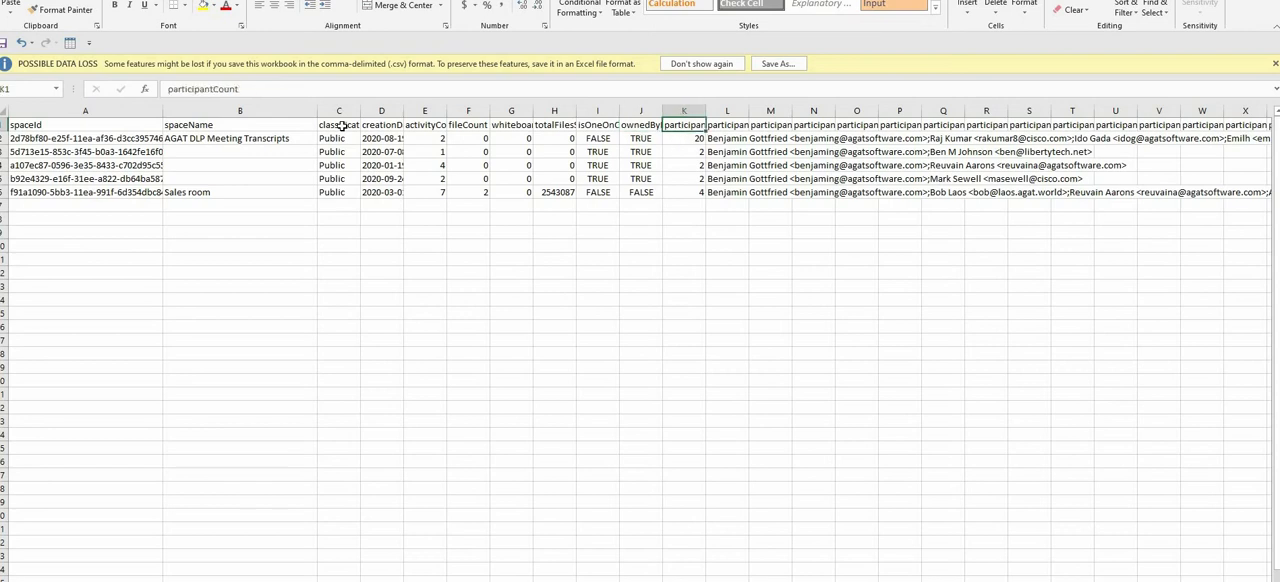
left_click(683, 138)
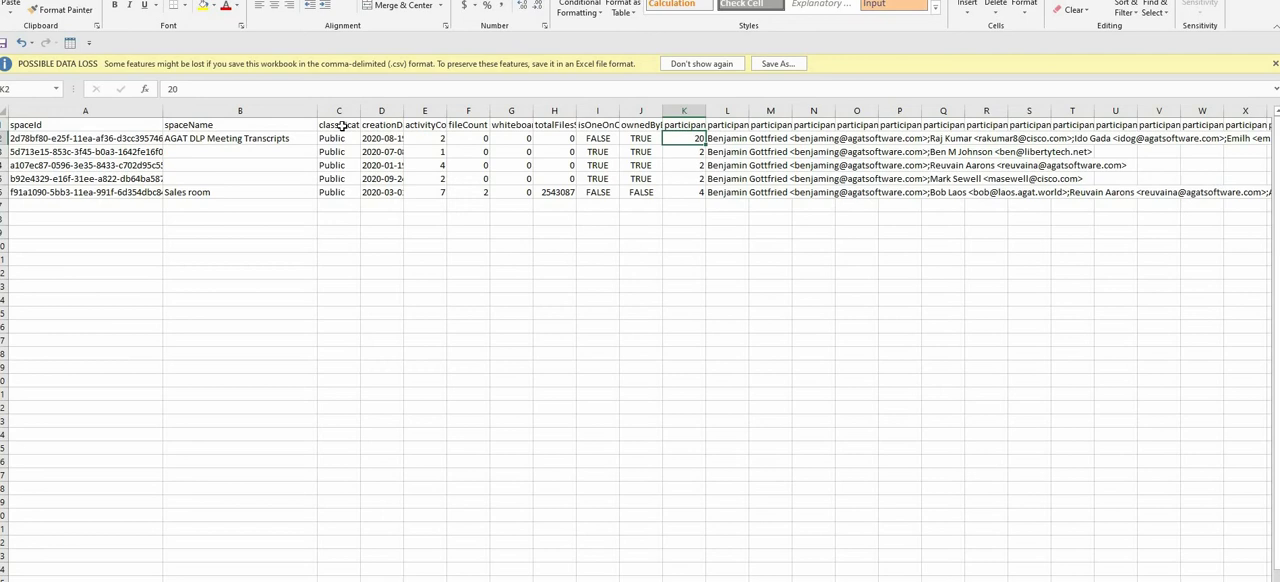
left_click(683, 124)
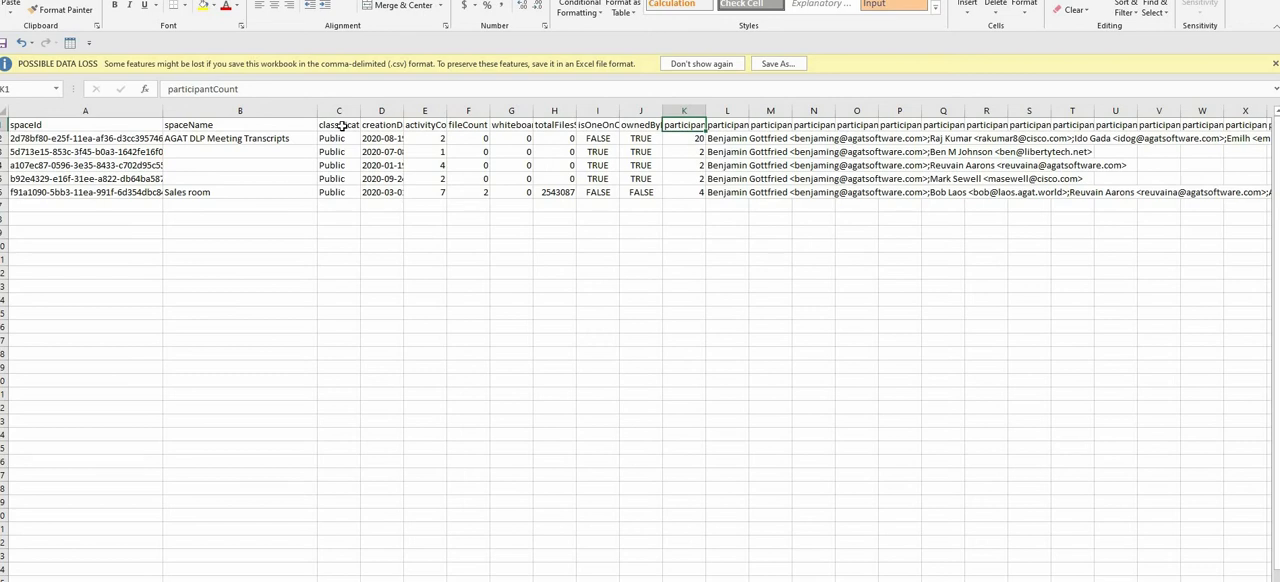
left_click(727, 124)
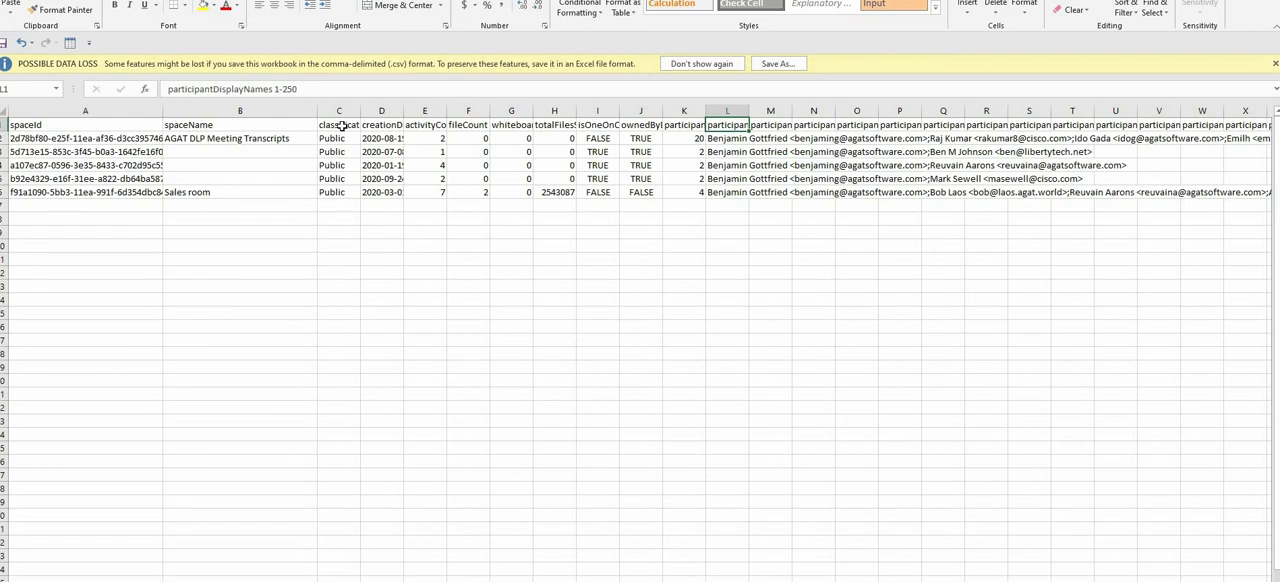
left_click(770, 124)
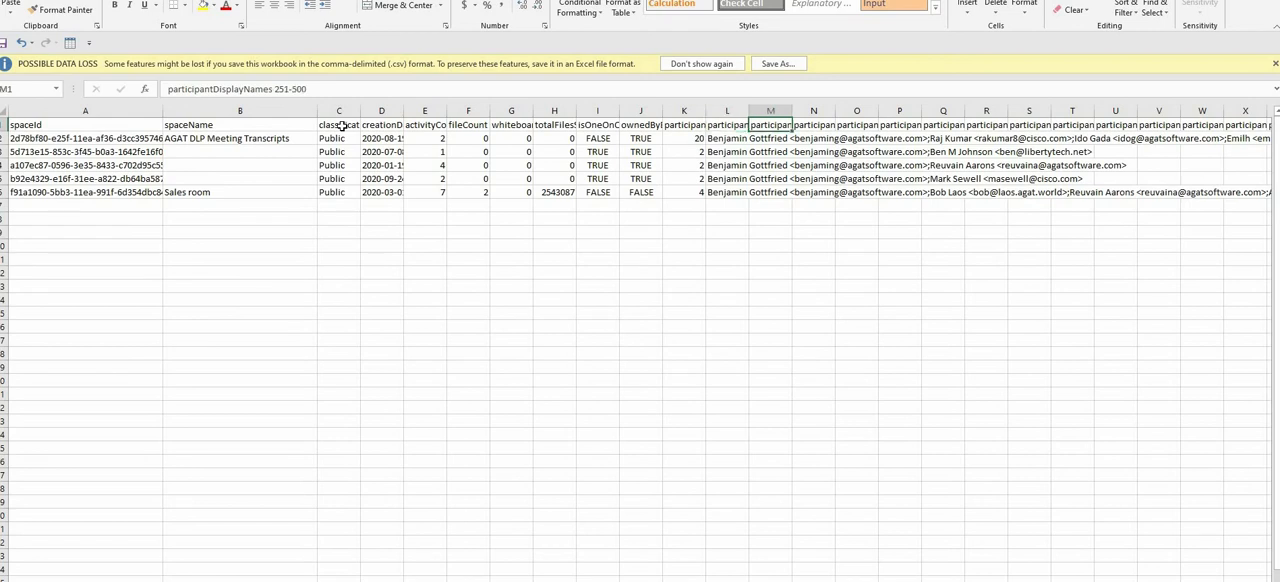
left_click(1072, 111)
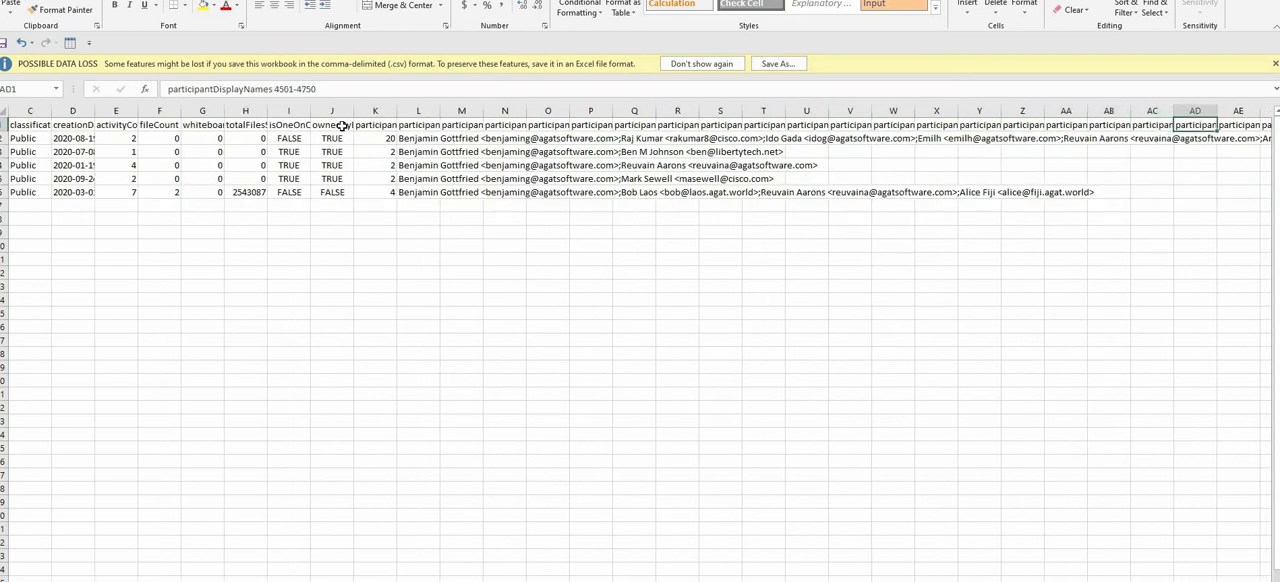
scroll("right", 3)
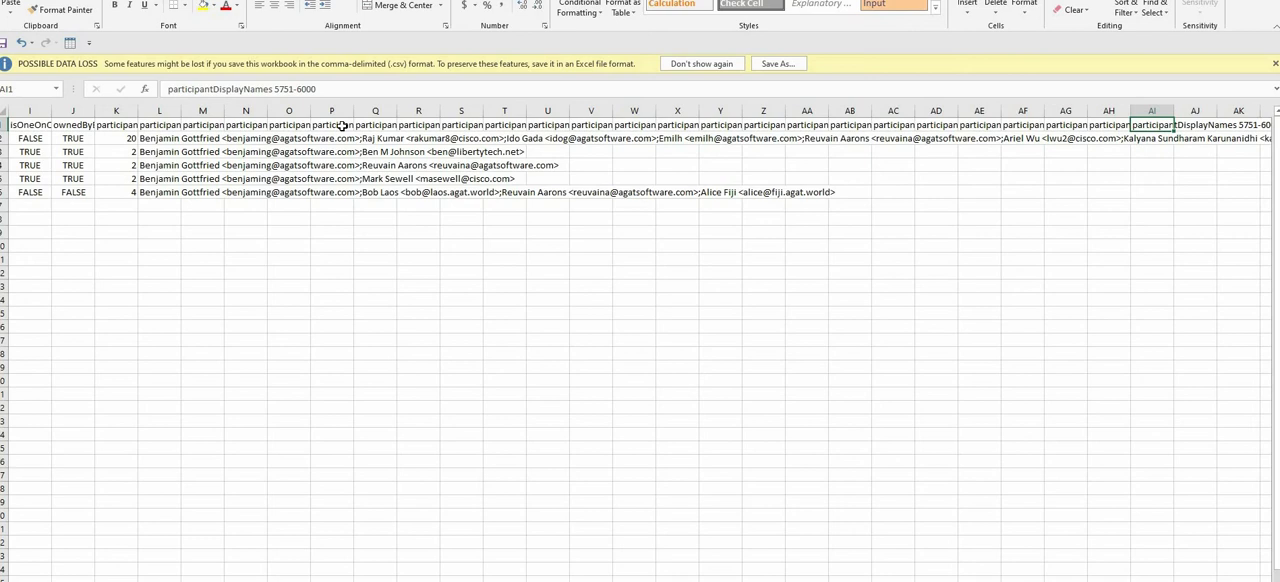
scroll("left", 3)
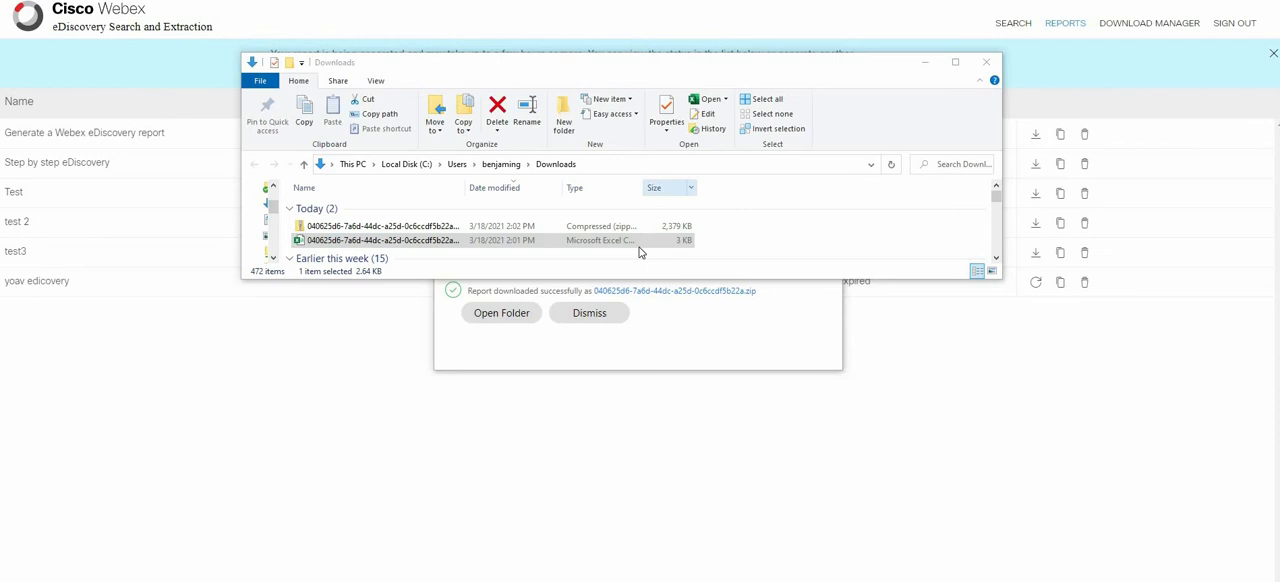
Step: Extract the downloaded report zip archive into the default Downloads destination
left_click(383, 225)
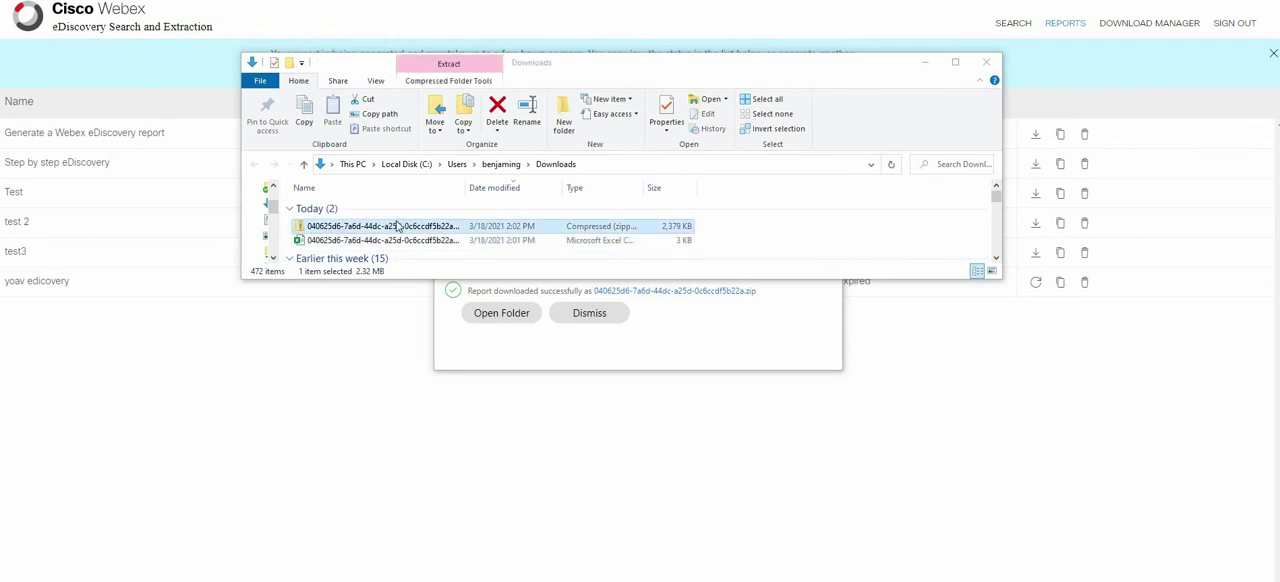
left_click(448, 63)
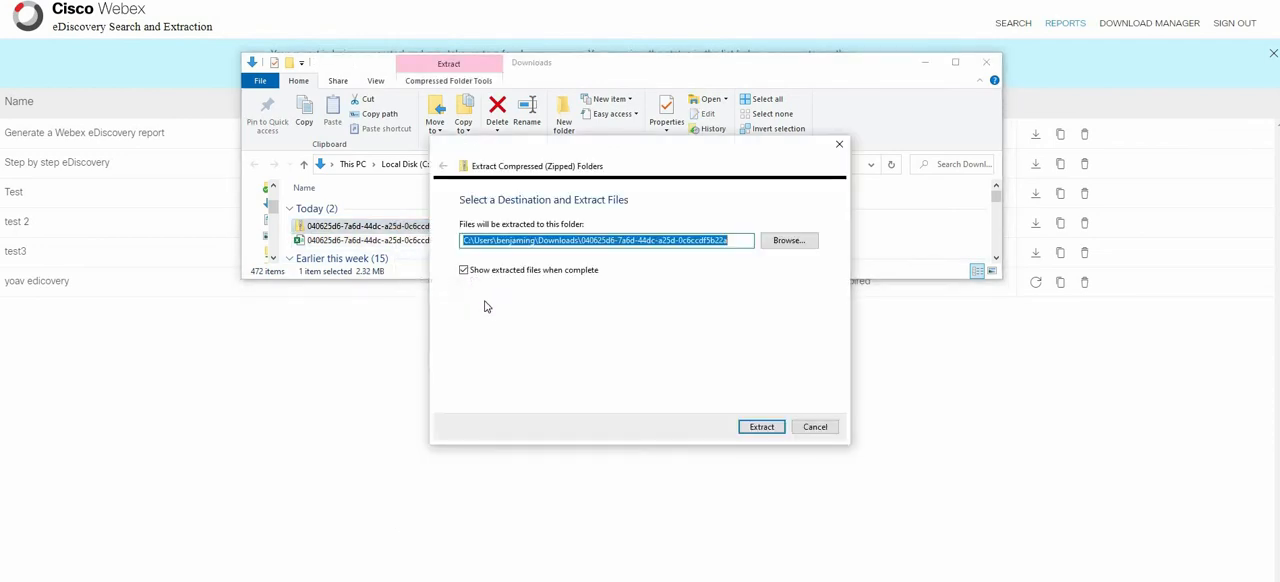
left_click(761, 427)
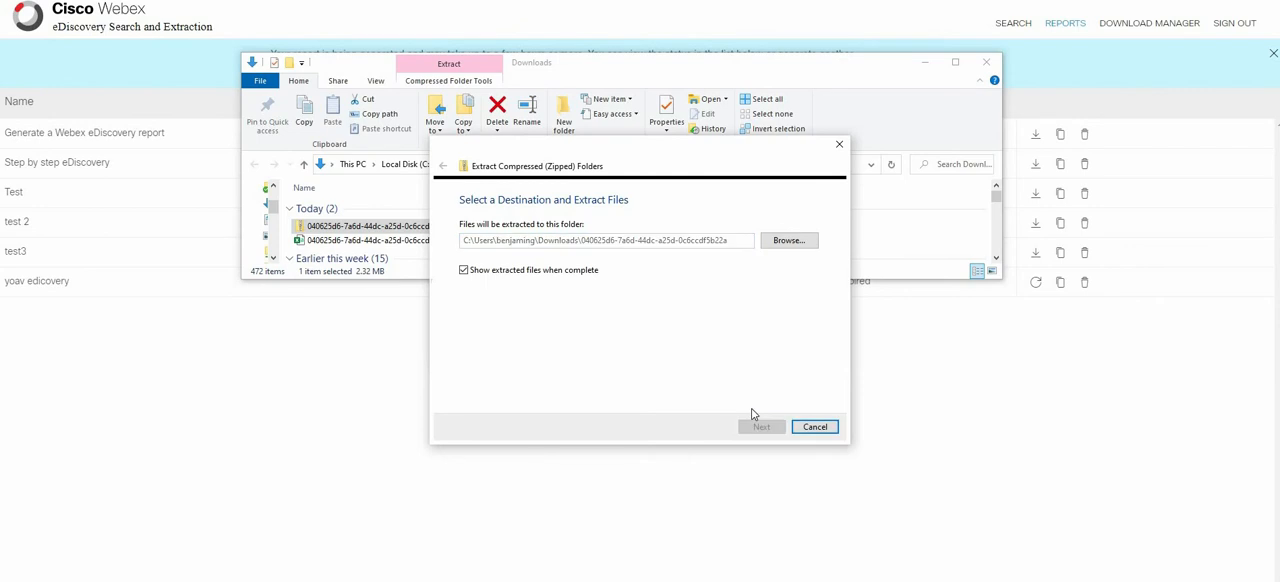
left_click(762, 427)
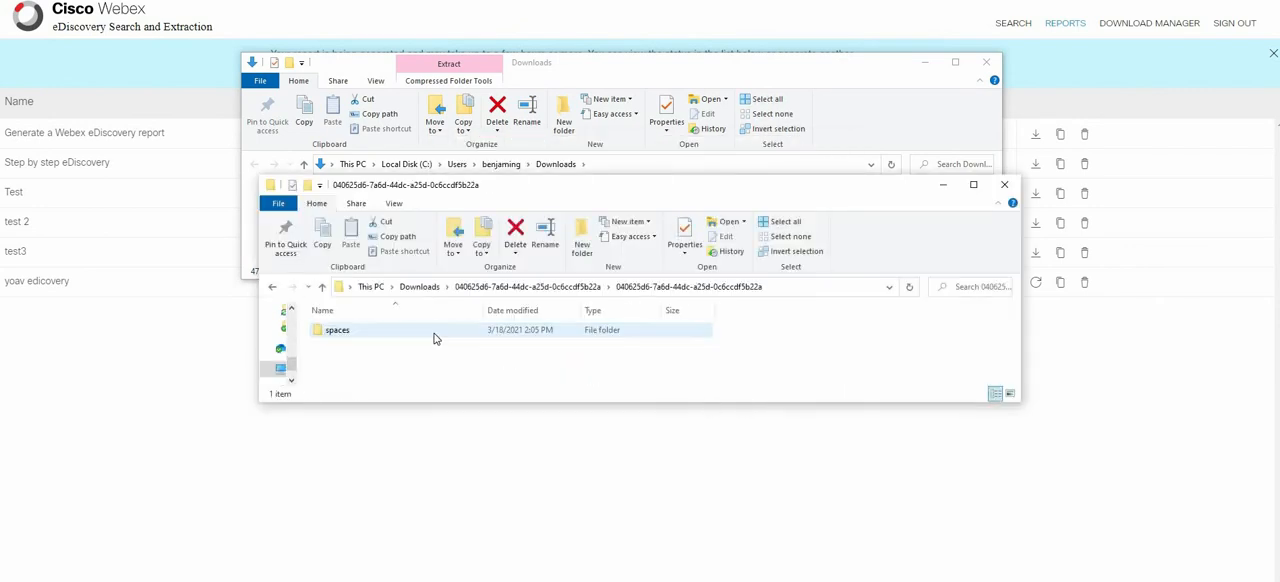
Step: Open the report's spaces folder and one space's message folder
left_click(337, 330)
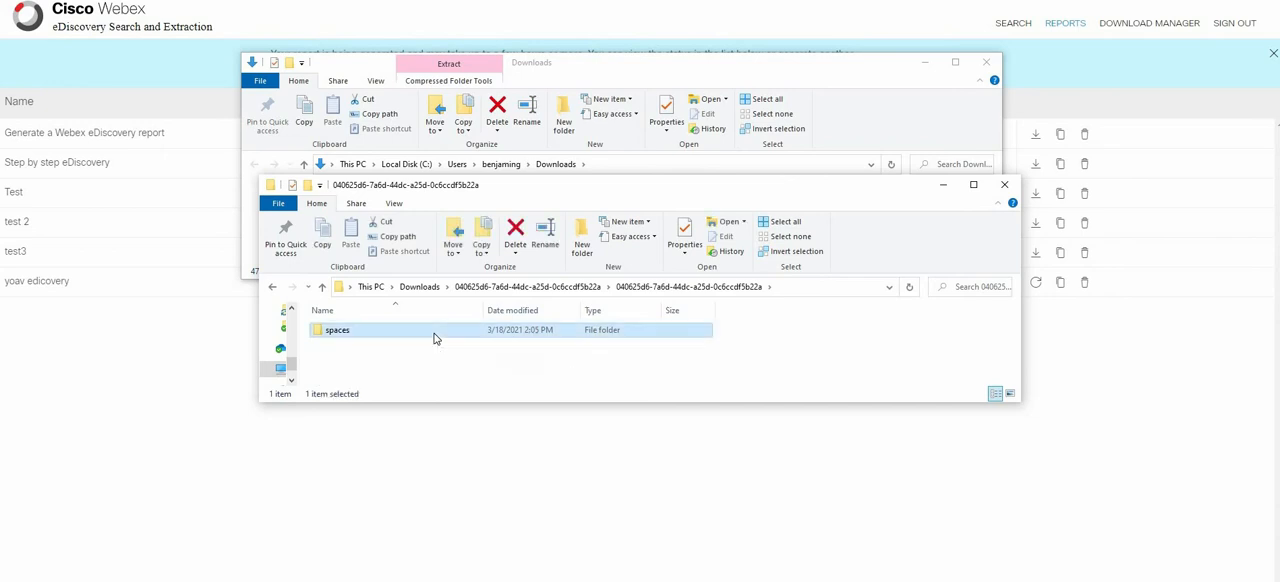
double_click(337, 330)
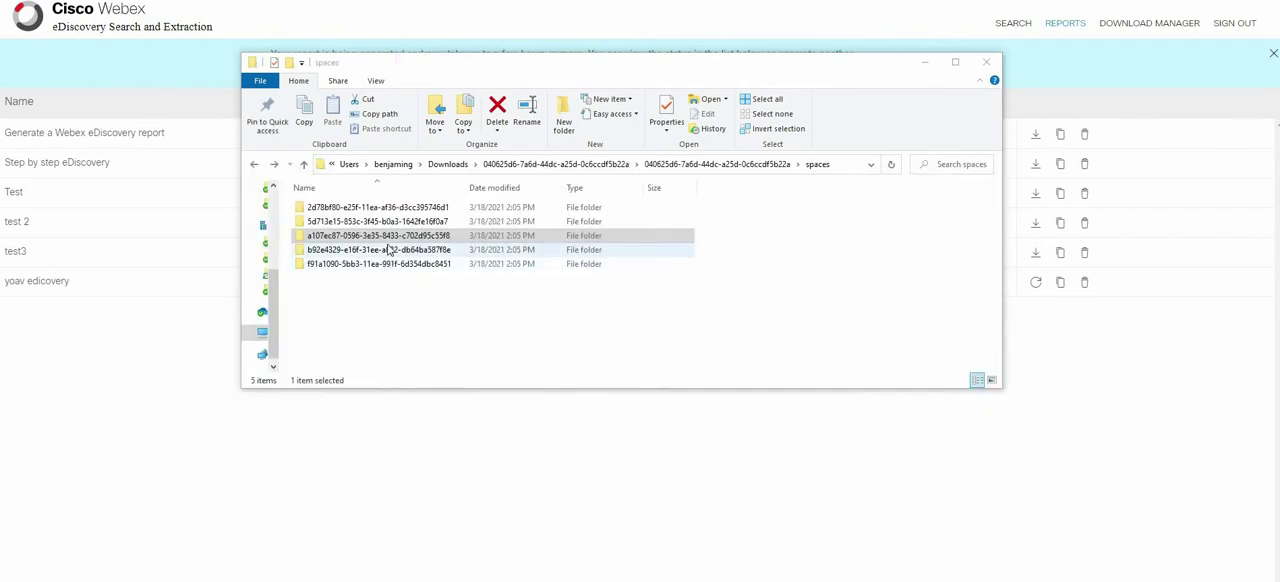
double_click(377, 235)
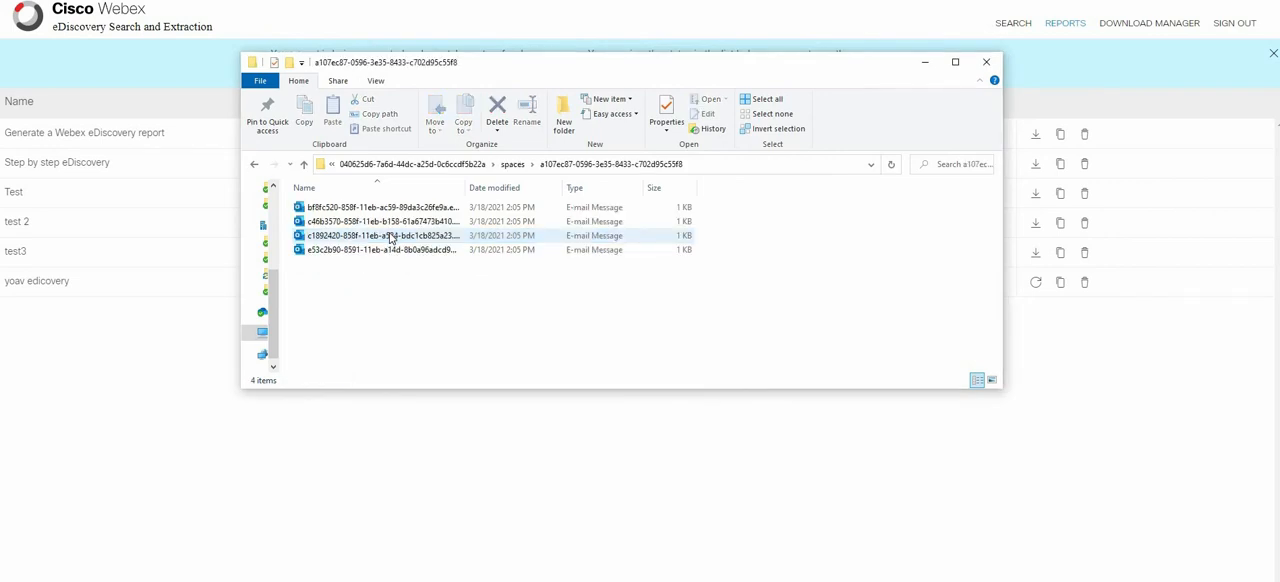
left_click(390, 249)
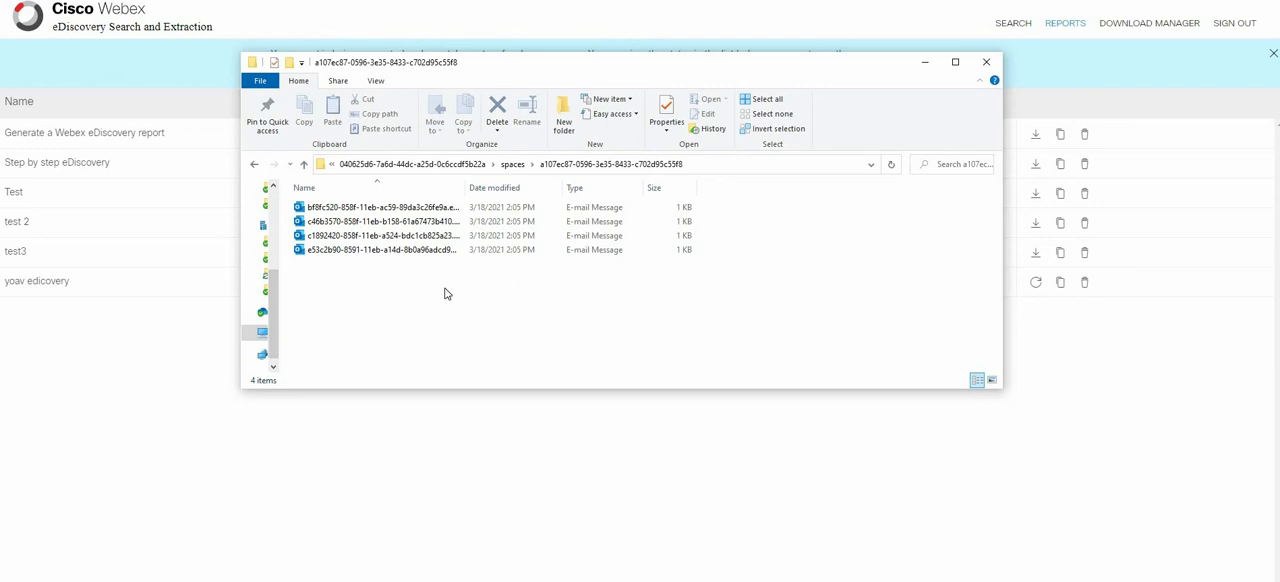
mouse_move(485, 313)
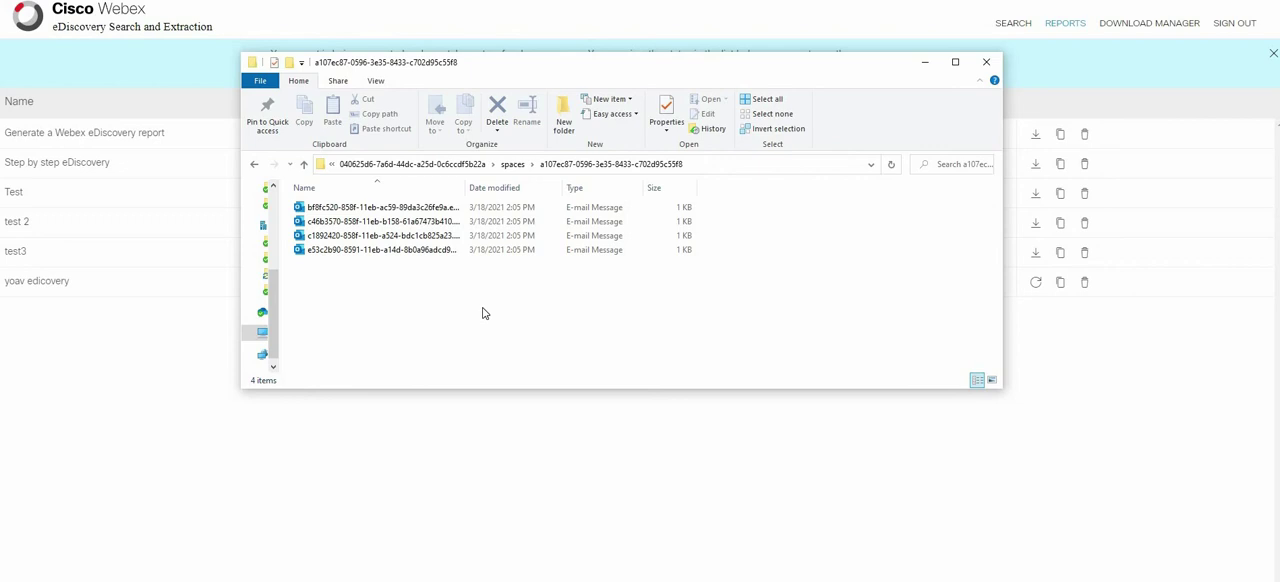
mouse_move(465, 274)
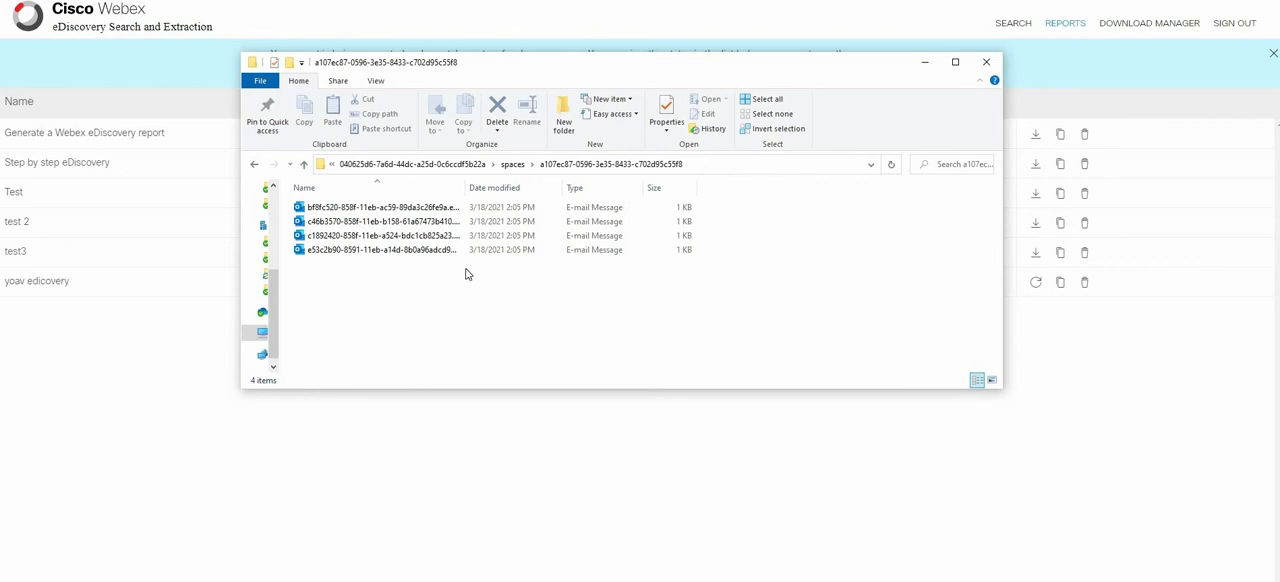
Step: Open that space's archived .eml messages in Outlook, then close the message
left_click(400, 235)
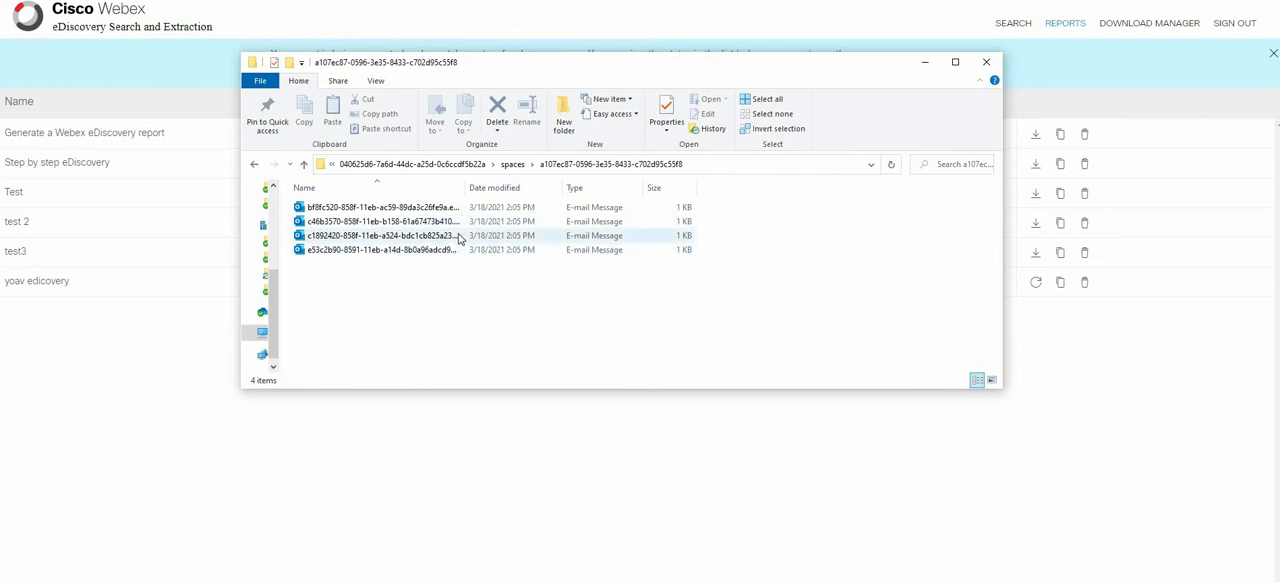
double_click(378, 235)
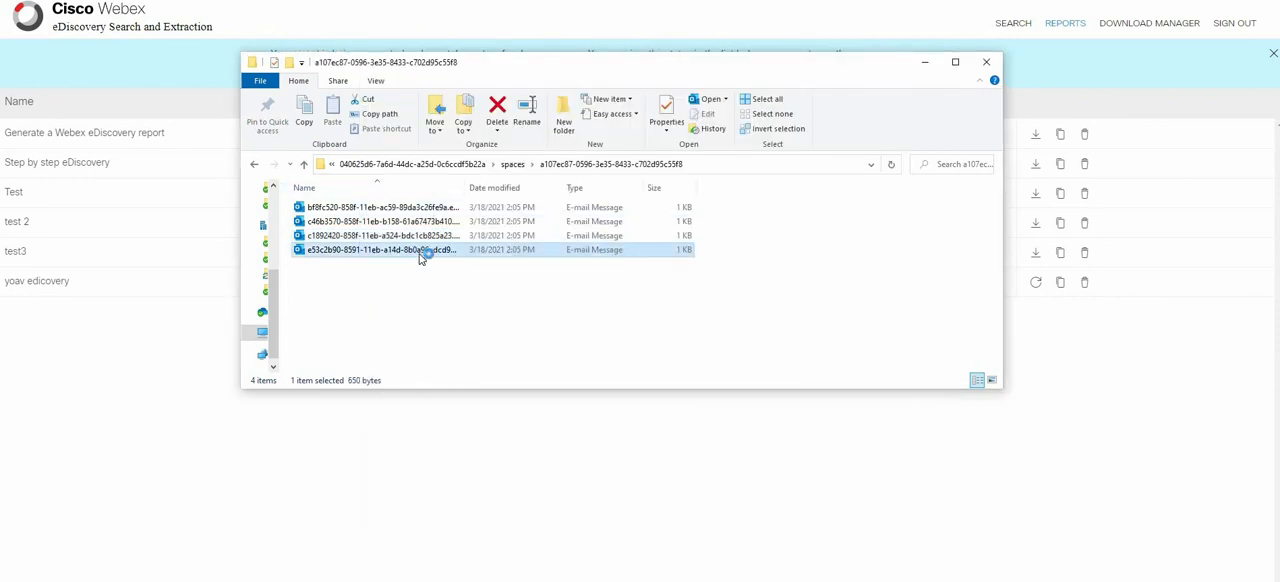
double_click(383, 249)
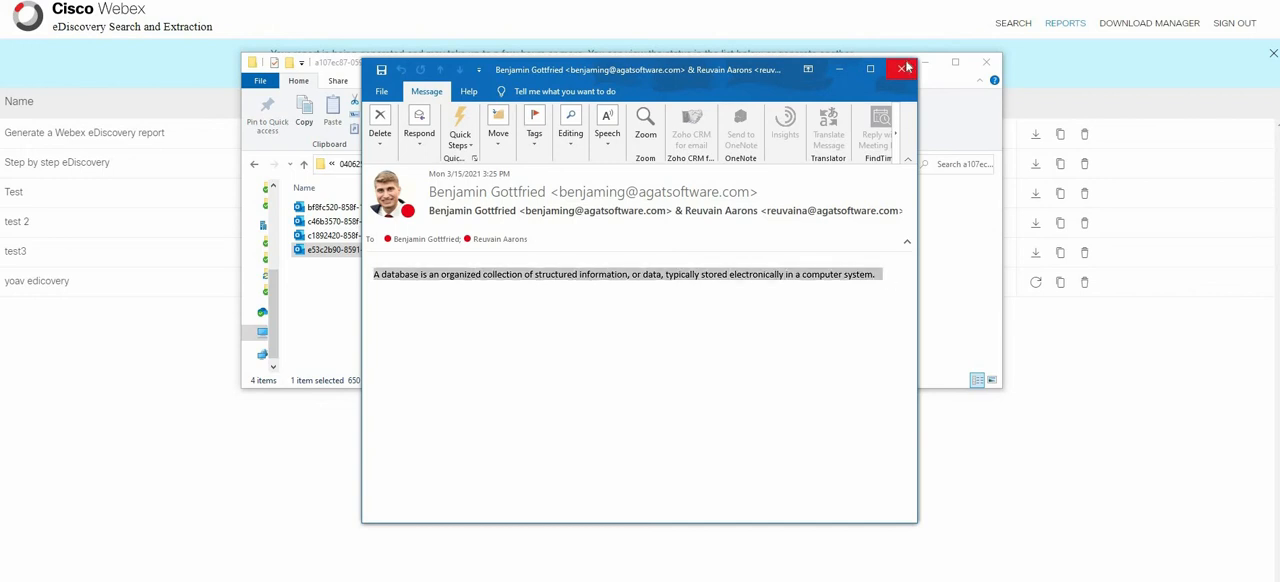
left_click(901, 67)
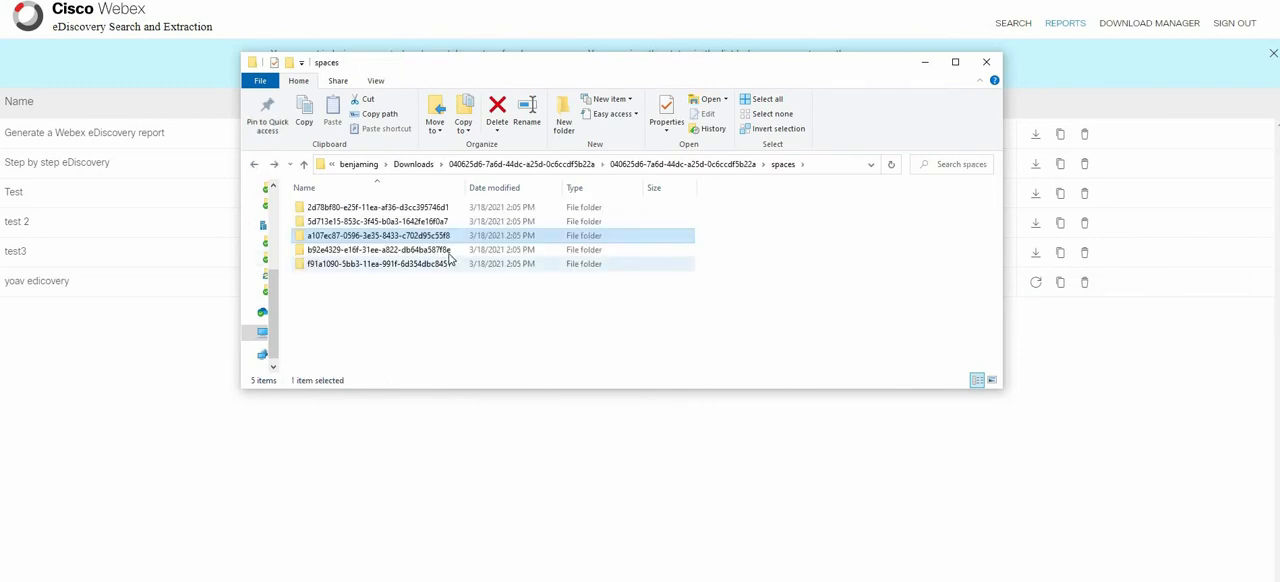
Step: Open the 425 KB Sales room message with 'Lync Shield technical deep dive.pdf' in Outlook
double_click(378, 250)
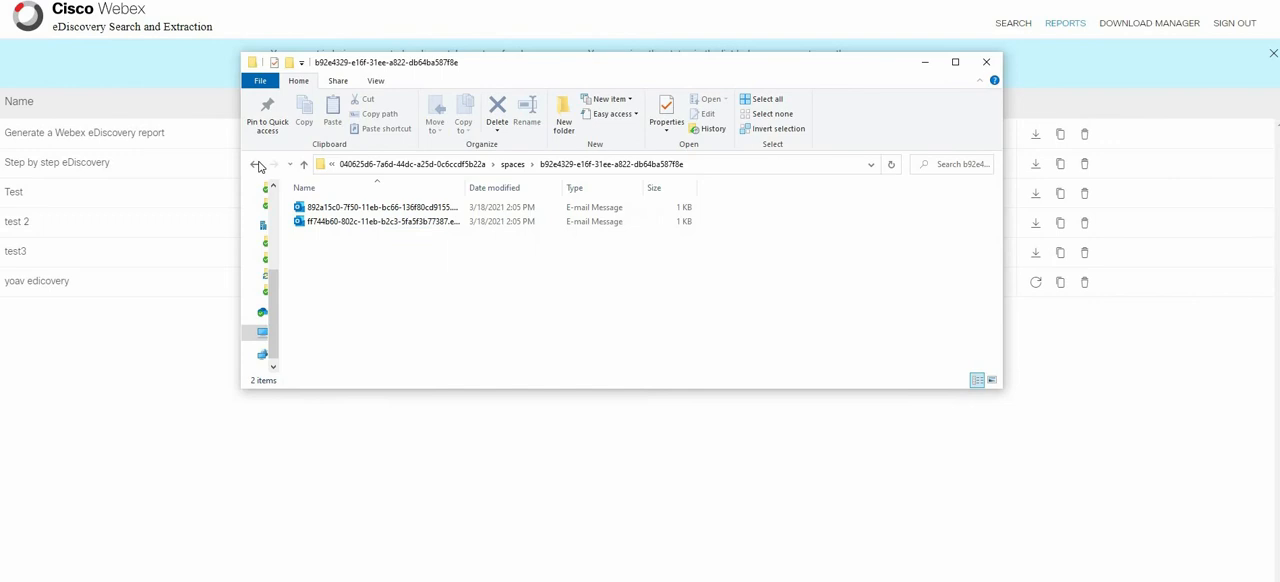
left_click(254, 164)
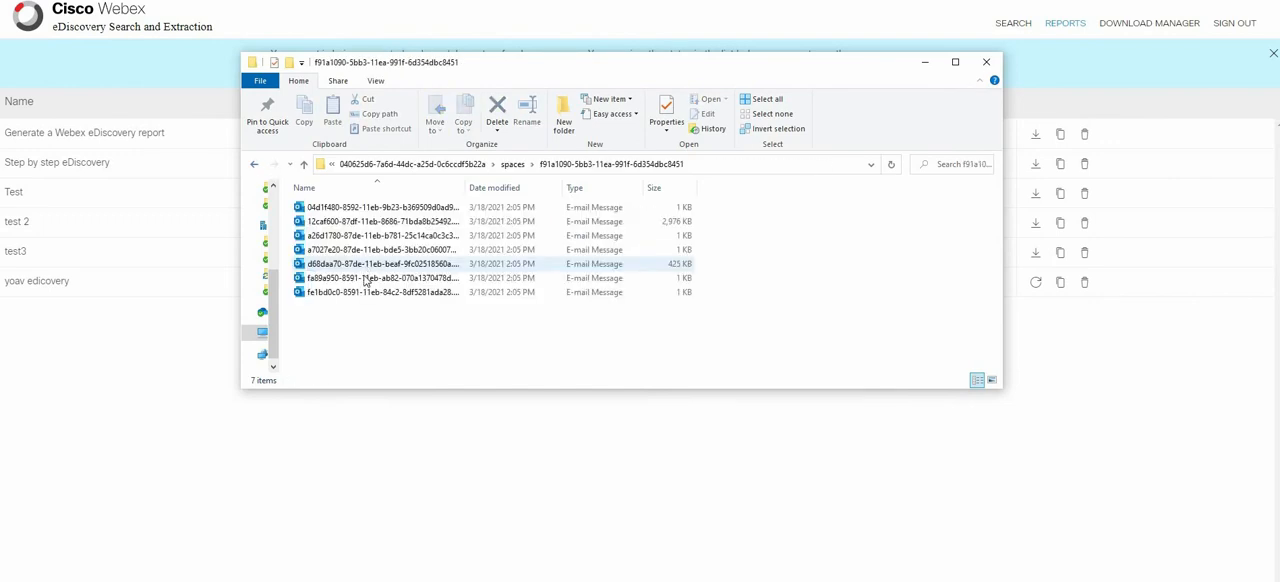
left_click(380, 263)
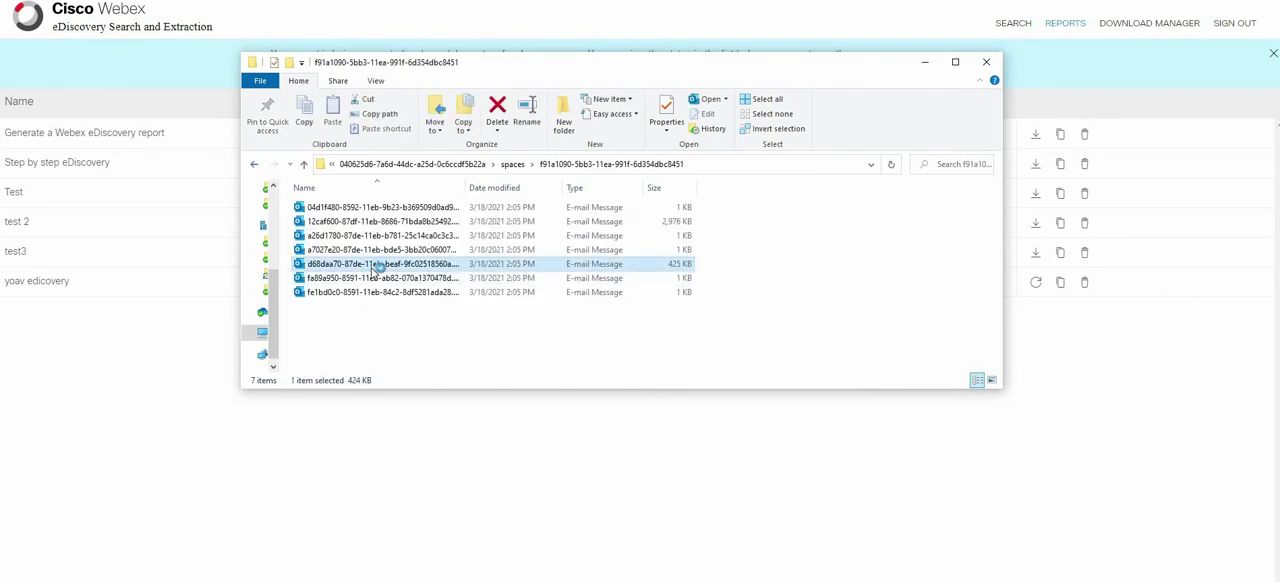
double_click(380, 263)
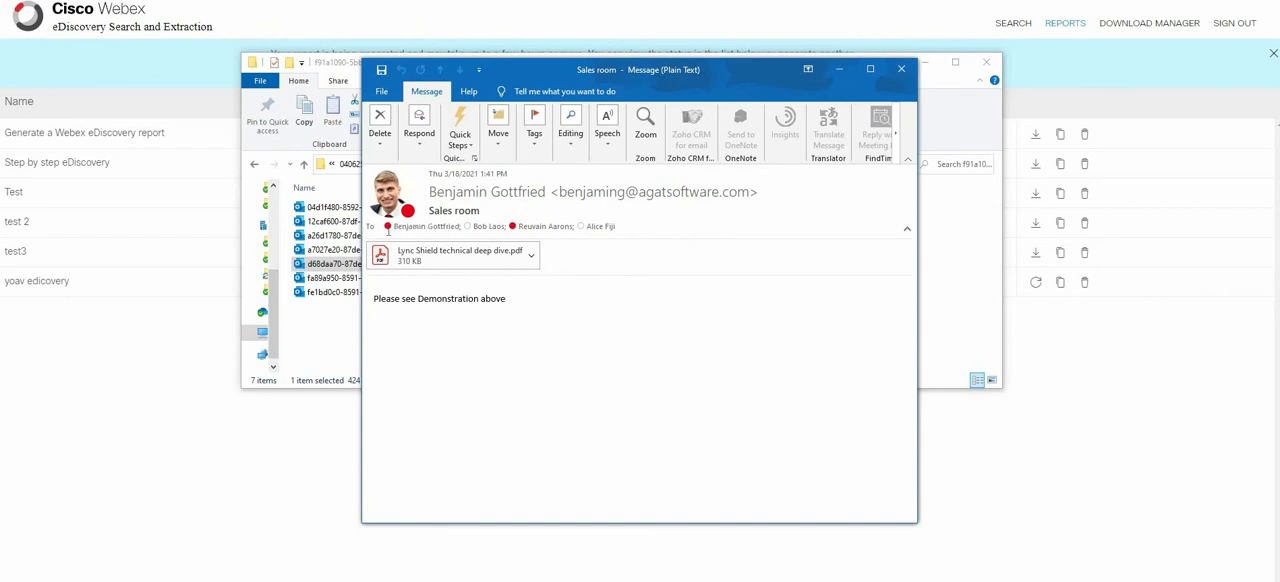
left_click(487, 191)
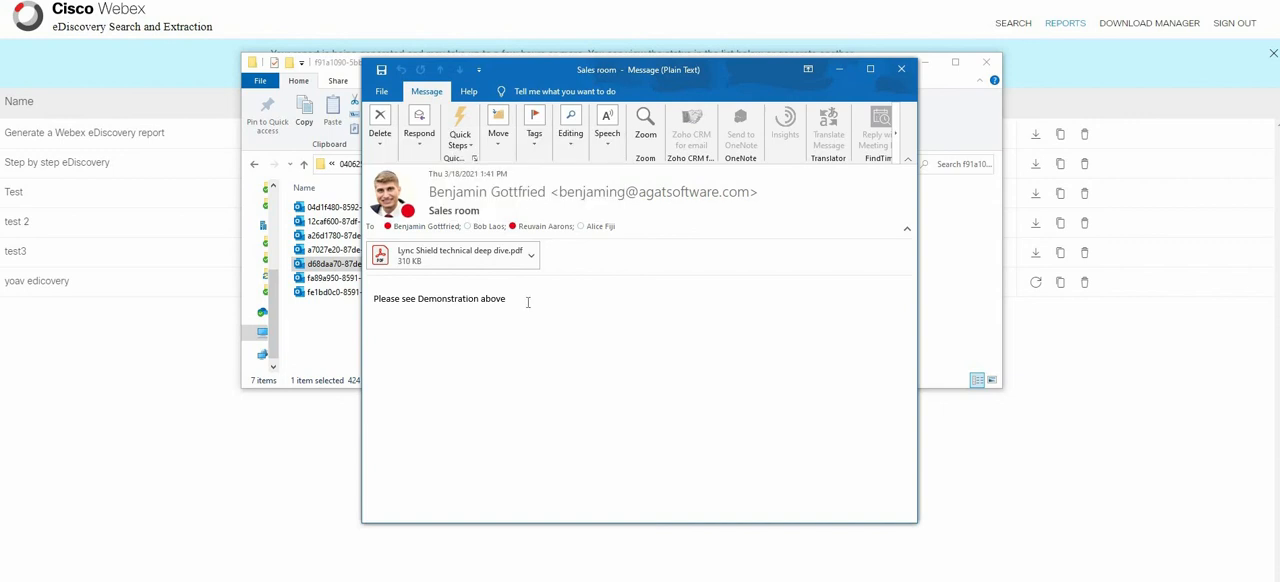
mouse_move(503, 340)
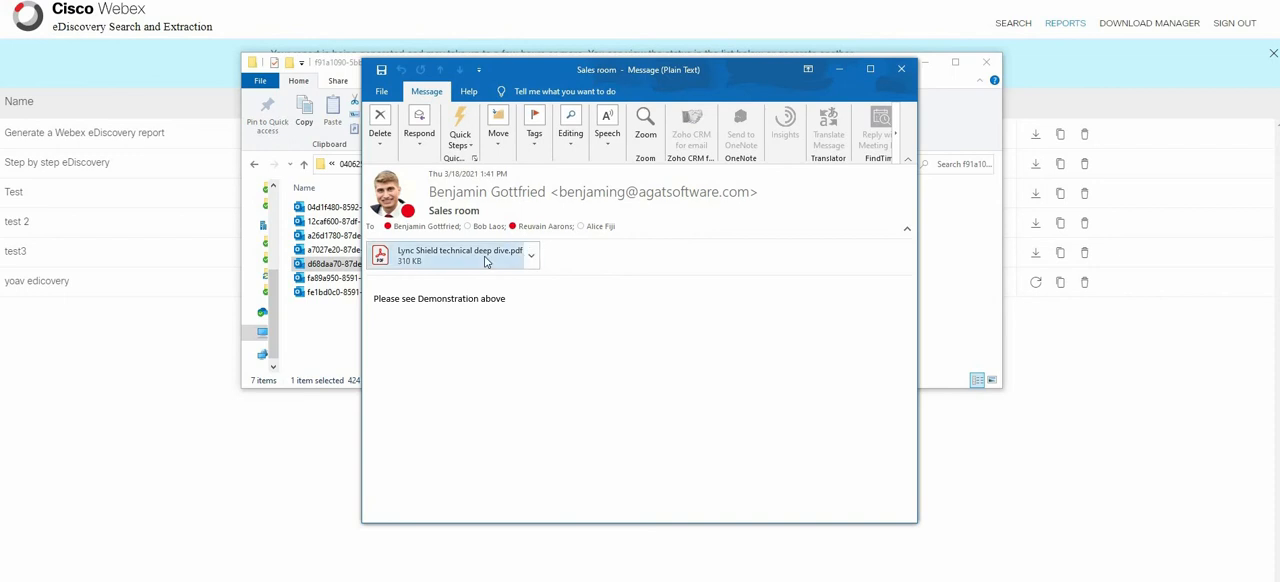
mouse_move(455, 255)
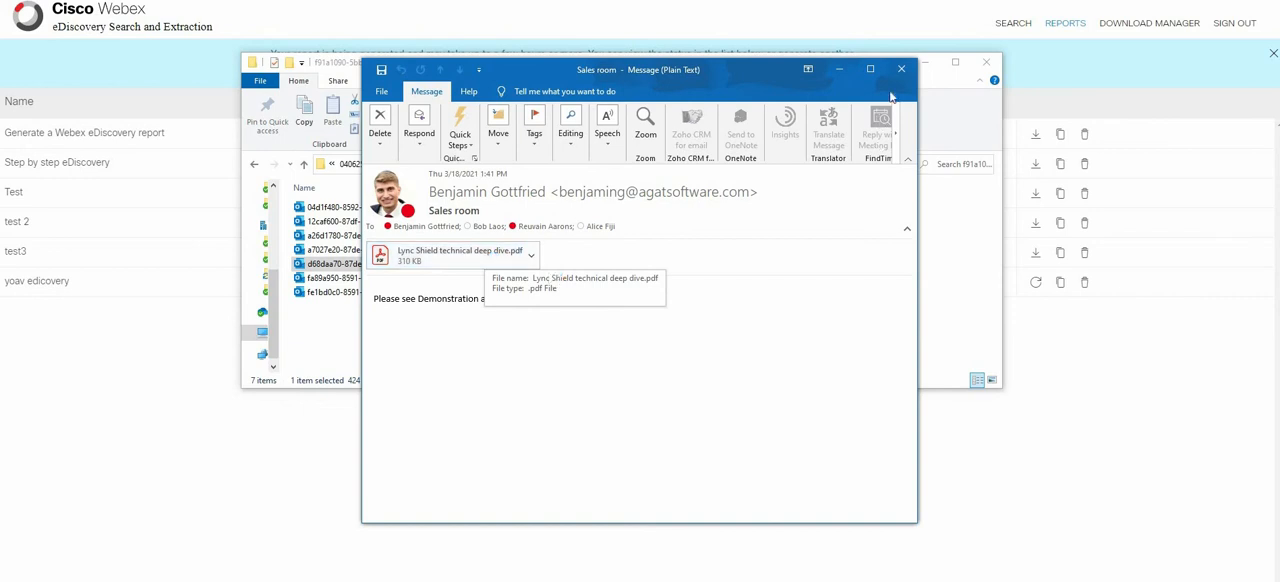
Step: Close the Sales room message, then view and close the SQL and member-addition messages
left_click(901, 69)
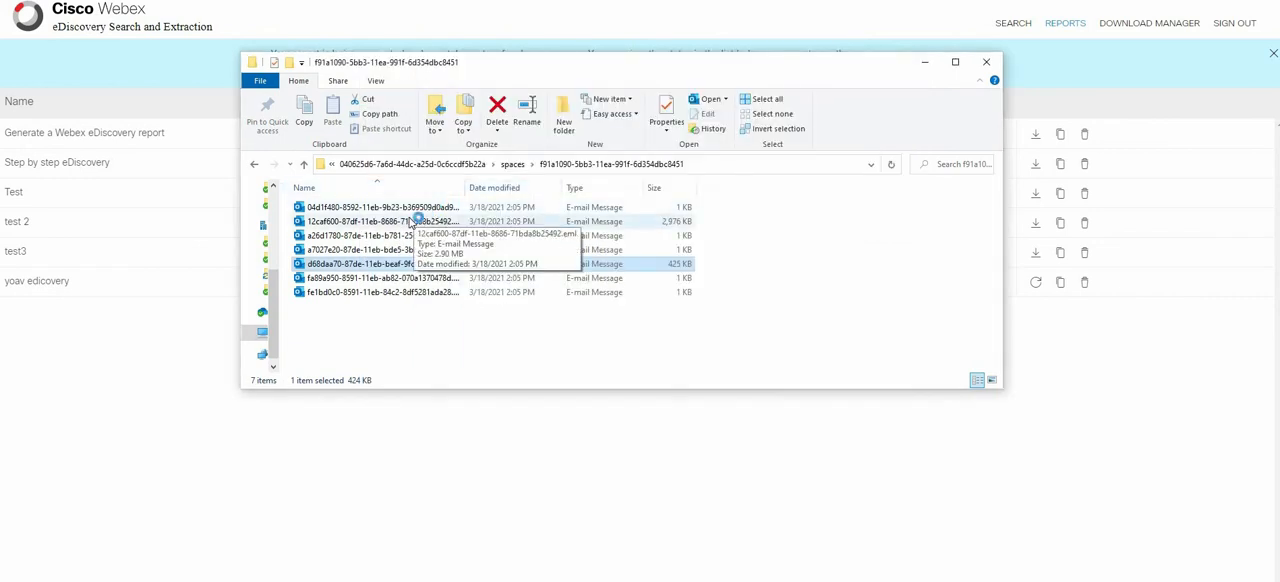
left_click(380, 221)
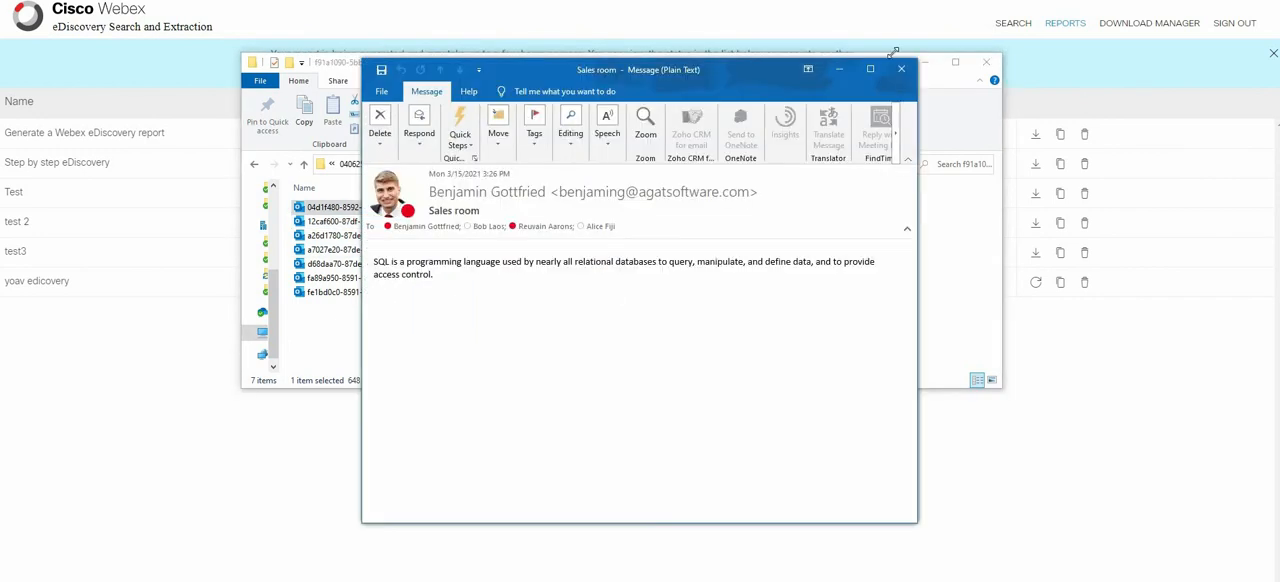
left_click(900, 69)
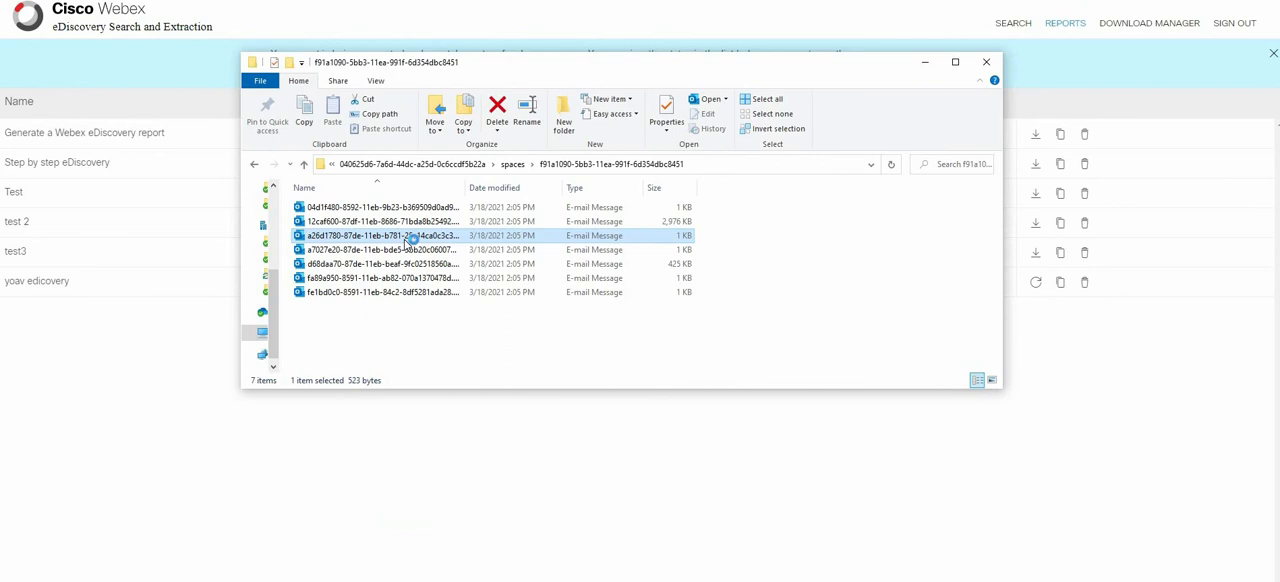
double_click(380, 235)
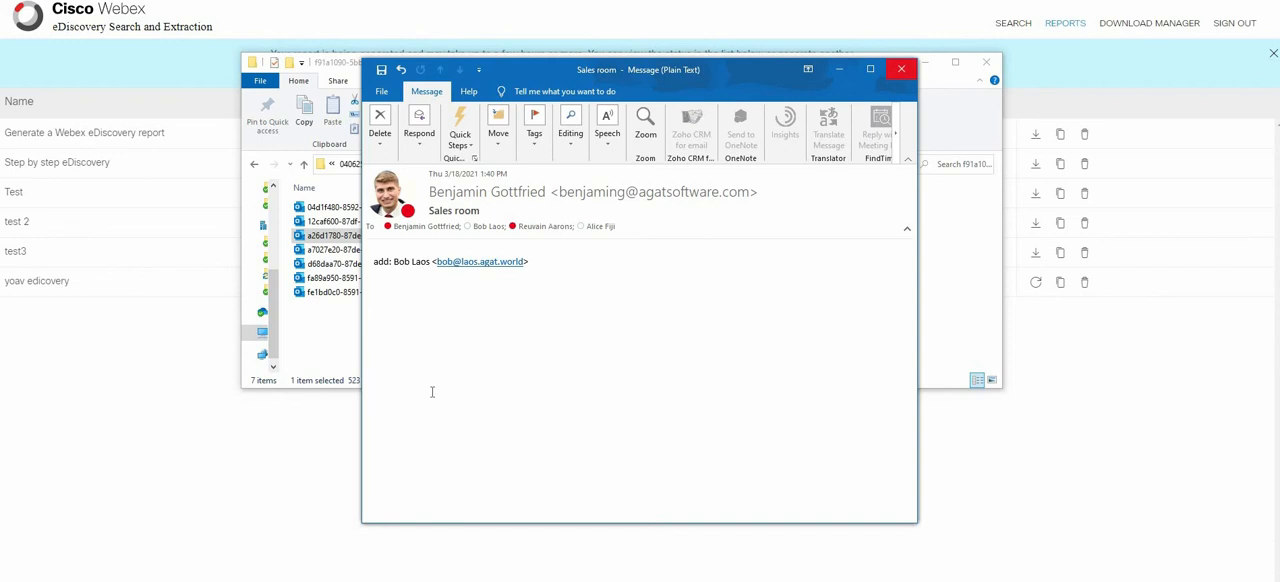
mouse_move(423, 198)
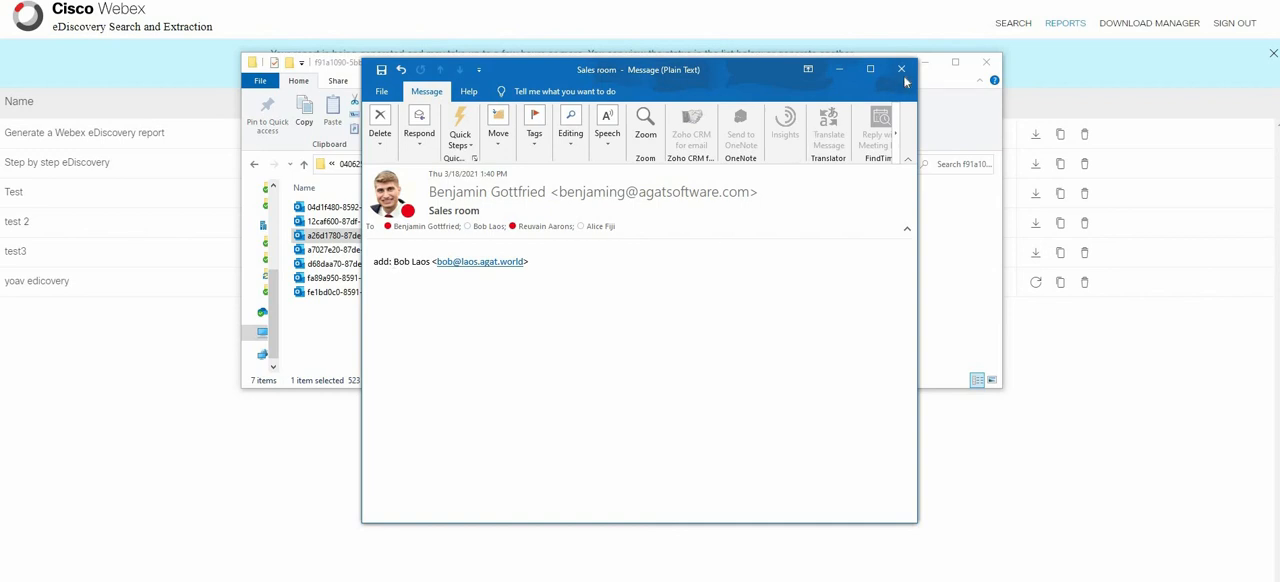
left_click(900, 70)
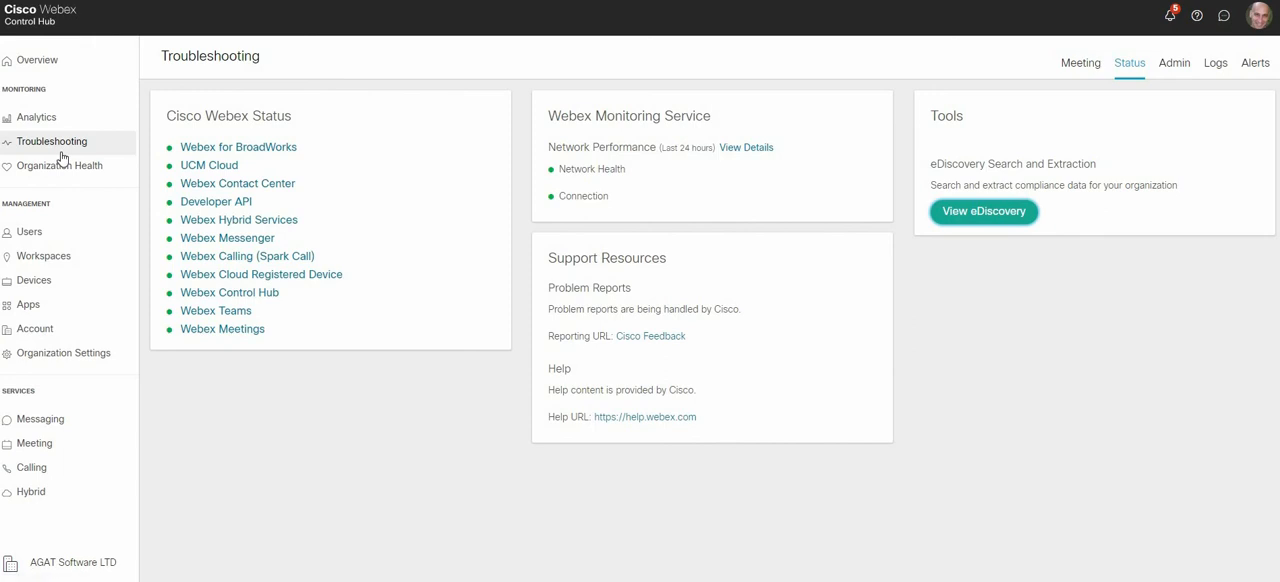
mouse_move(1106, 146)
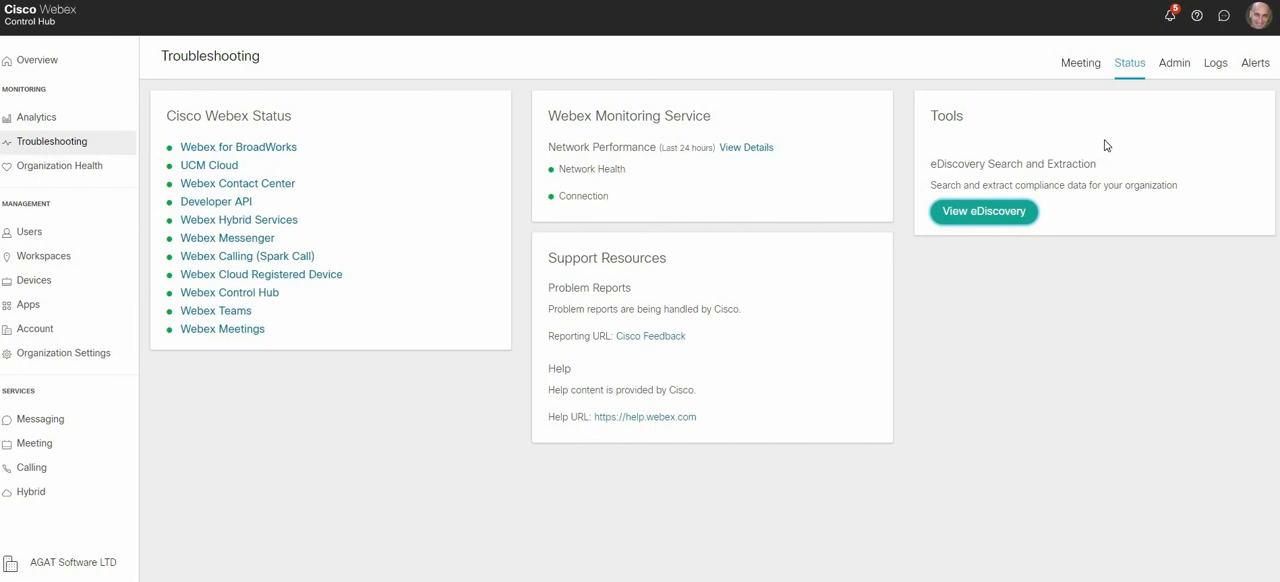
mouse_move(1030, 13)
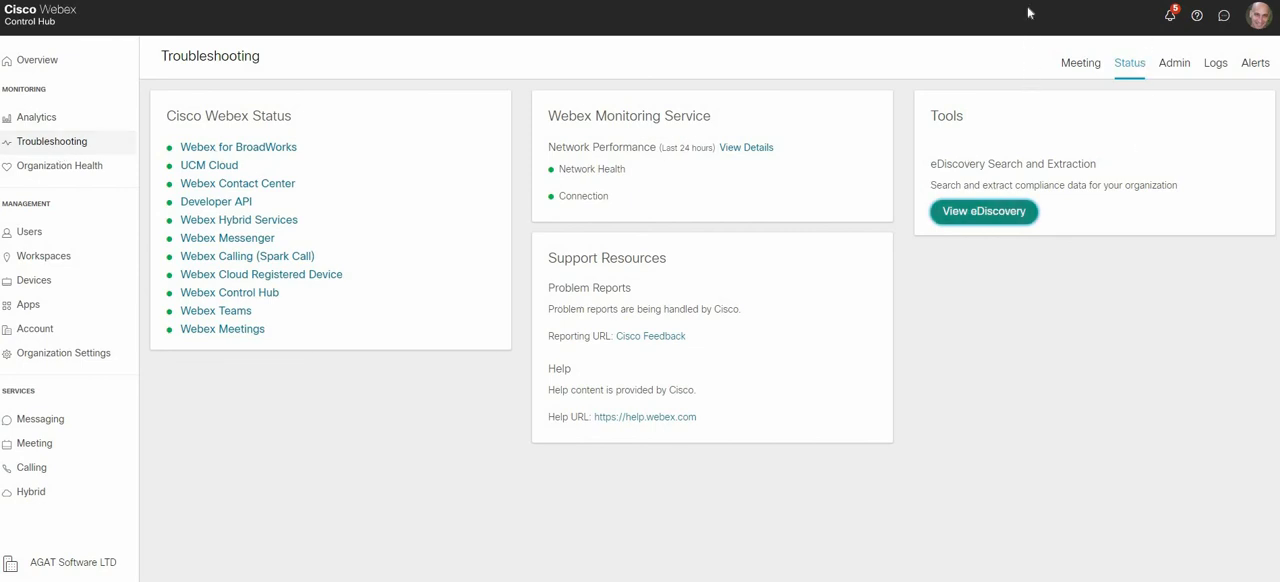
Step: Choose View eDiscovery under Troubleshooting Tools to reach the reports list
left_click(982, 211)
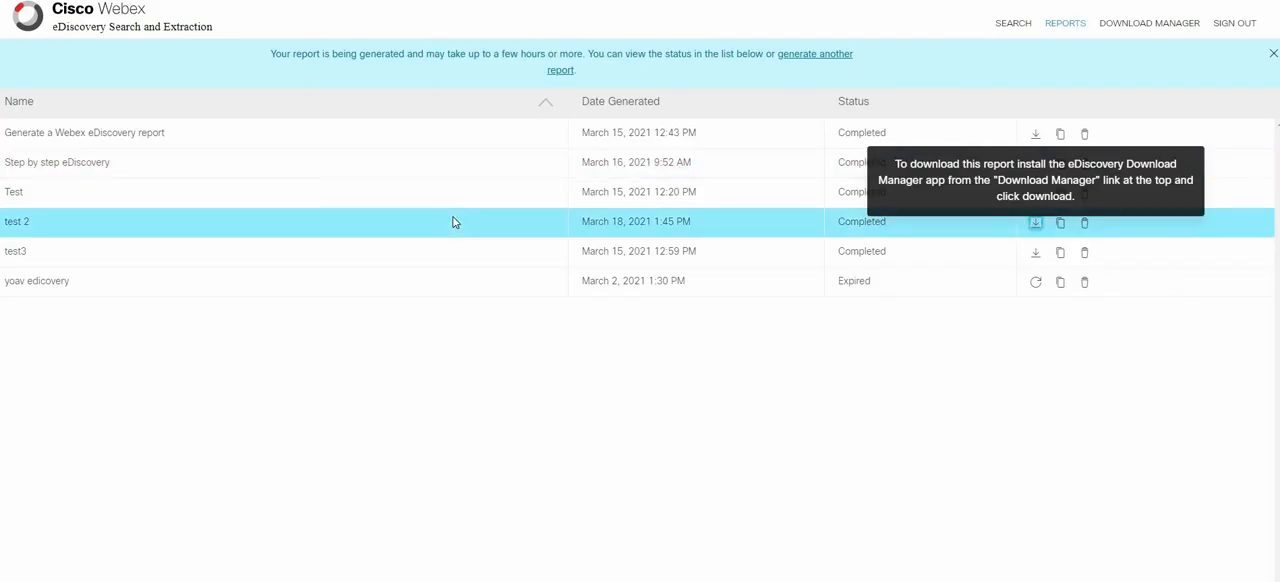
mouse_move(560, 72)
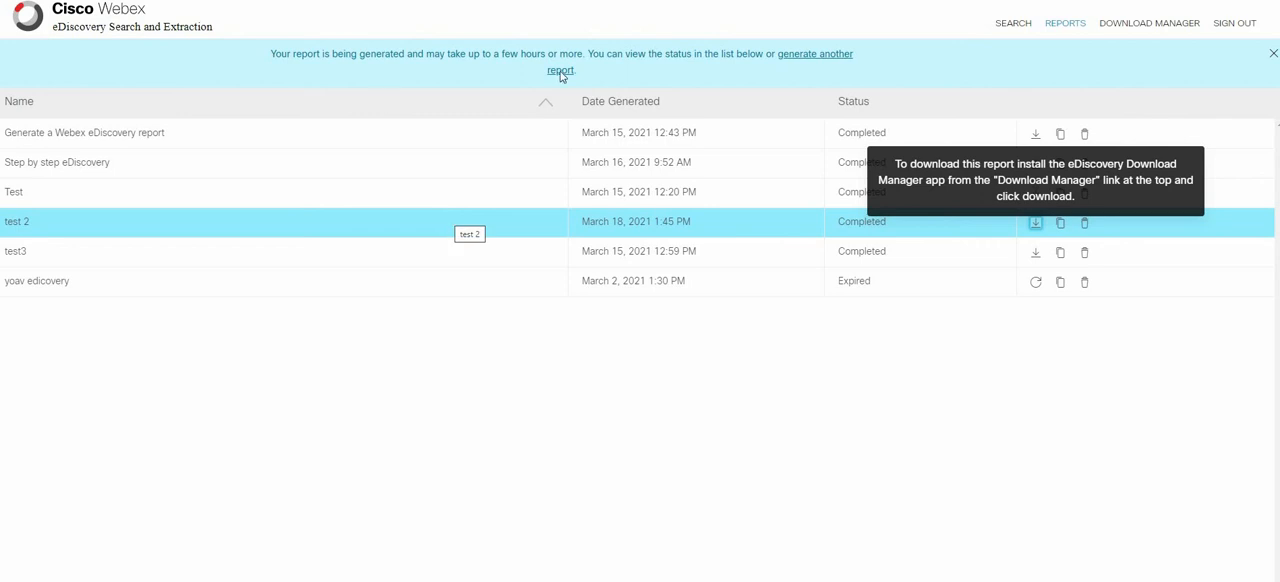
Step: Revisit the search form and Download Manager, then return to the Reports list
left_click(1012, 23)
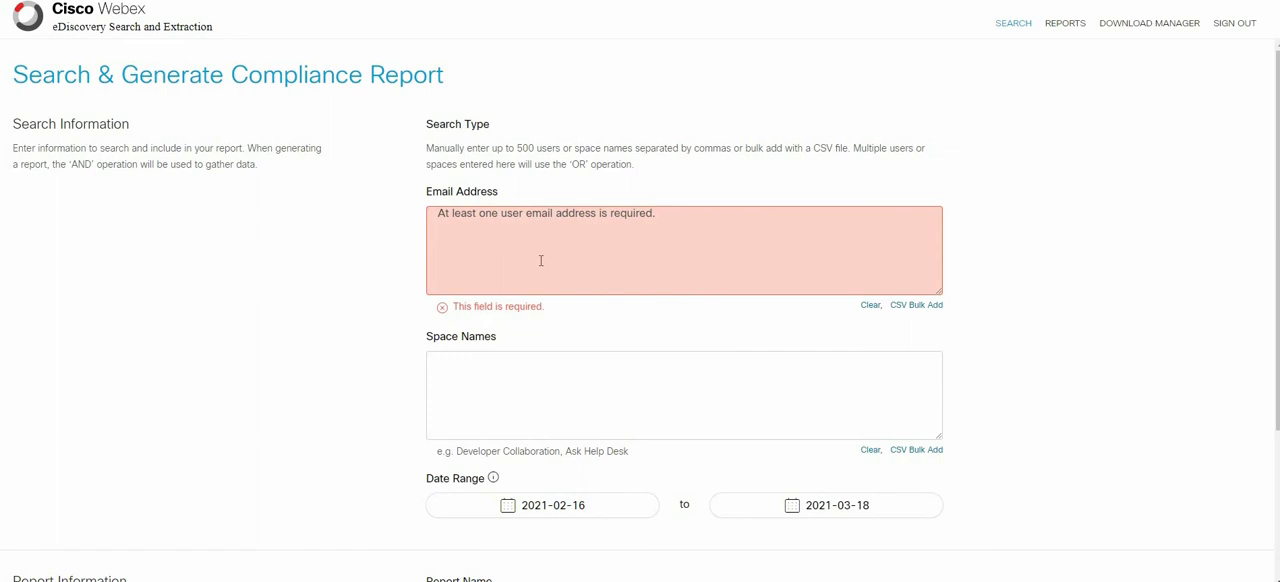
scroll("down", 3)
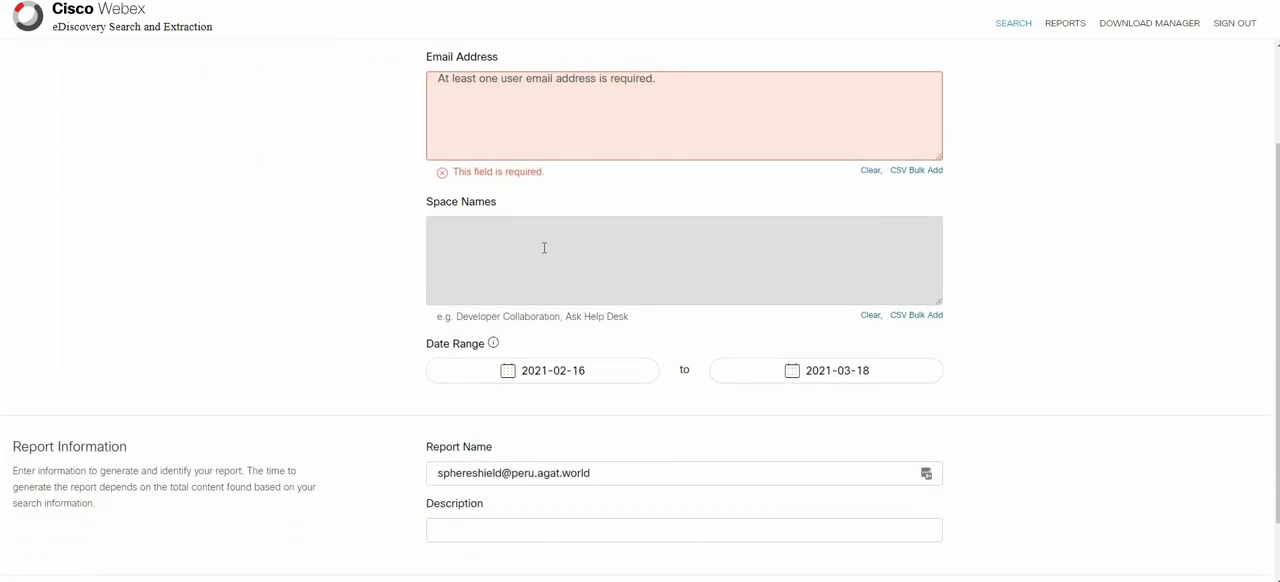
mouse_move(834, 179)
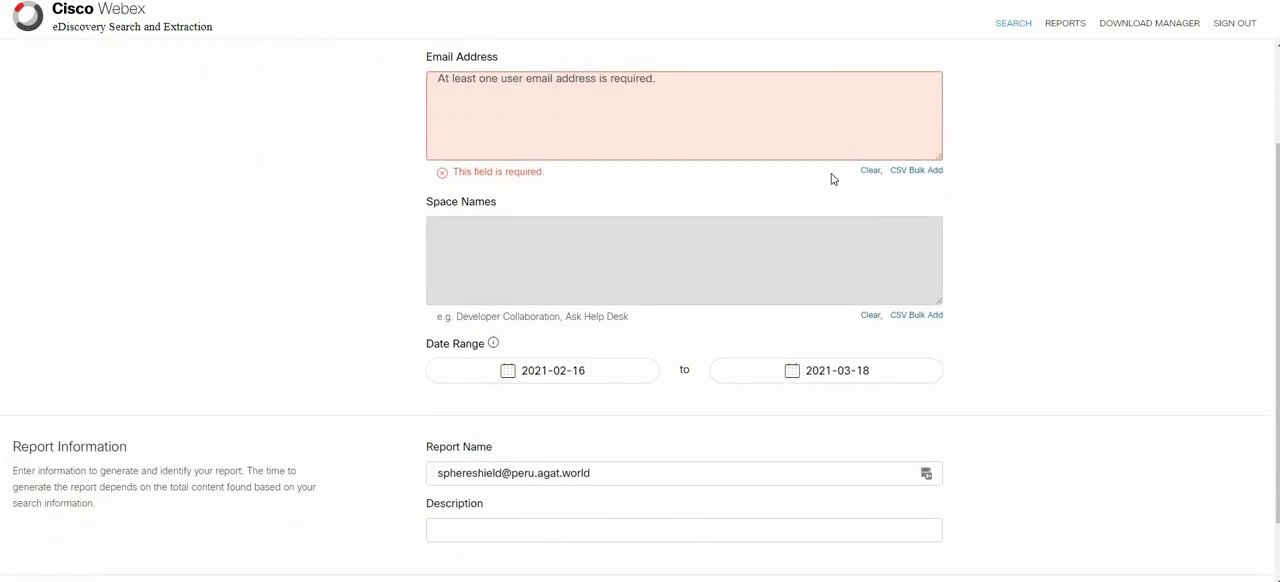
left_click(1149, 22)
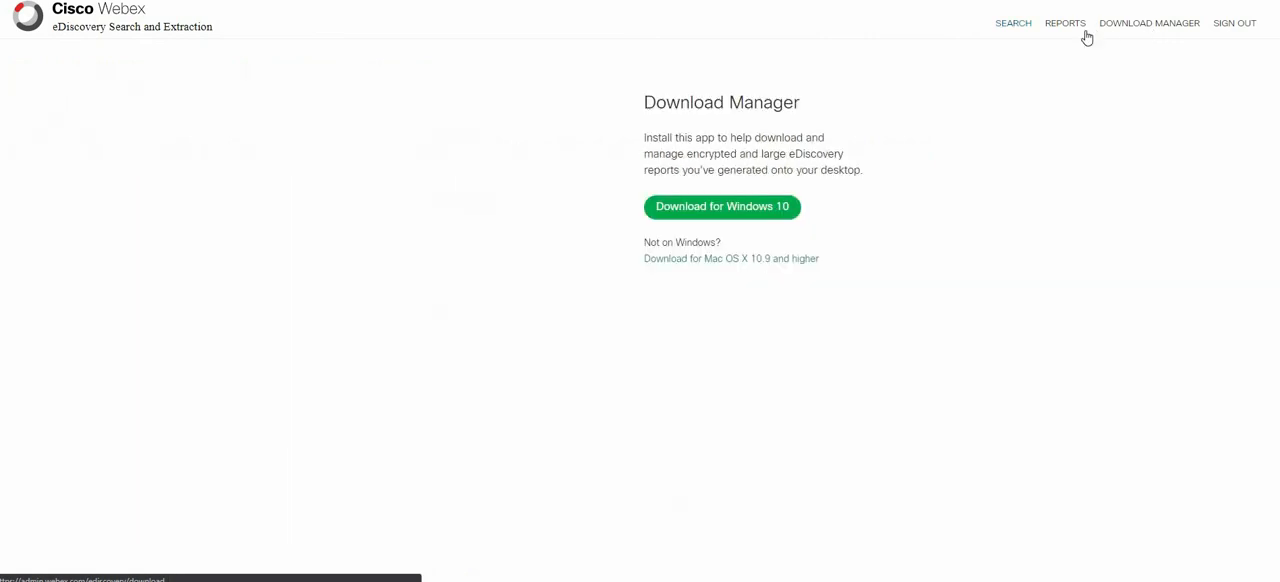
left_click(1064, 23)
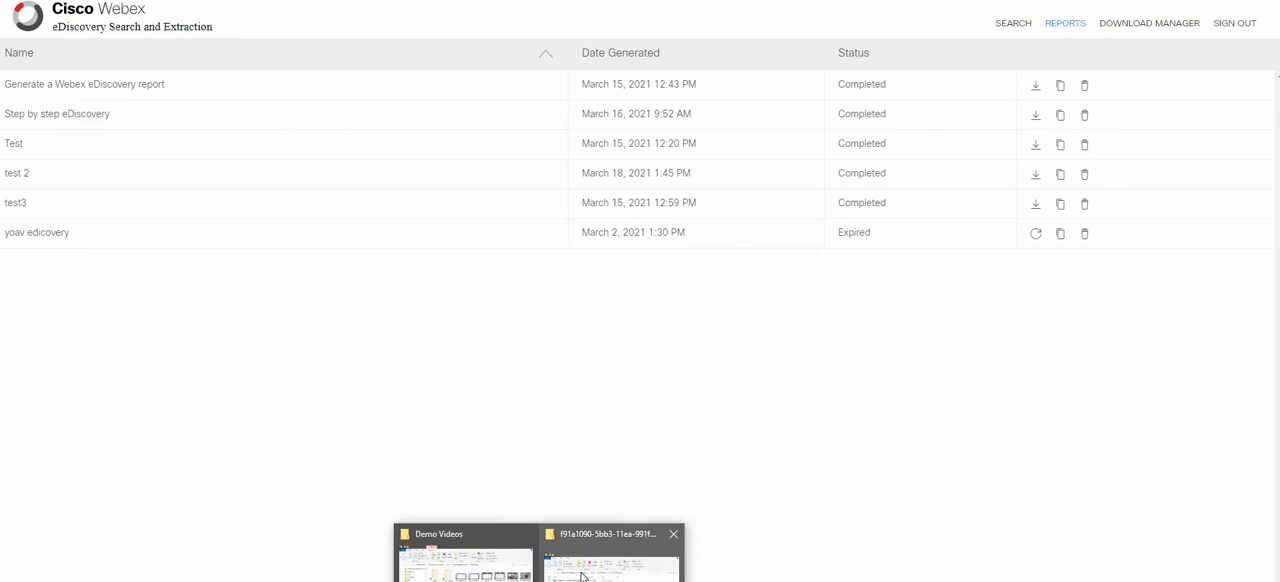
Step: Bring File Explorer forward, go back up, and open another space folder with four messages
left_click(610, 555)
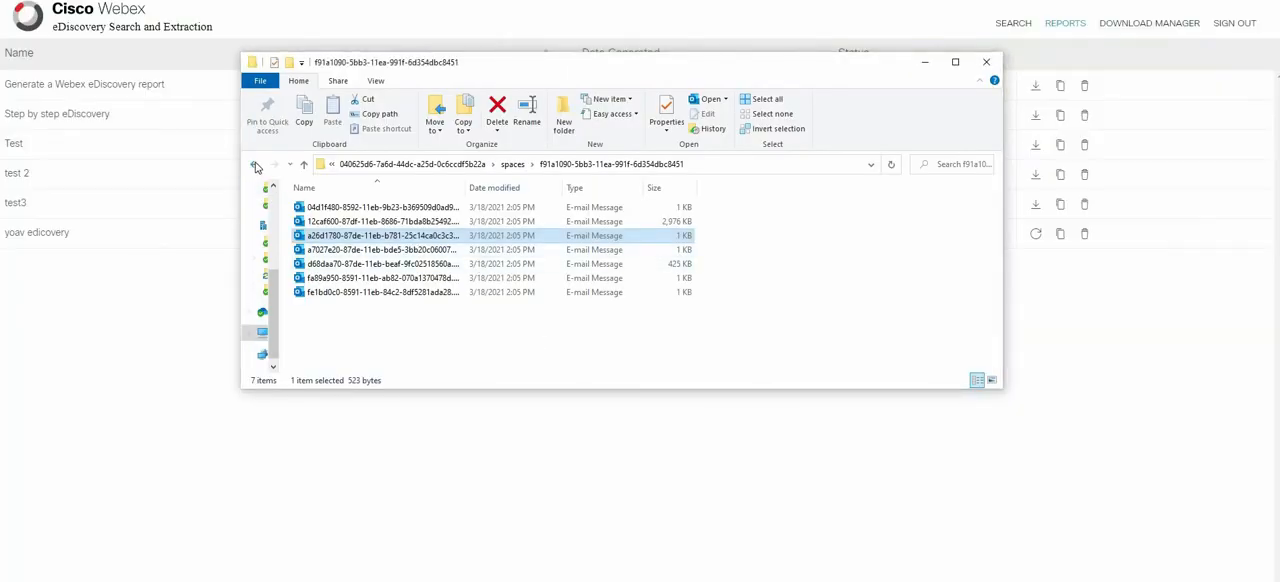
left_click(256, 164)
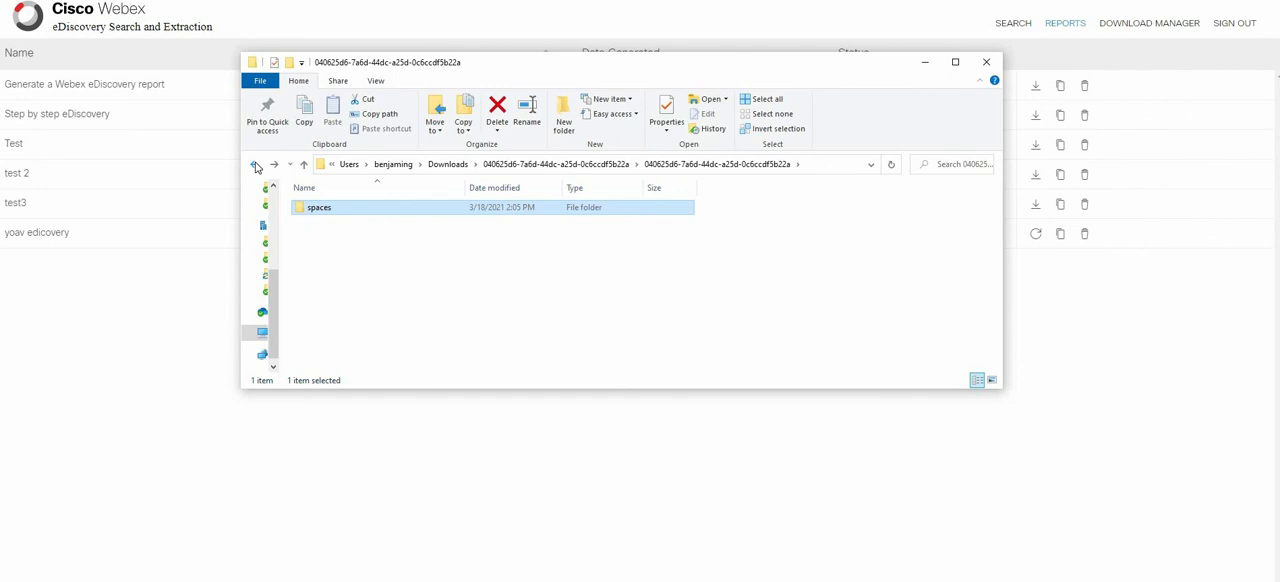
mouse_move(274, 165)
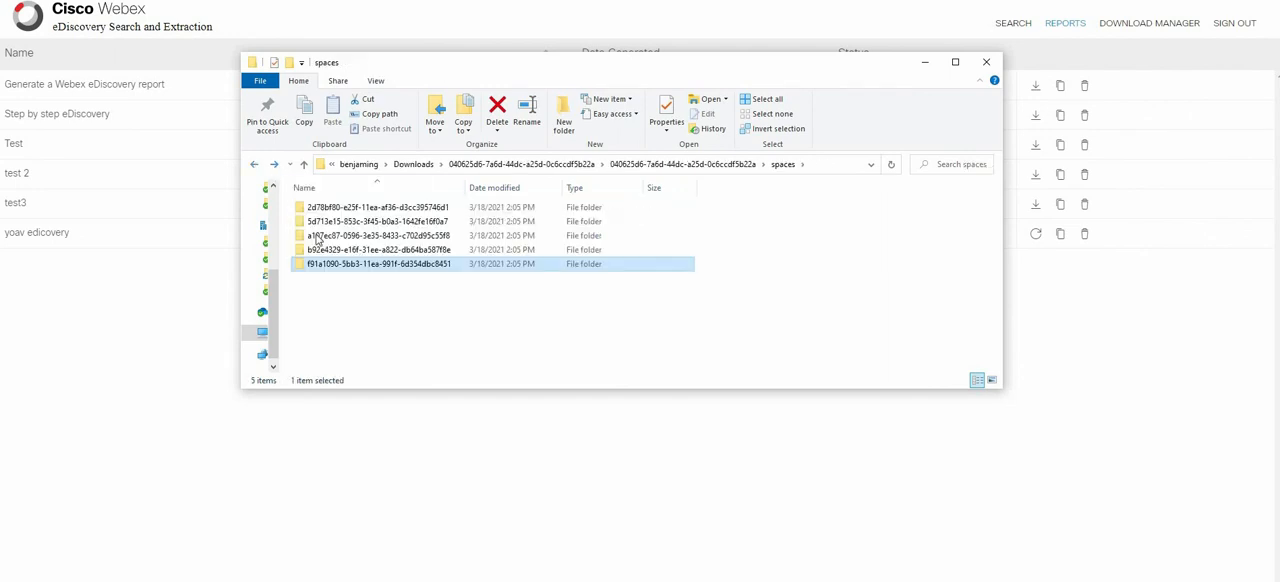
mouse_move(365, 205)
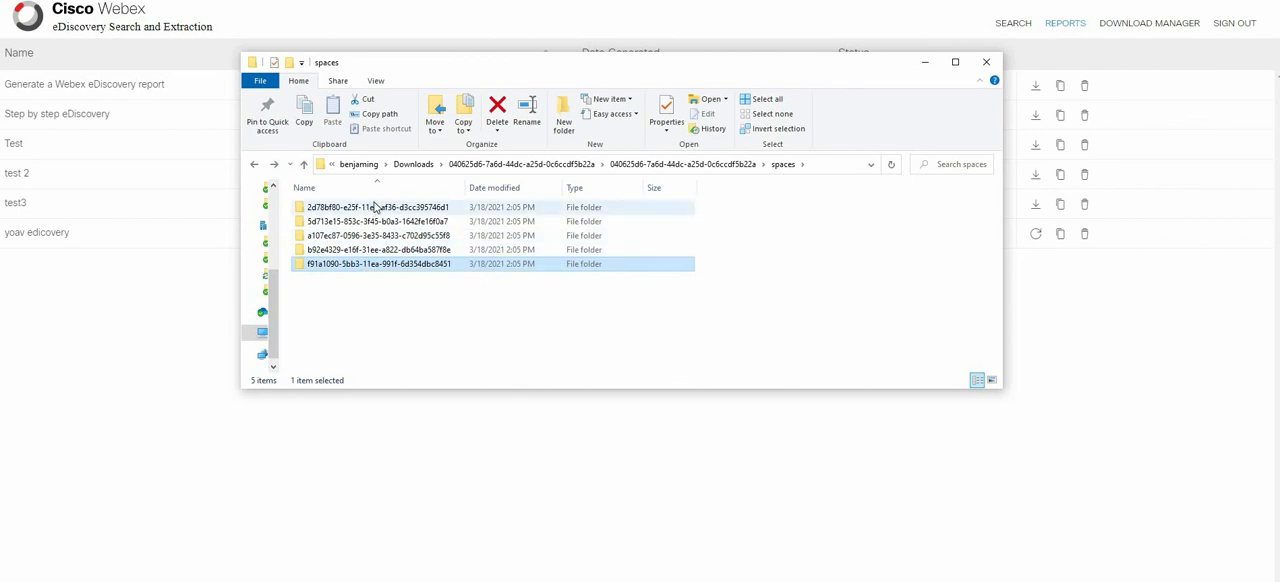
double_click(375, 235)
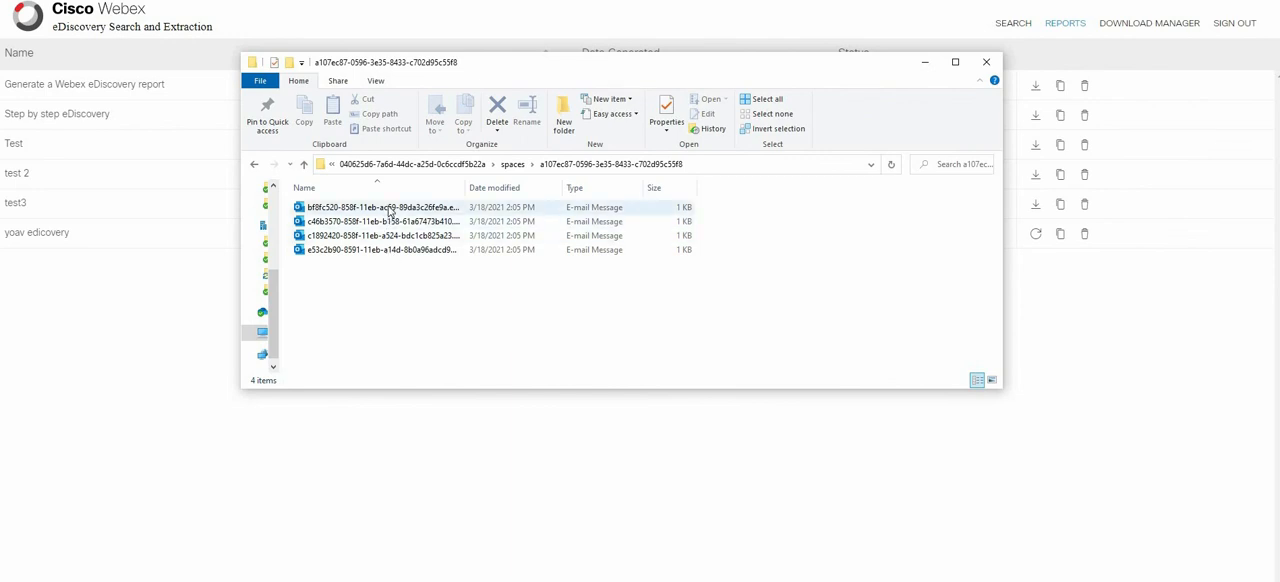
mouse_move(385, 207)
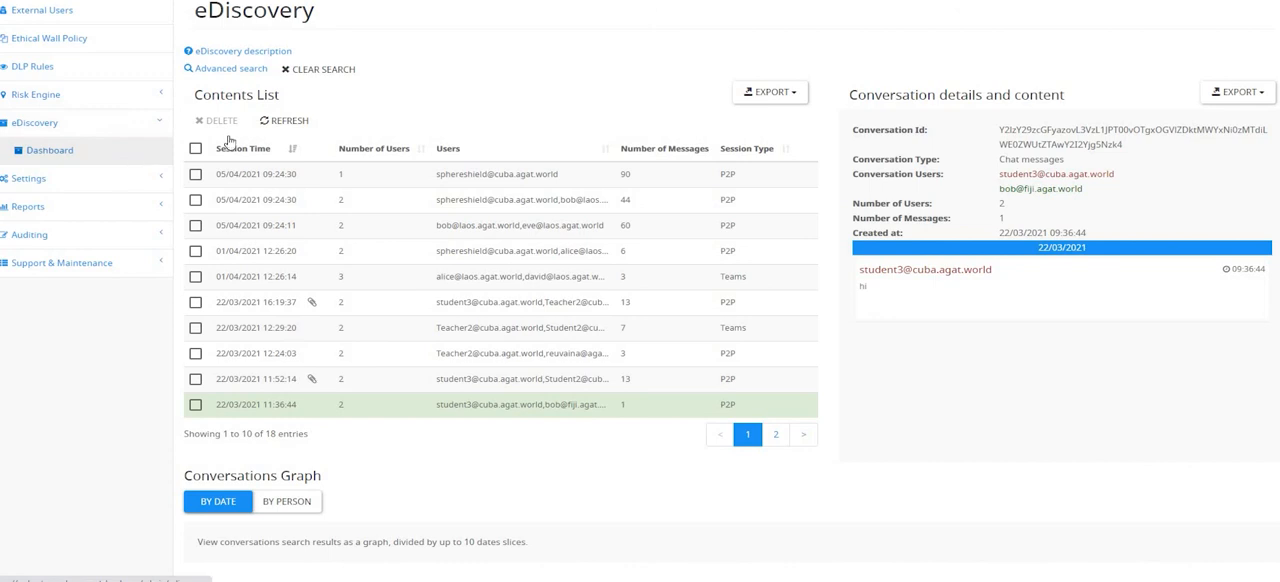
mouse_move(432, 129)
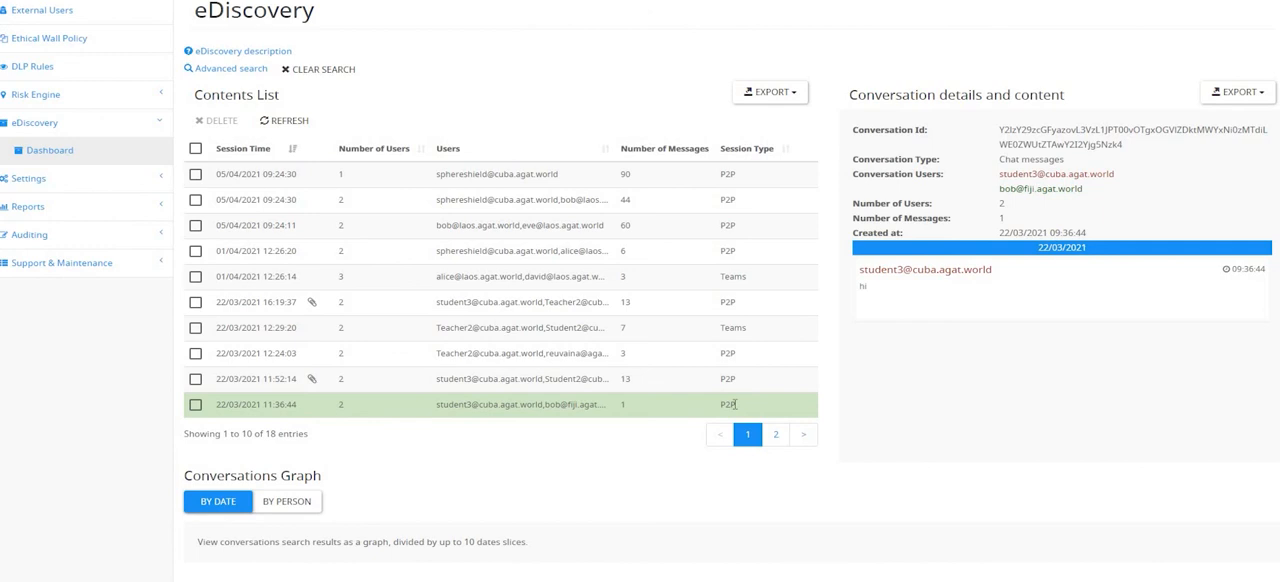
mouse_move(731, 328)
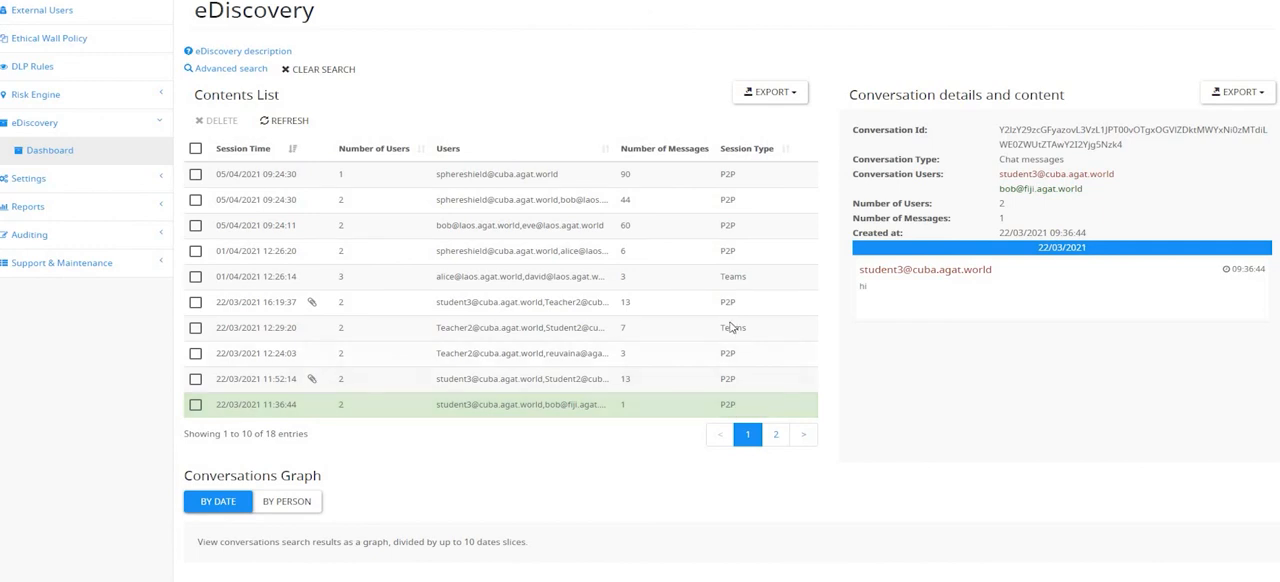
mouse_move(1018, 262)
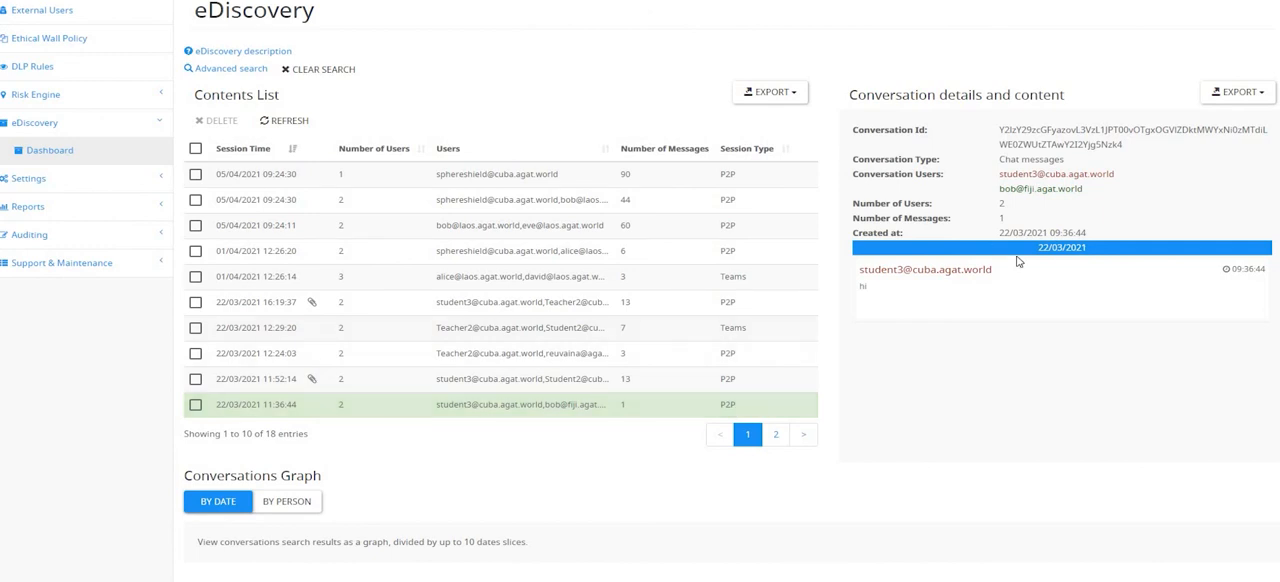
mouse_move(1023, 271)
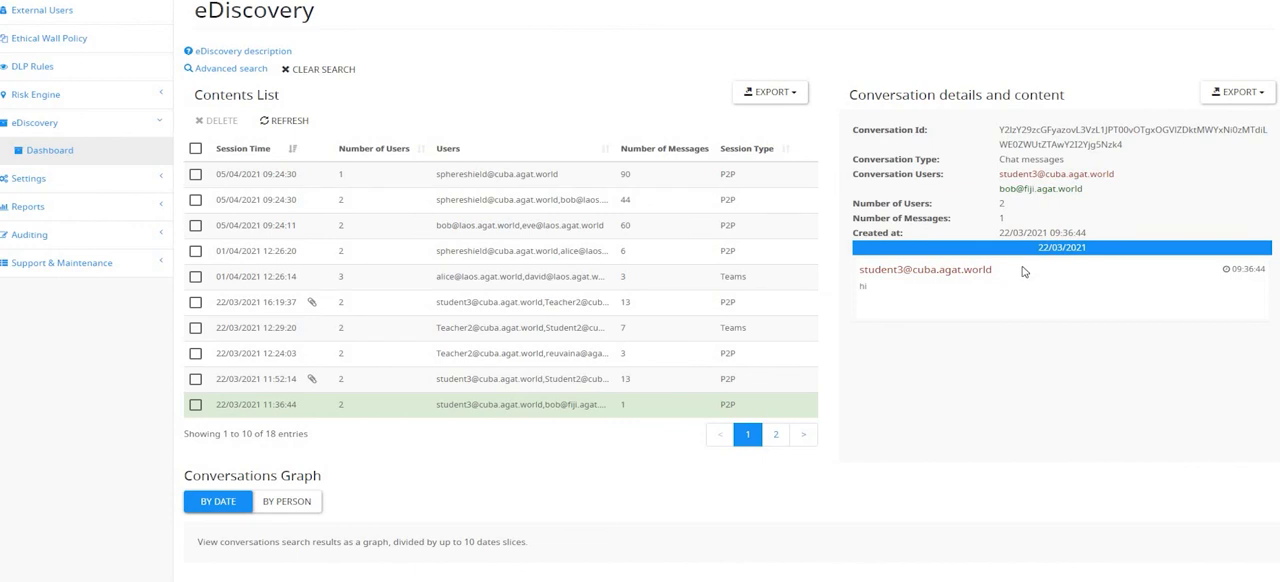
mouse_move(878, 294)
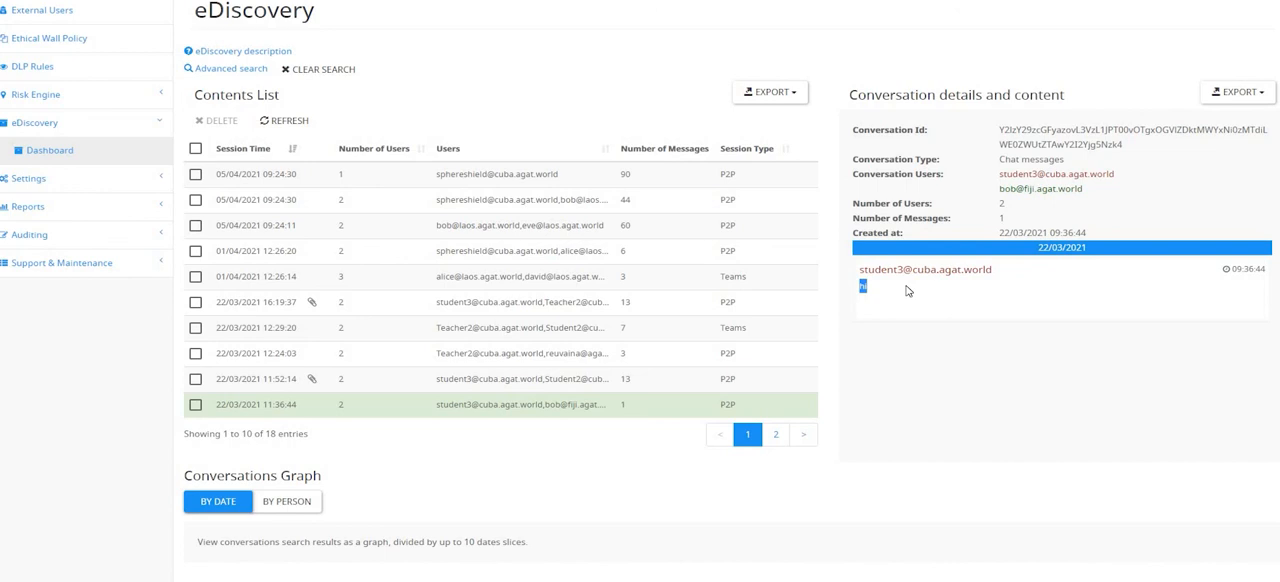
mouse_move(316, 302)
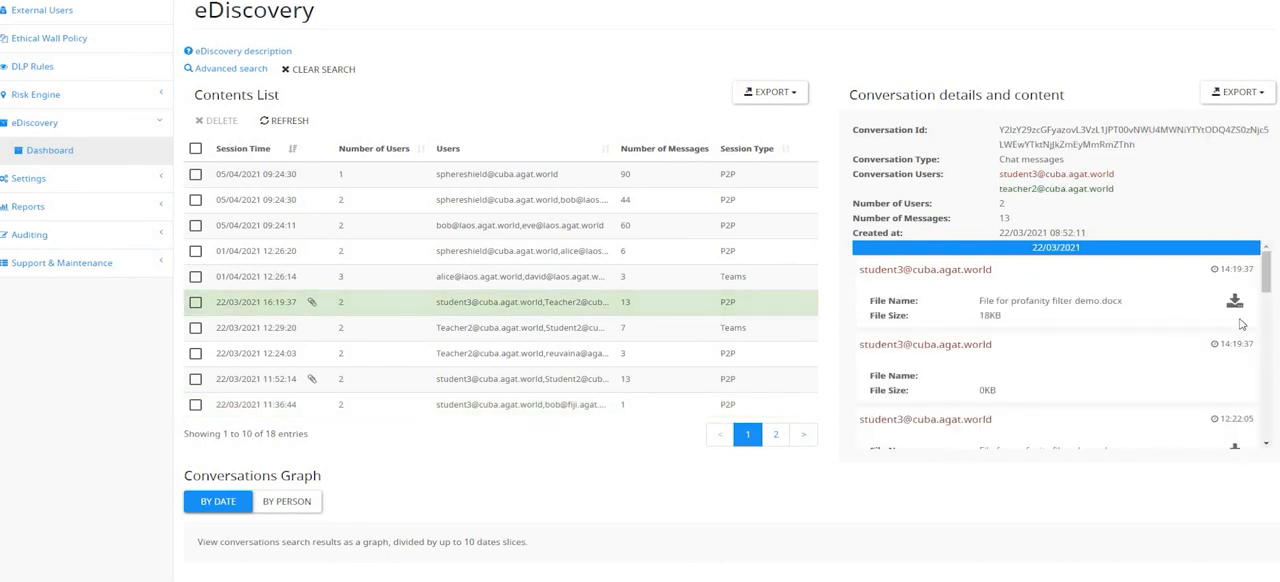
mouse_move(1234, 302)
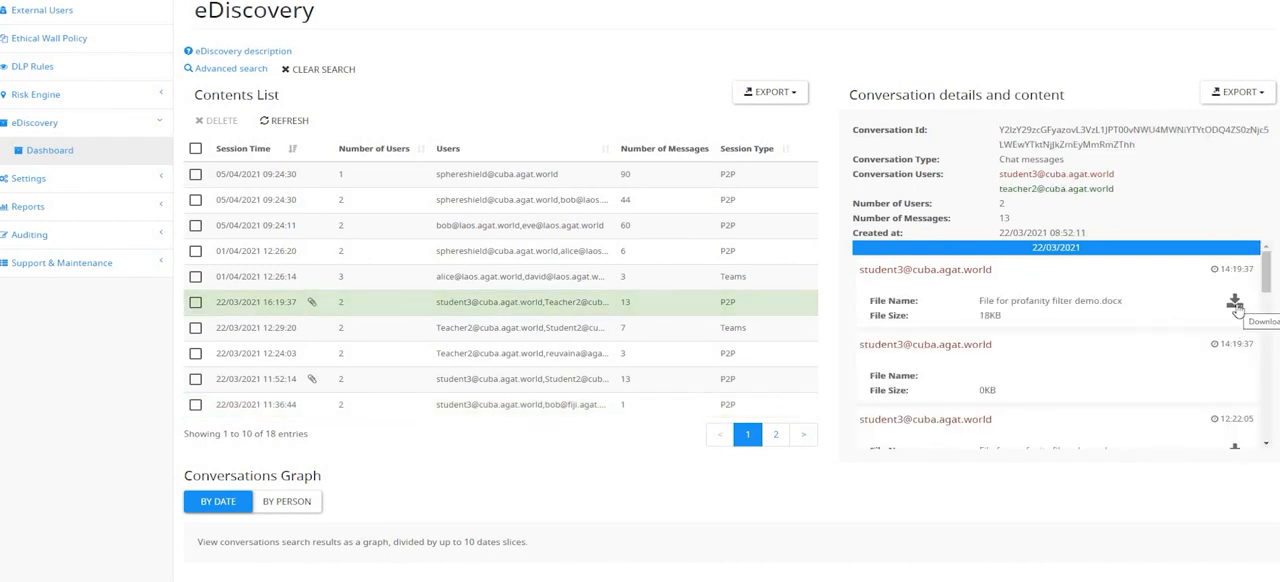
mouse_move(1195, 322)
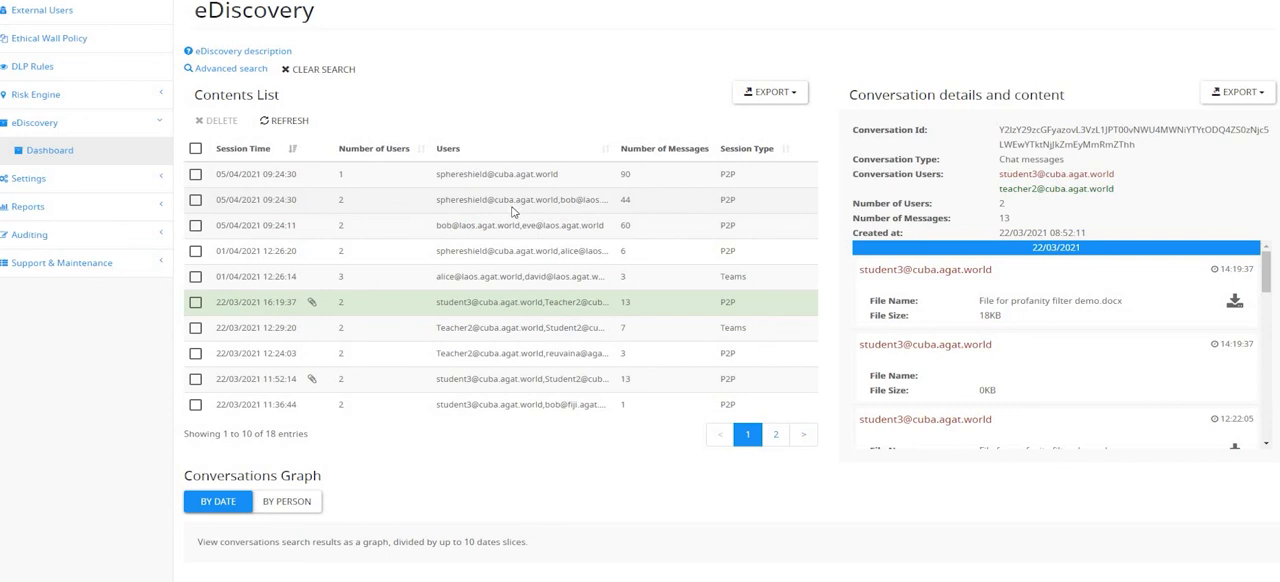
mouse_move(388, 148)
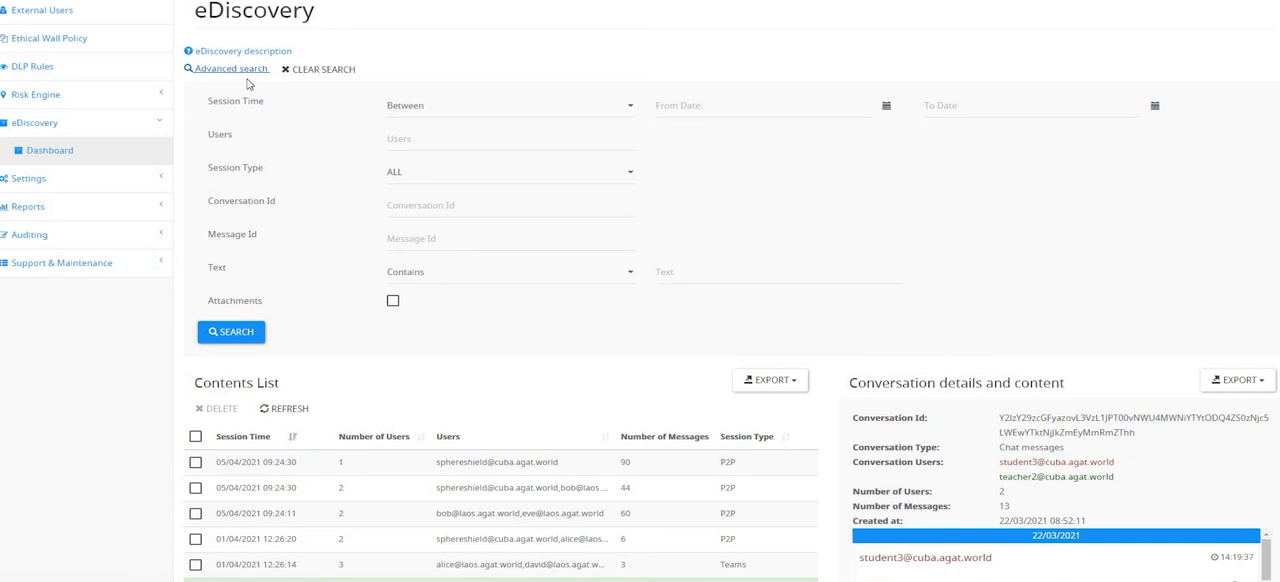
mouse_move(458, 93)
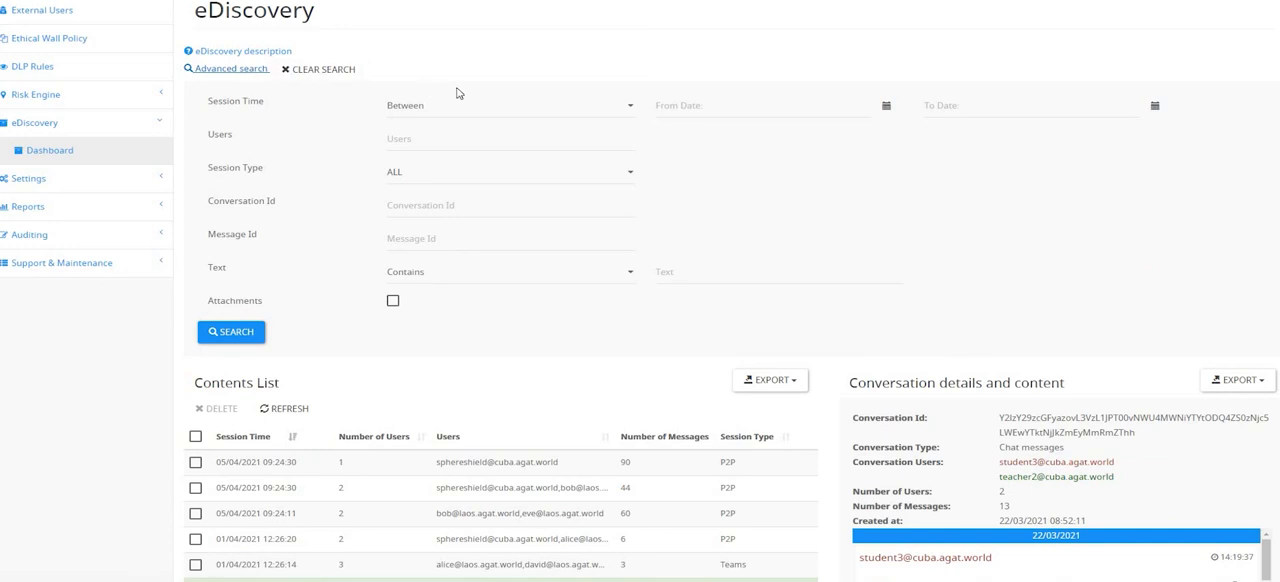
mouse_move(466, 99)
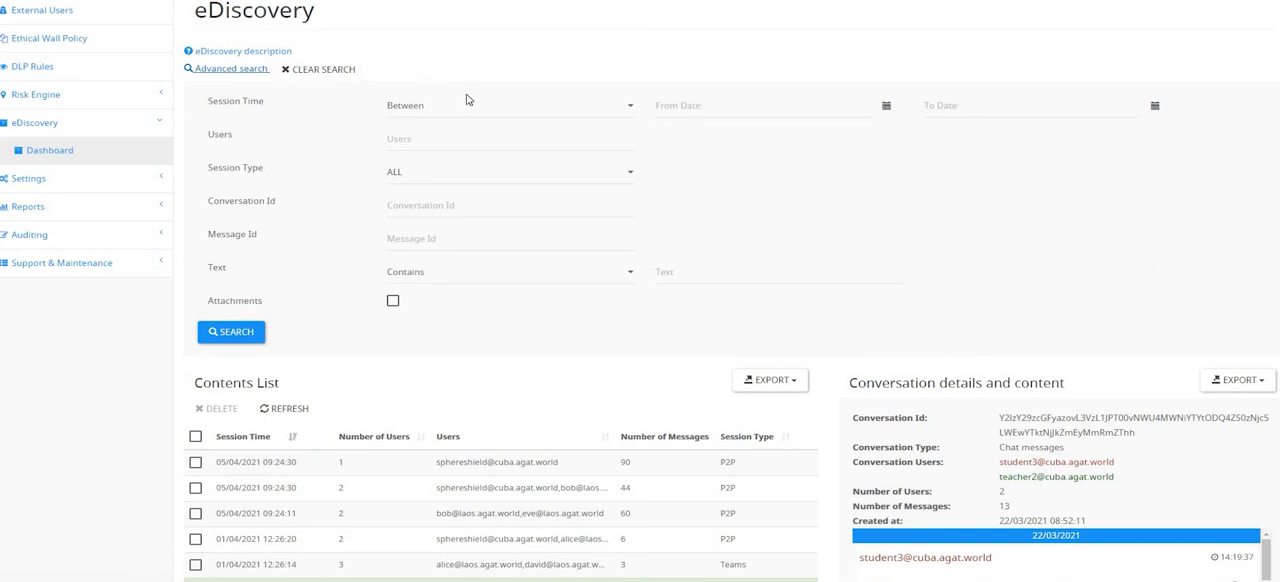
mouse_move(462, 113)
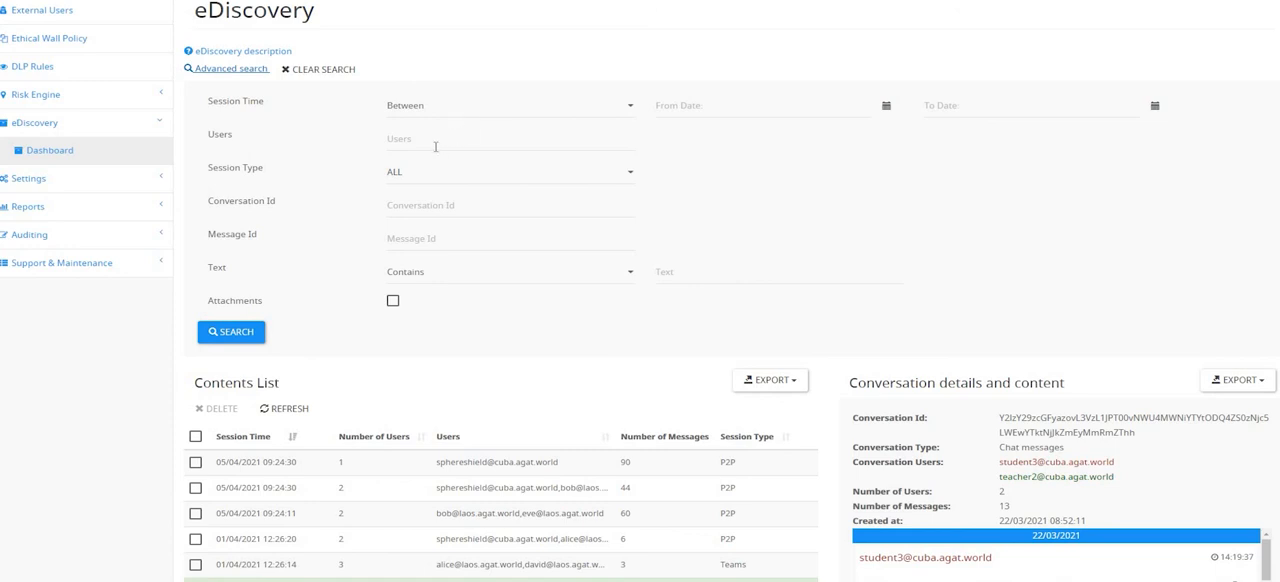
mouse_move(434, 277)
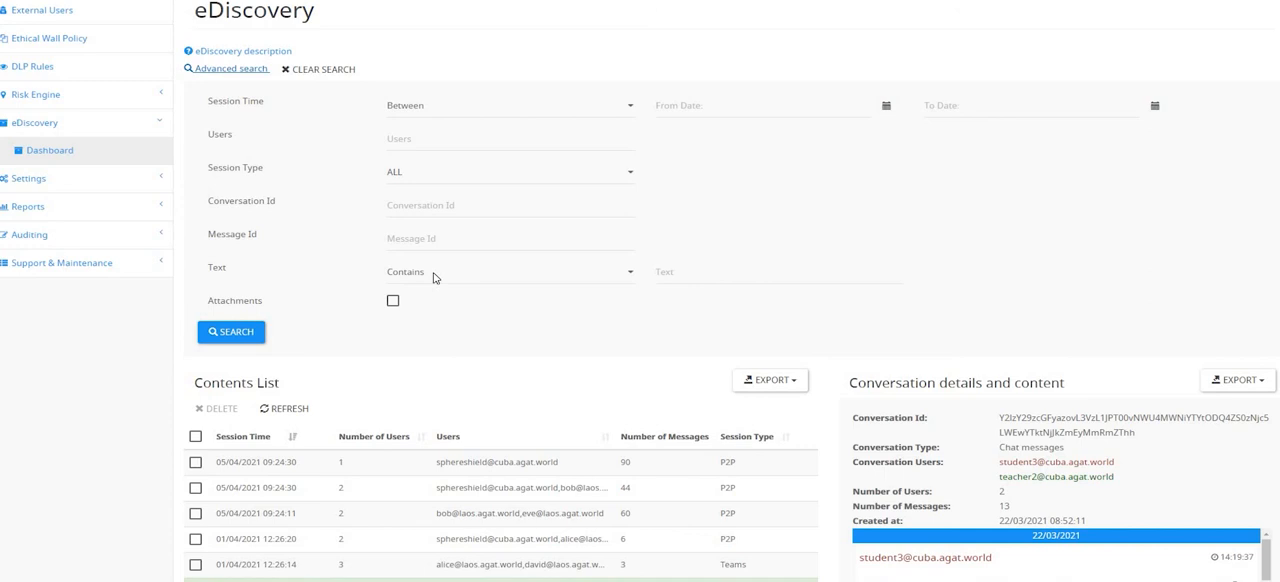
Step: Select the message Text filter field and scroll down through the advanced search filters
left_click(510, 271)
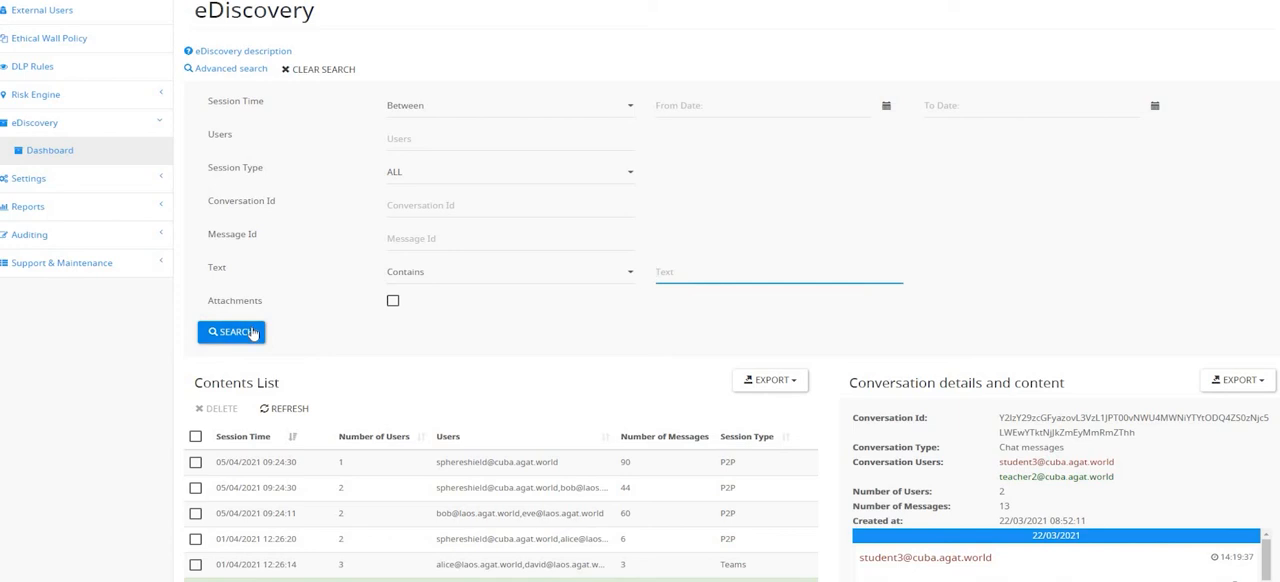
mouse_move(256, 318)
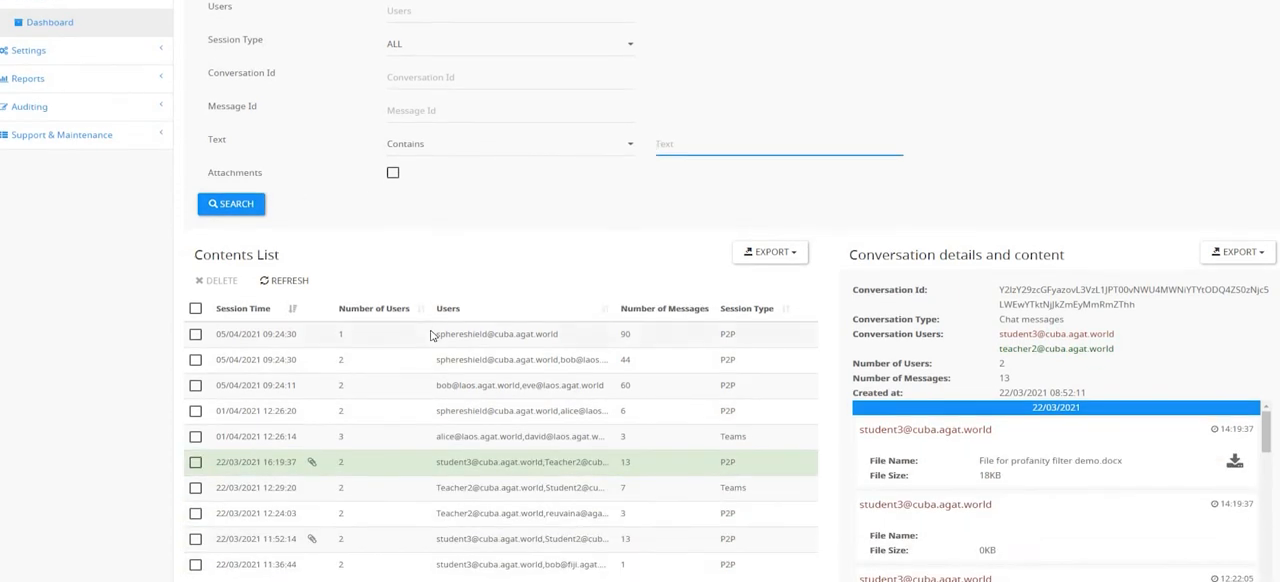
scroll("down", 3)
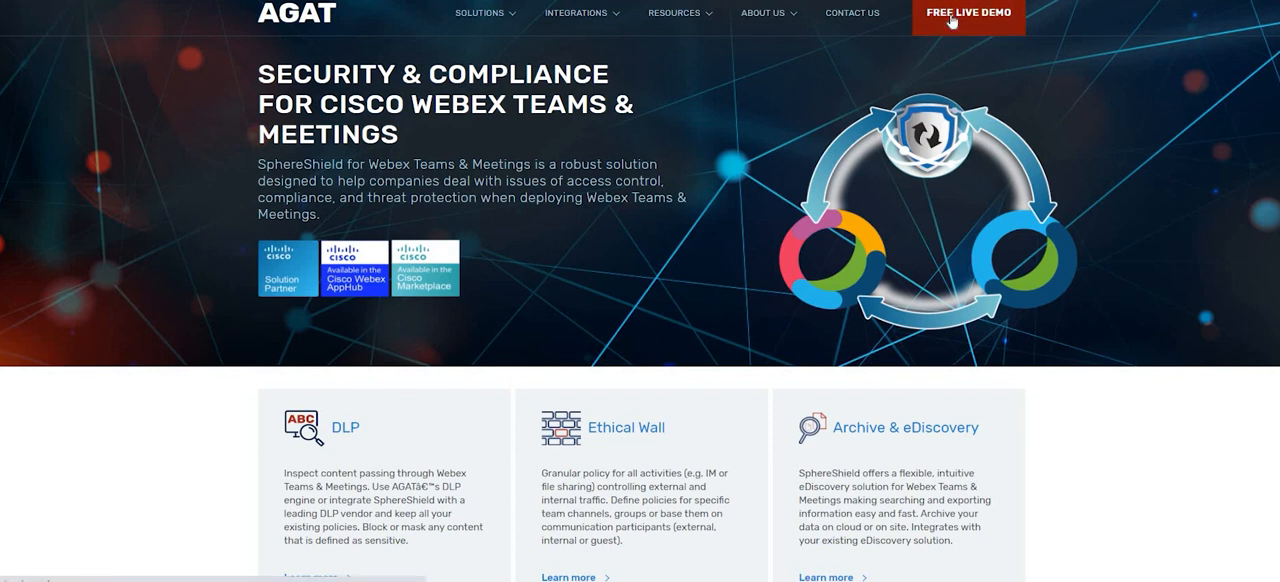
Step: Open AGAT's Get a Free Trial form via the FREE LIVE DEMO header link
left_click(967, 16)
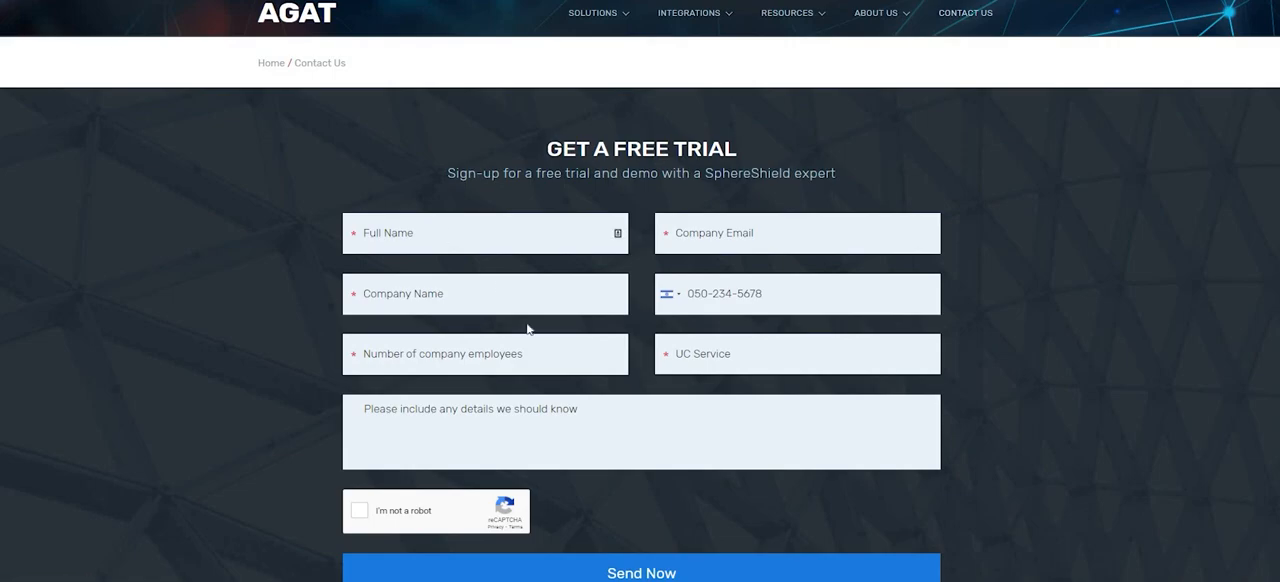
mouse_move(766, 335)
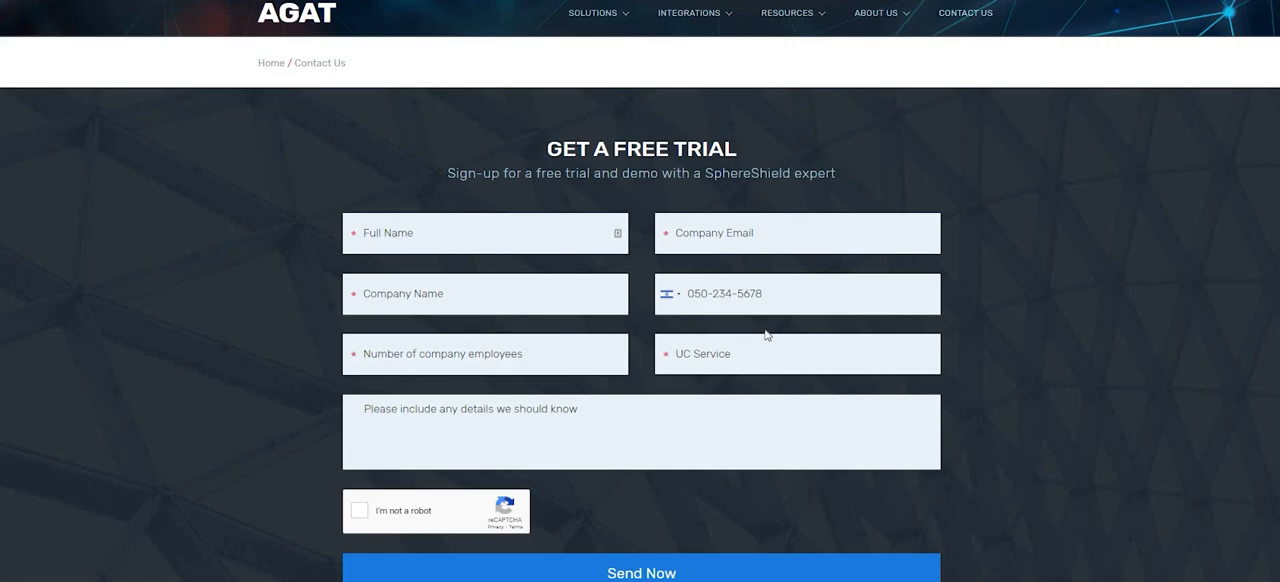
mouse_move(28, 125)
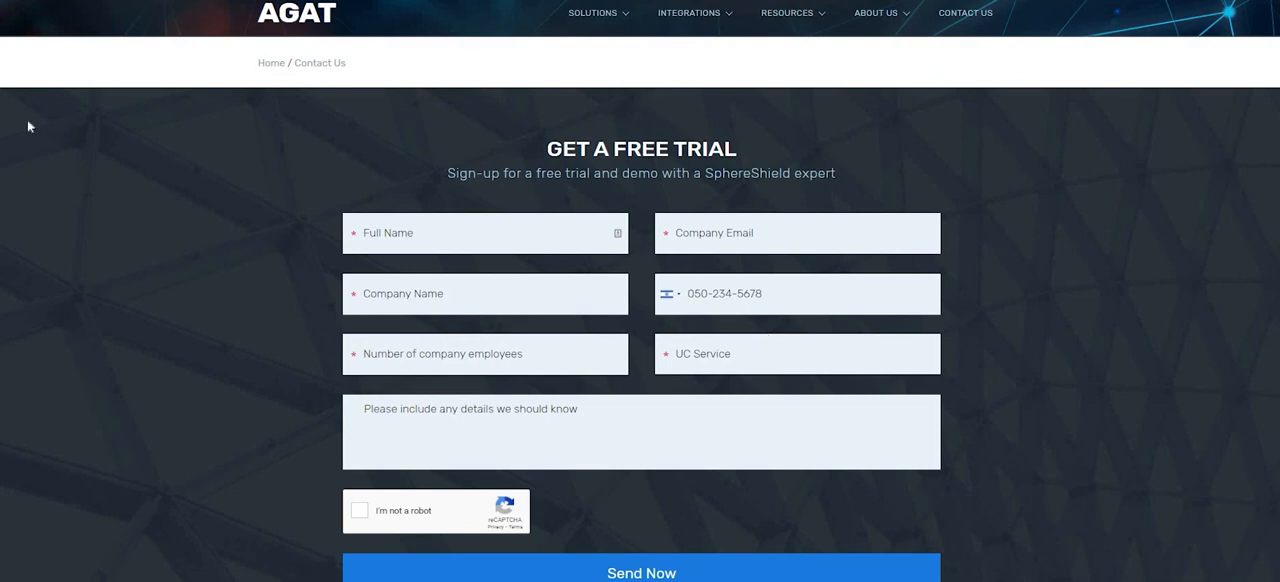